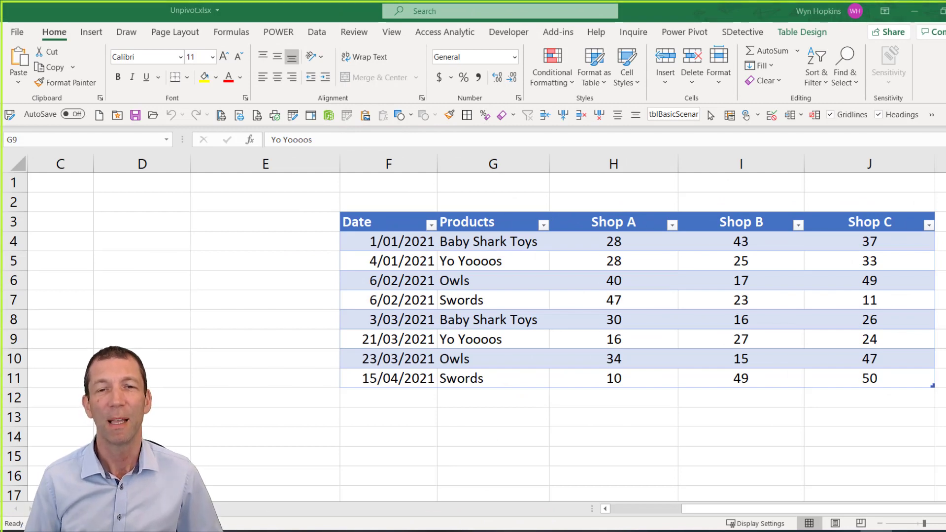
Summarize the sales table with a PivotTable placed on a new sheet
left_click(493, 339)
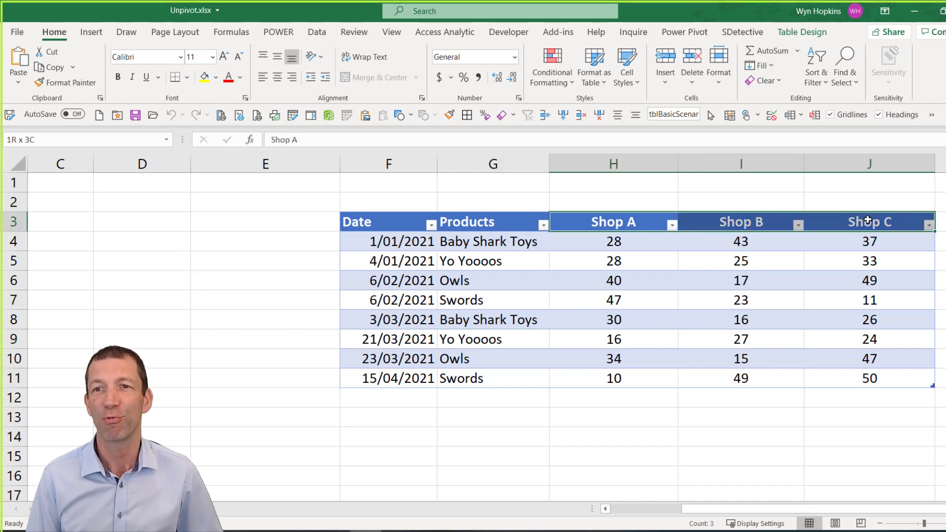
left_click(614, 222)
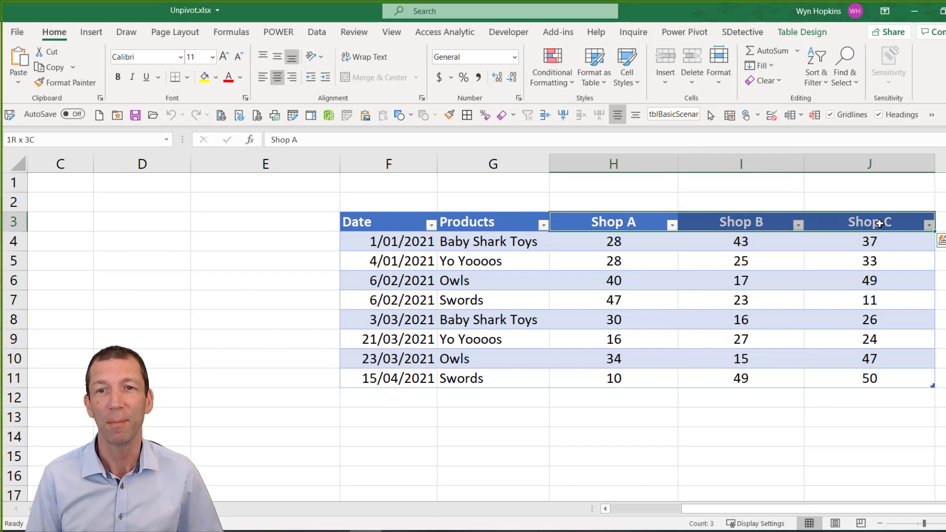
left_click(613, 222)
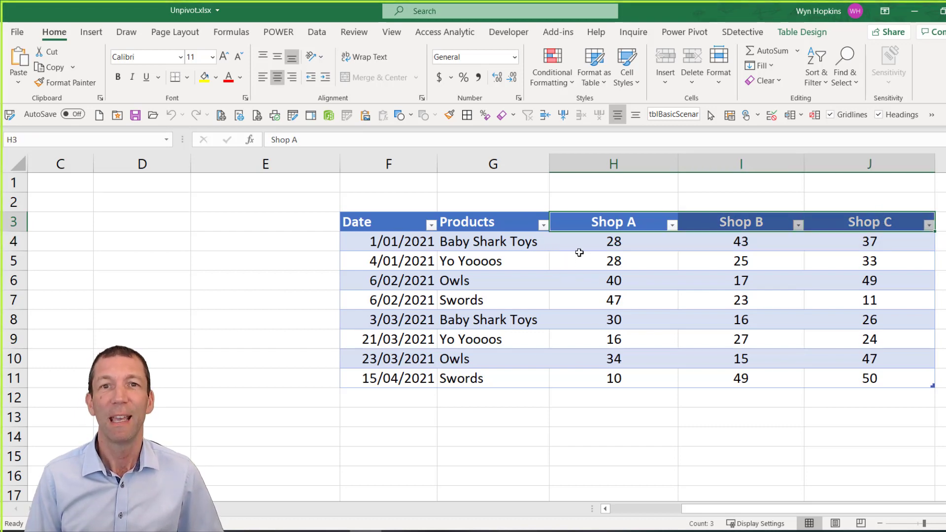
left_click(614, 260)
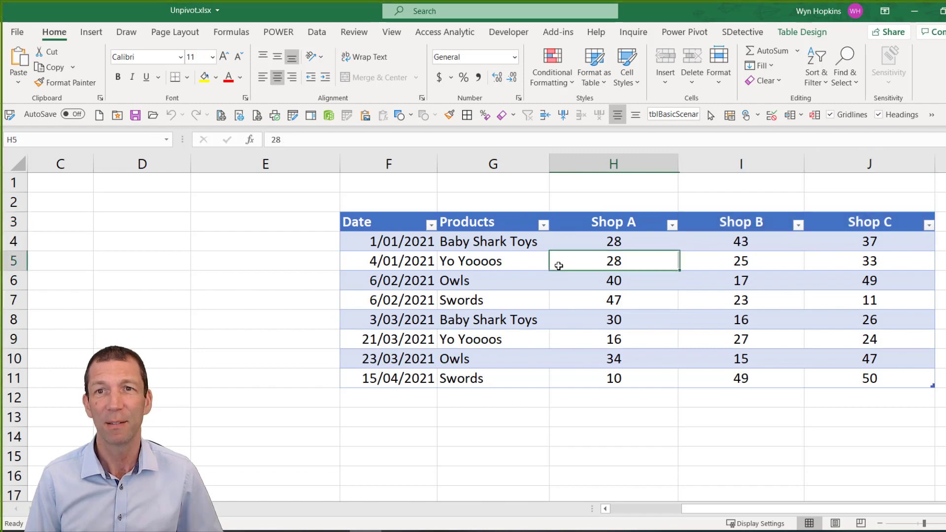
left_click(802, 32)
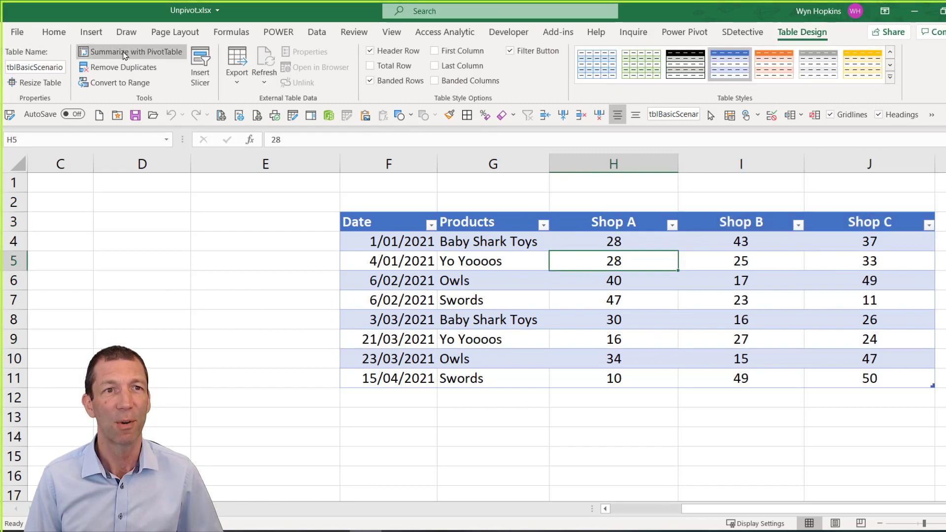
left_click(130, 52)
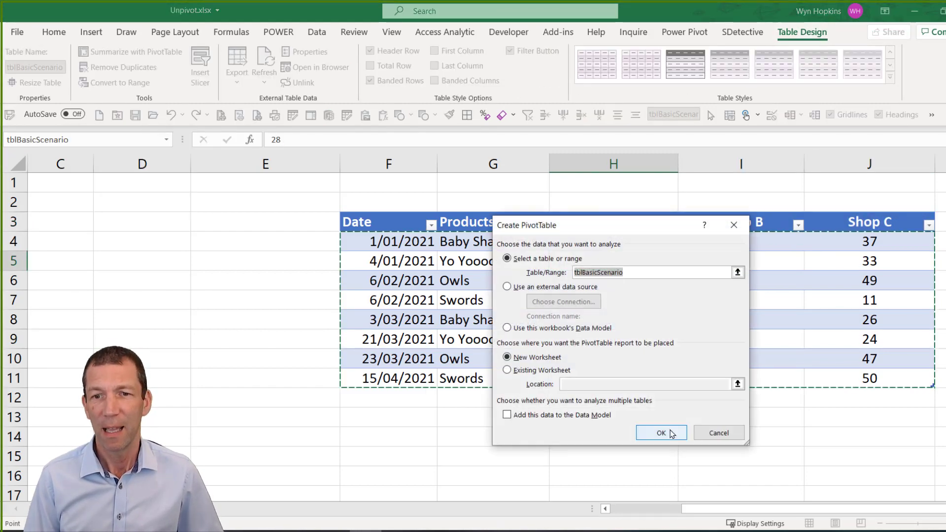
left_click(660, 433)
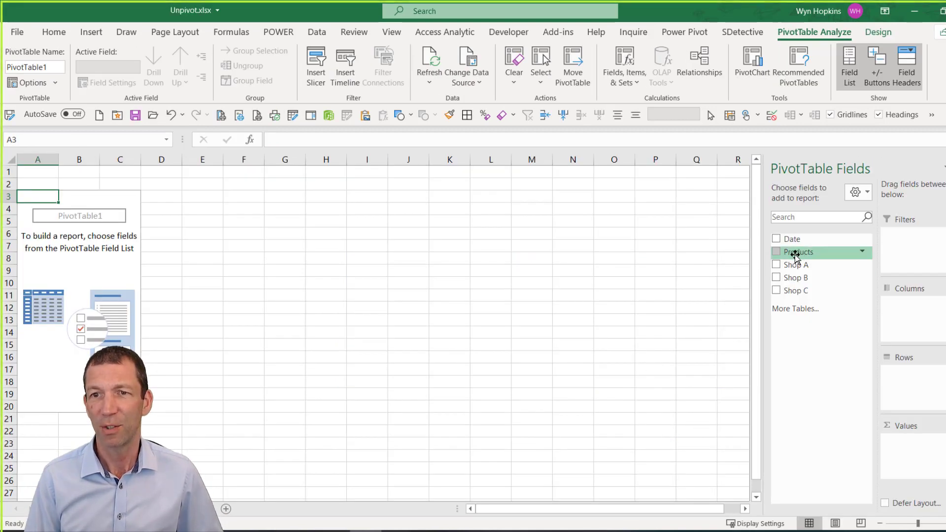
Add Products as rows with Sum of Shop A and Sum of Shop B as values
left_click(778, 252)
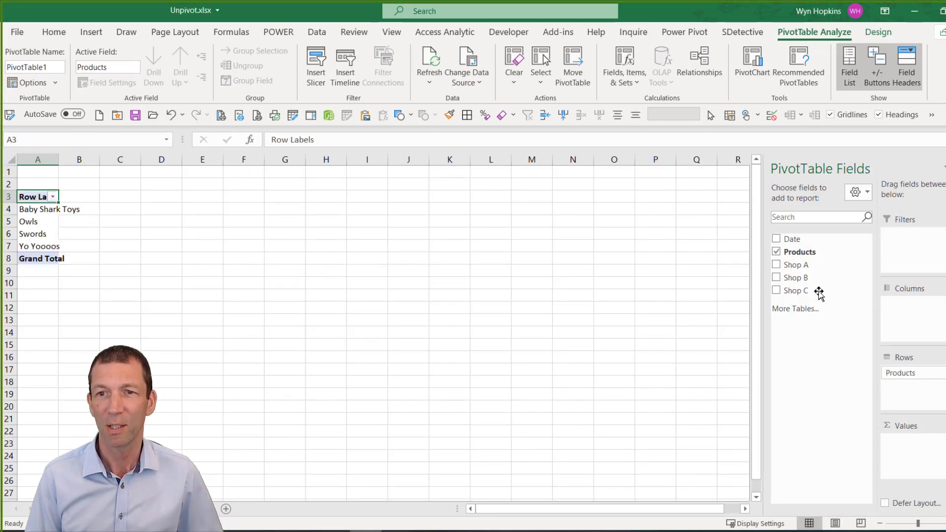
mouse_move(796, 264)
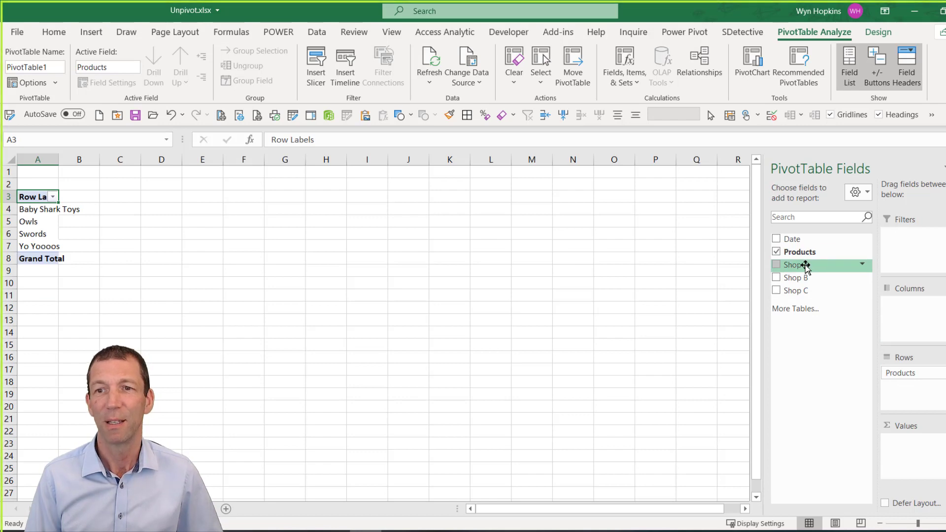
left_click(778, 264)
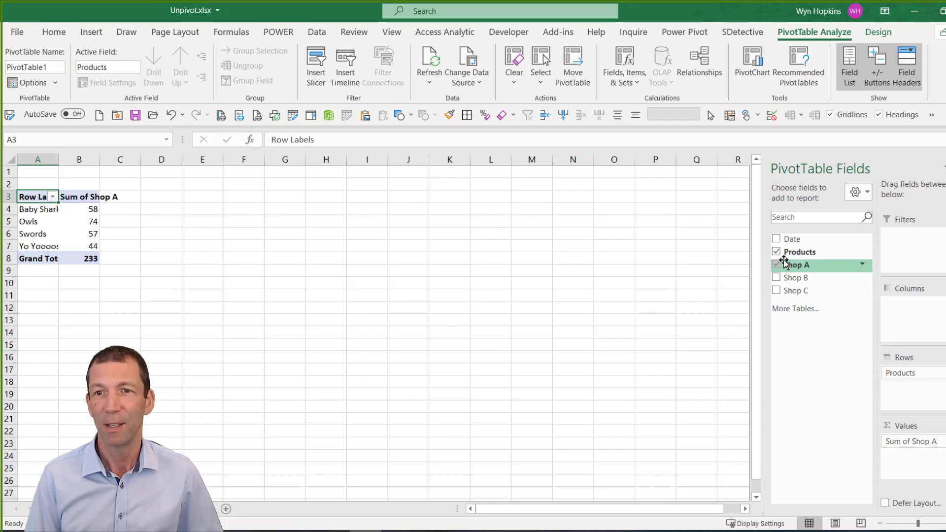
left_click(778, 277)
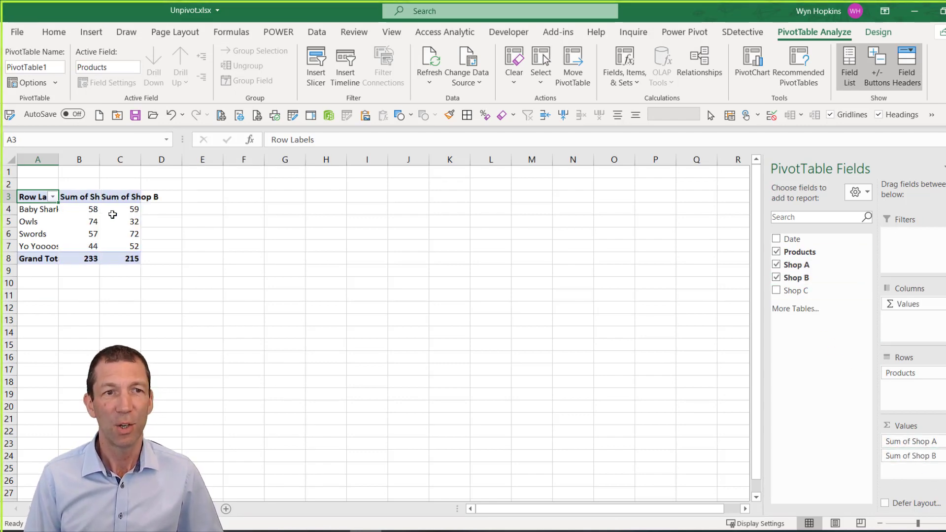
mouse_move(802, 265)
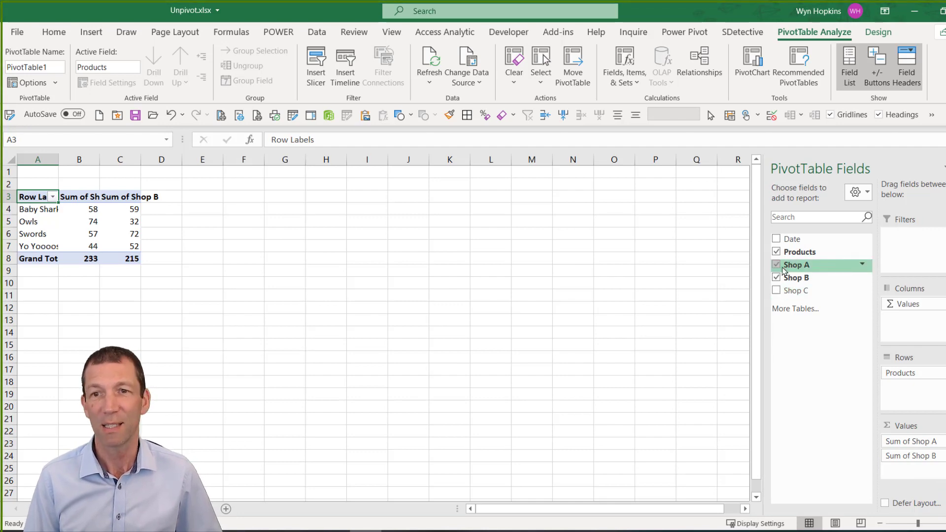
mouse_move(796, 238)
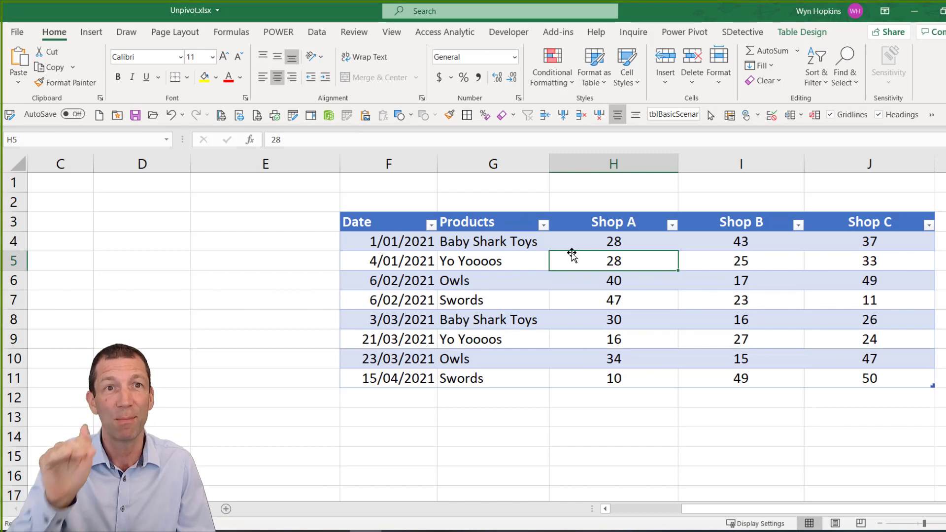
Select a cell in the sales table and show the Data ribbon's import and transform commands
left_click(493, 260)
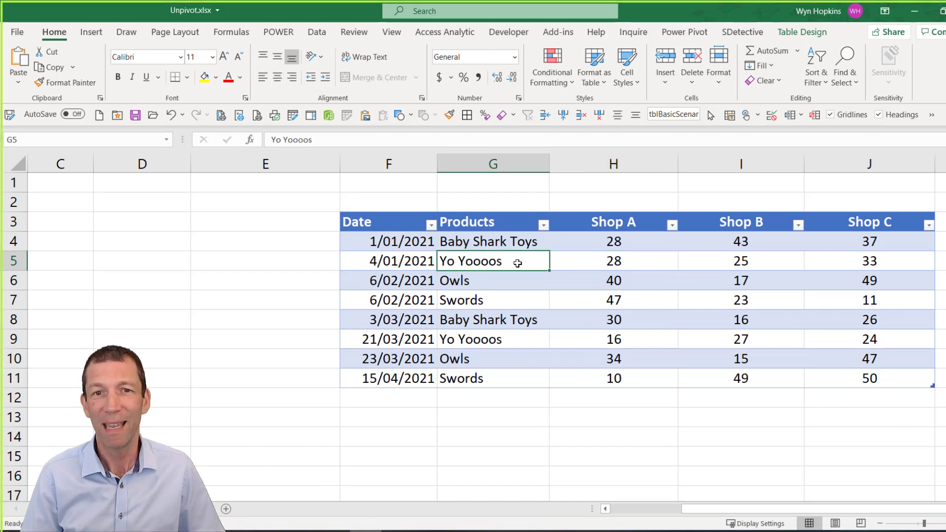
mouse_move(459, 245)
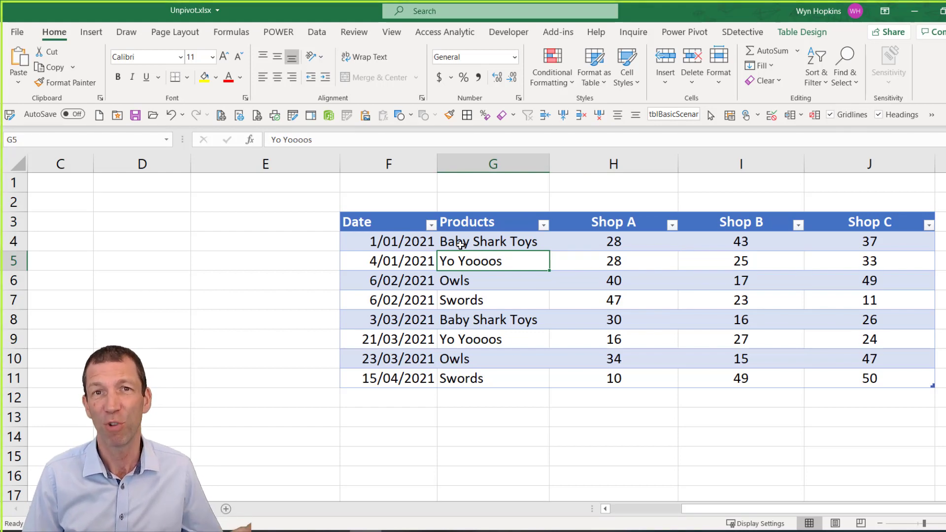
mouse_move(494, 272)
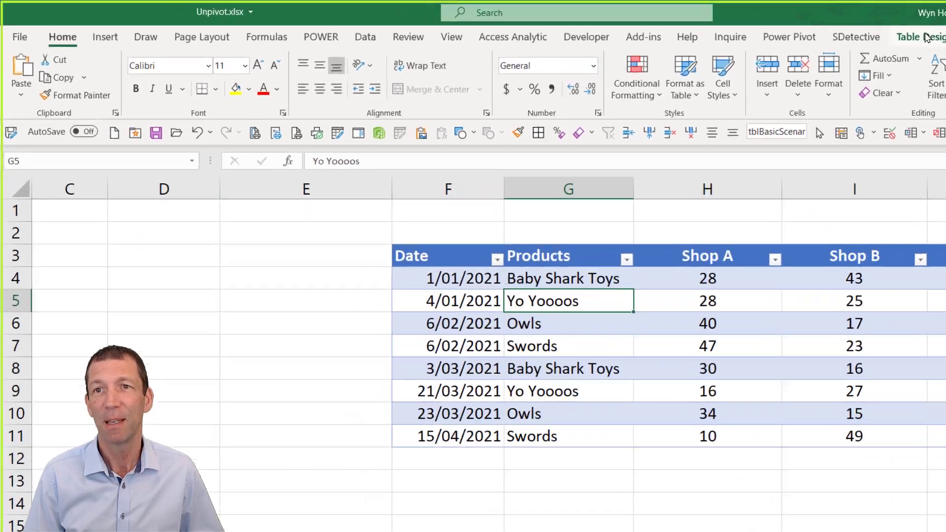
left_click(918, 37)
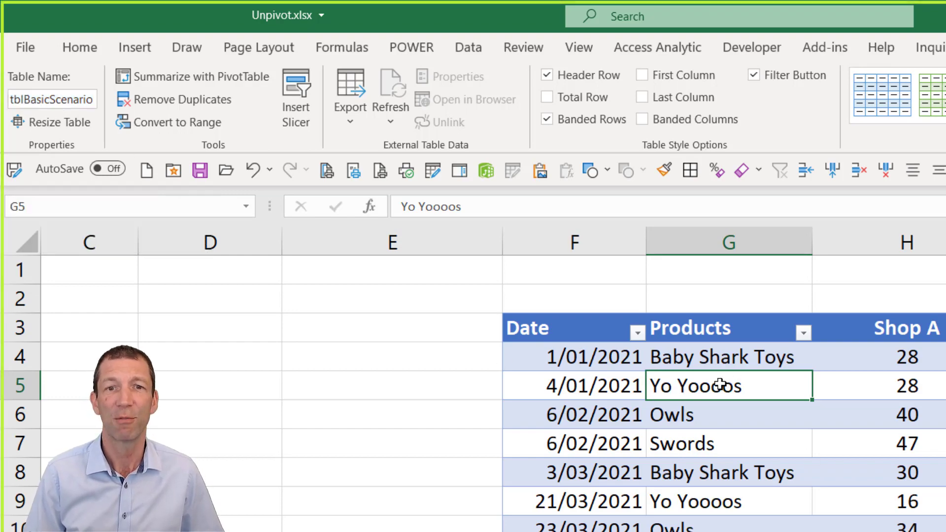
right_click(728, 386)
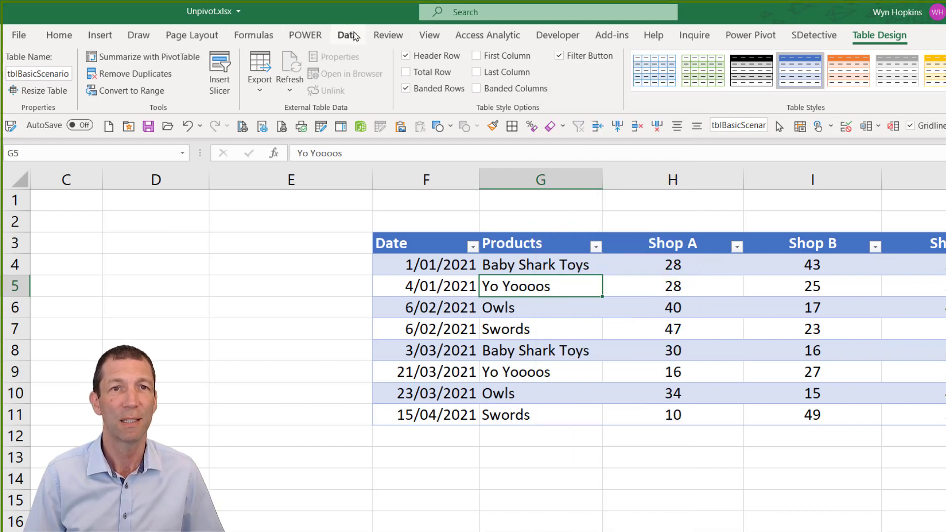
left_click(347, 34)
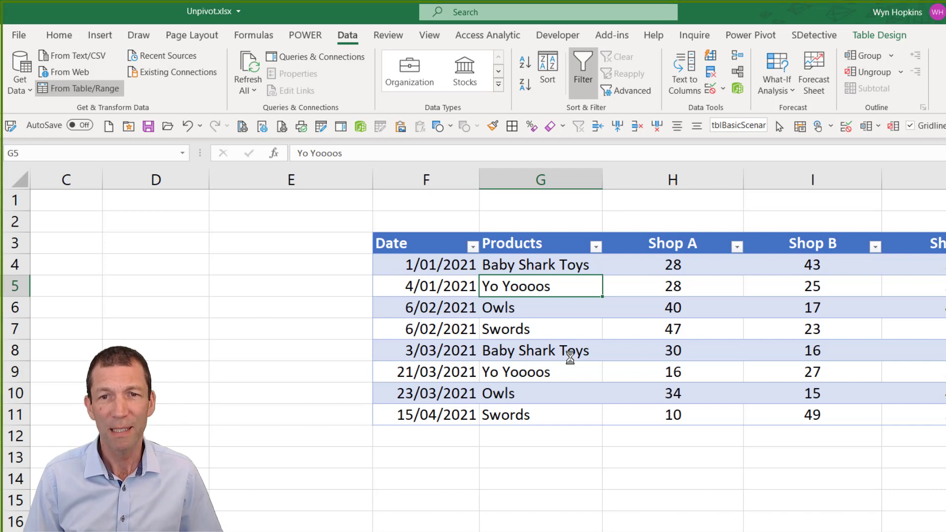
Load tblBasicScenario into Power Query via From Table/Range and delete the Changed Type step
left_click(79, 88)
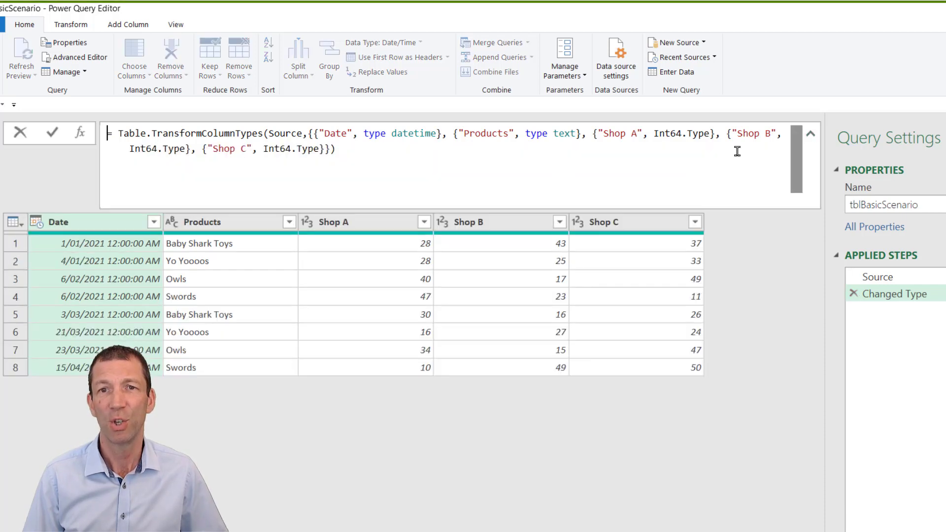
double_click(748, 133)
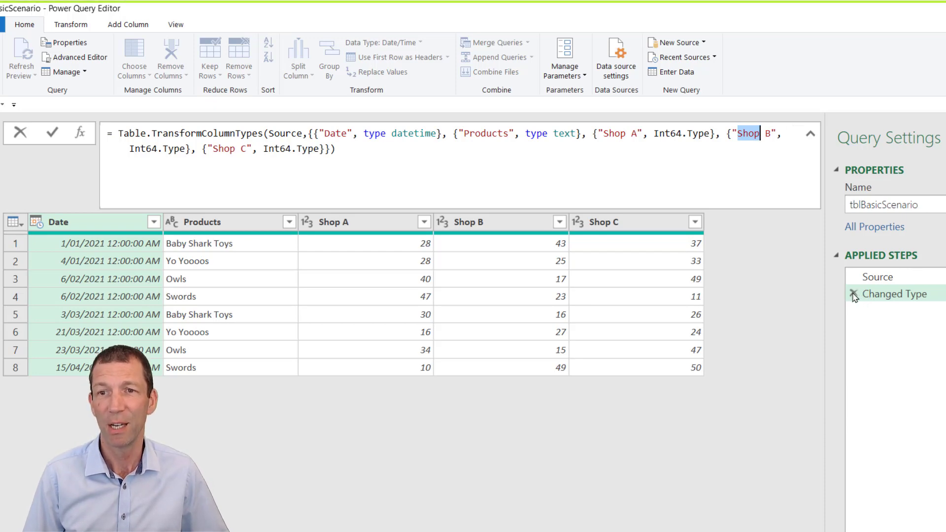
left_click(854, 295)
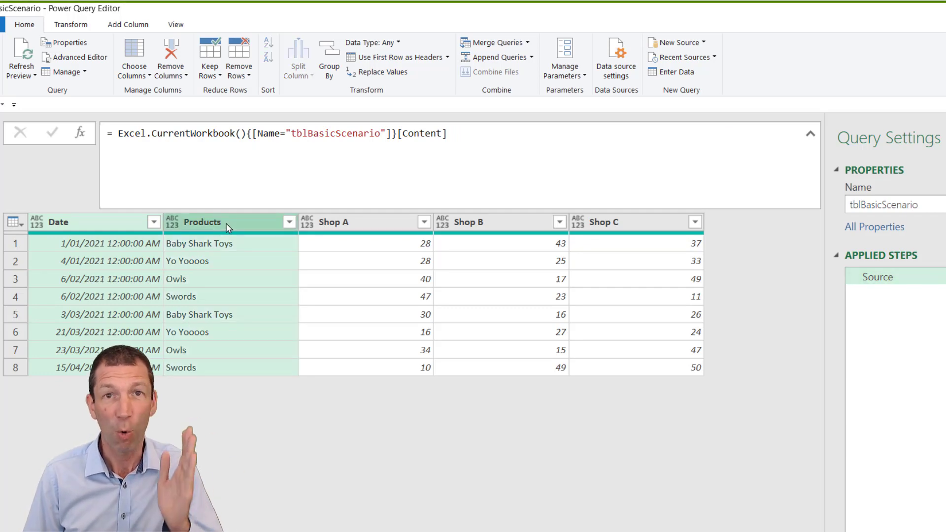
mouse_move(230, 234)
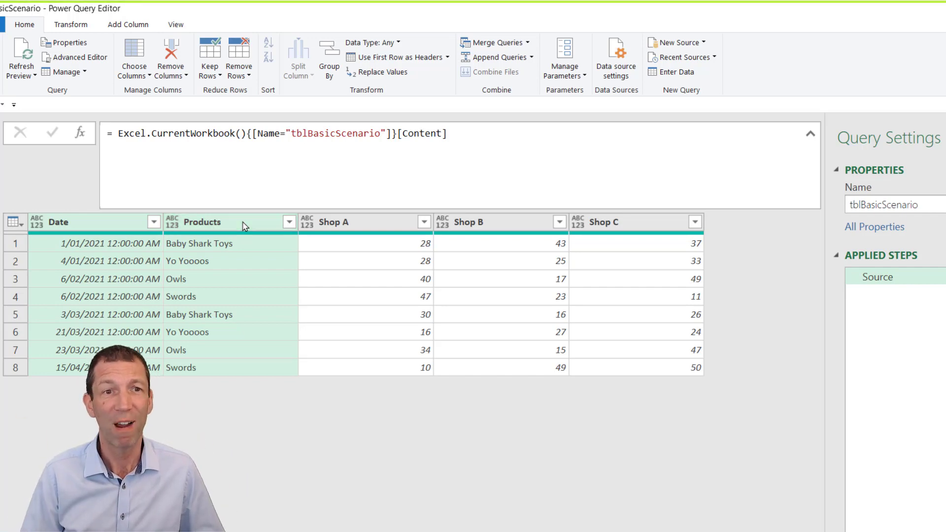
Unpivot all columns except Date and Products, naming the new columns Shop and Units
right_click(202, 222)
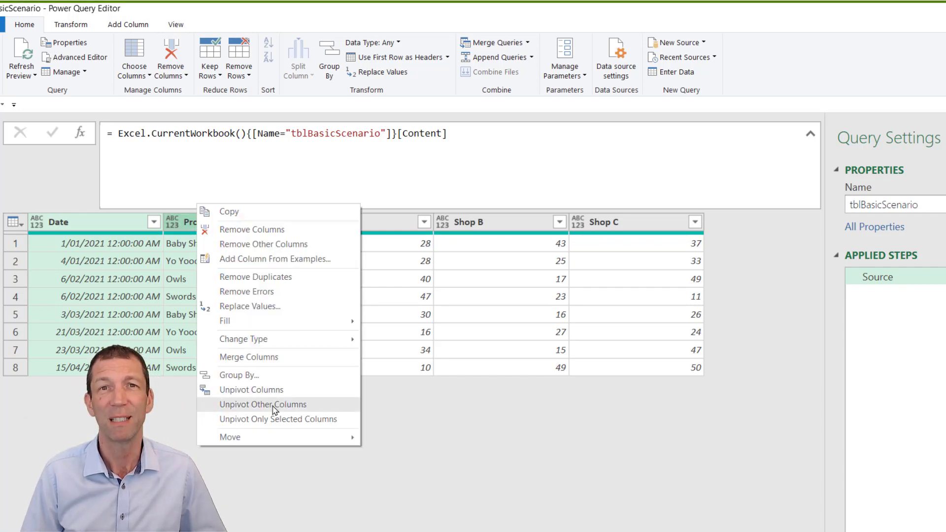
left_click(263, 404)
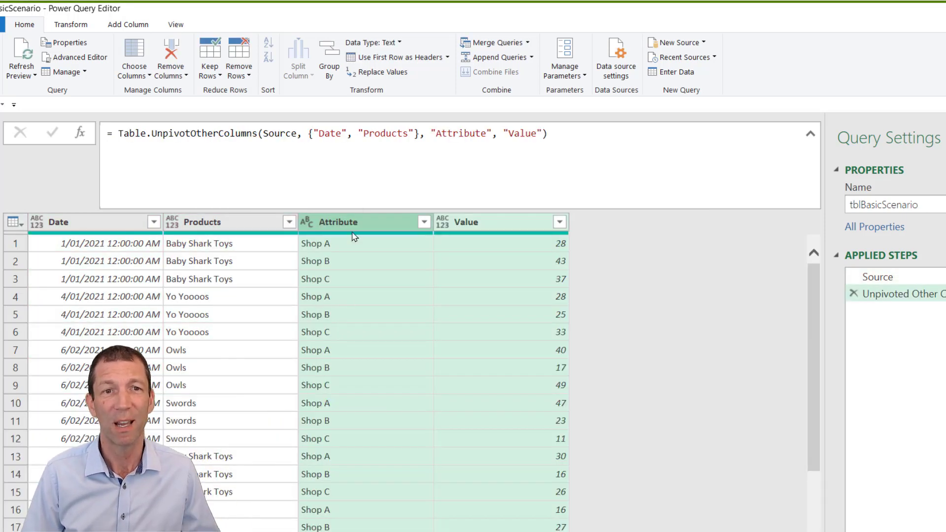
scroll("down", 3)
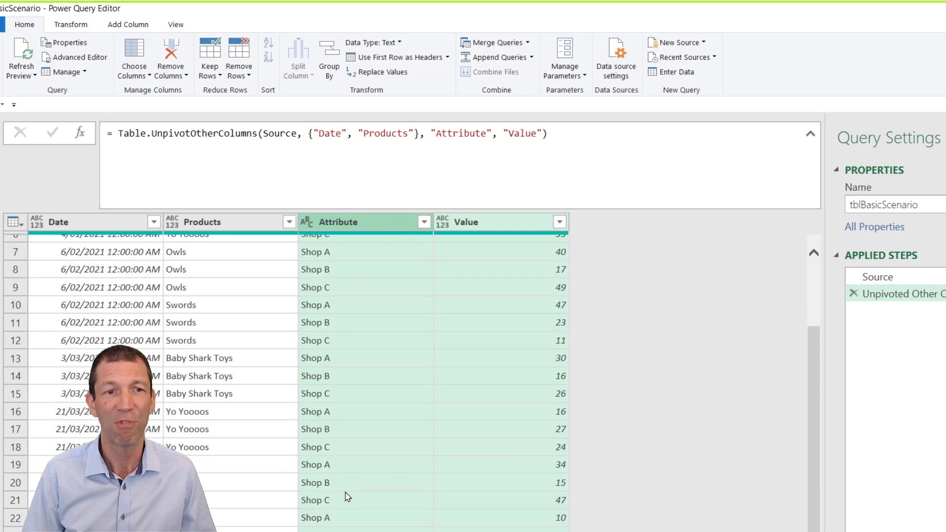
scroll("up", 3)
type("Shop")
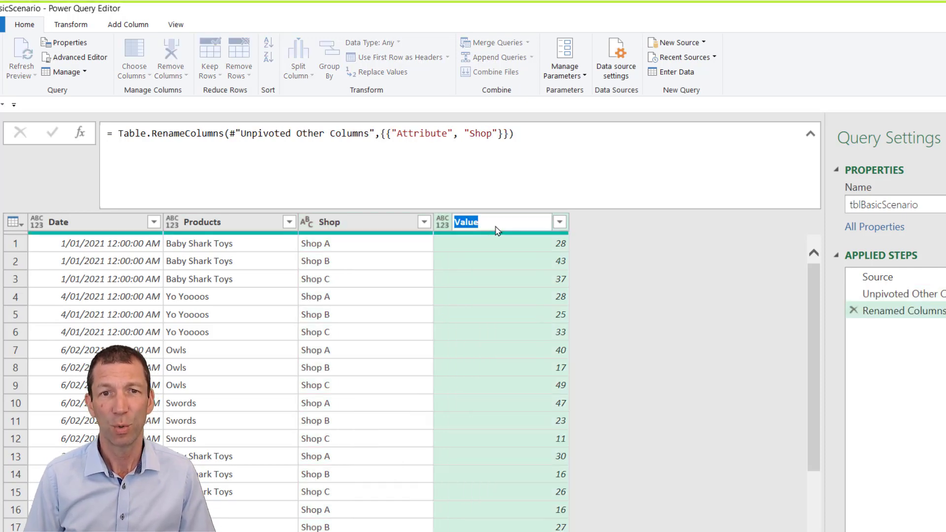
type("UNit")
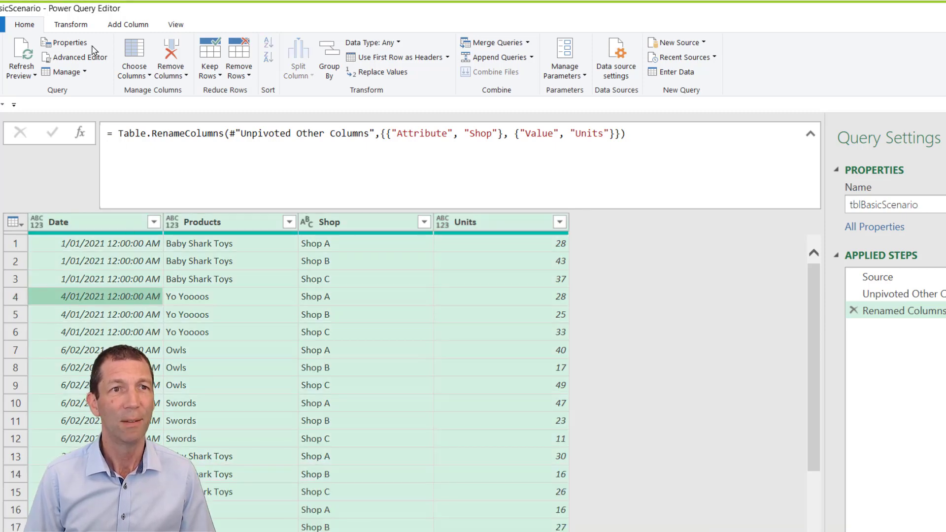
Auto-detect every column's data type and make the Date column date-only
left_click(71, 24)
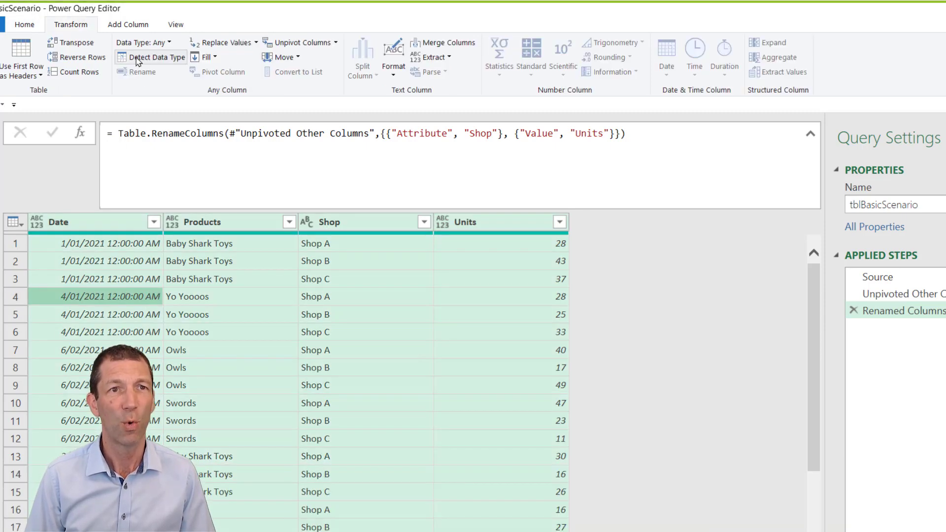
mouse_move(157, 58)
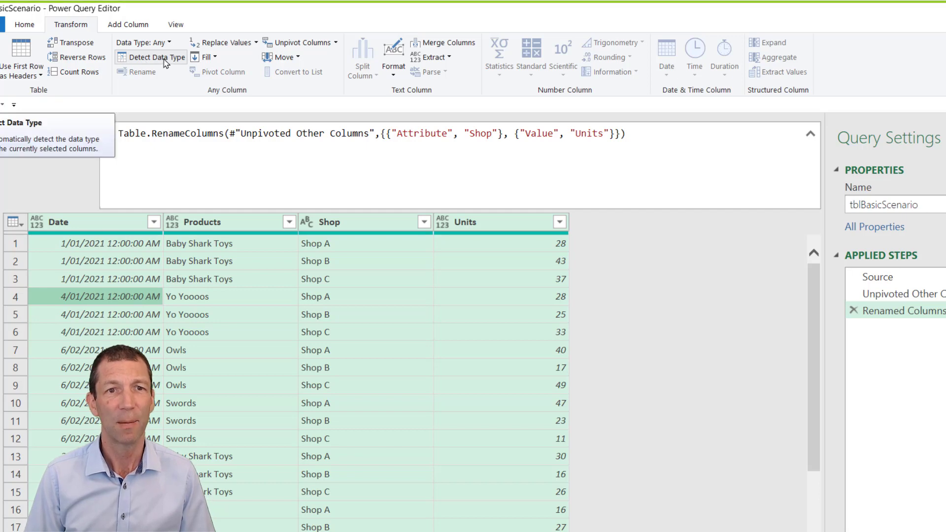
left_click(156, 57)
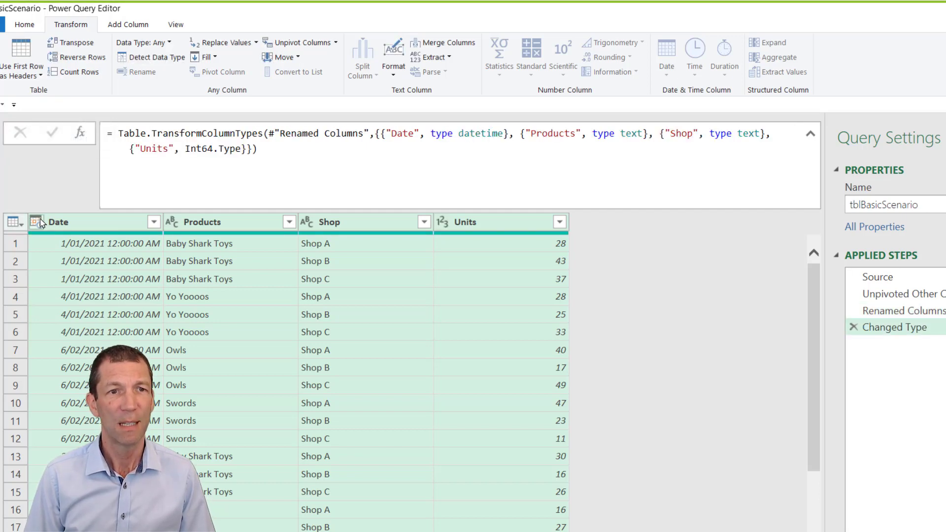
left_click(42, 222)
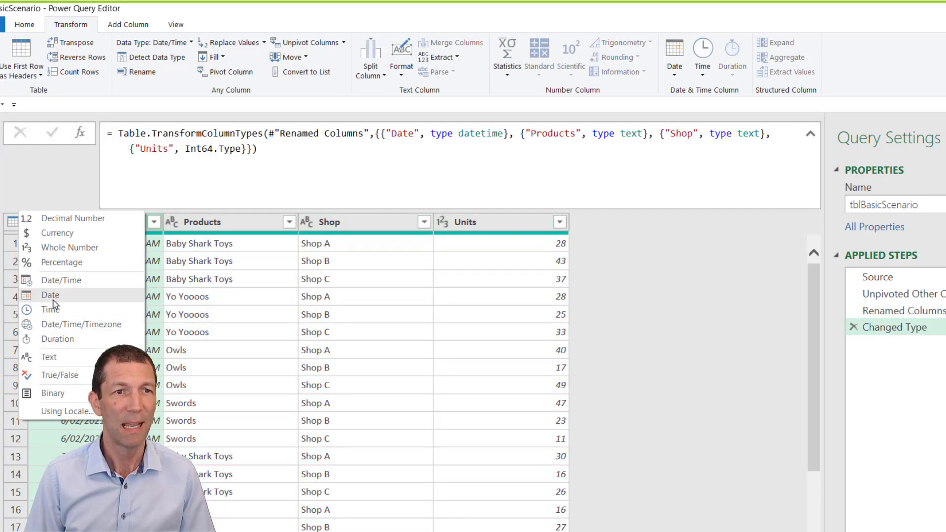
left_click(50, 295)
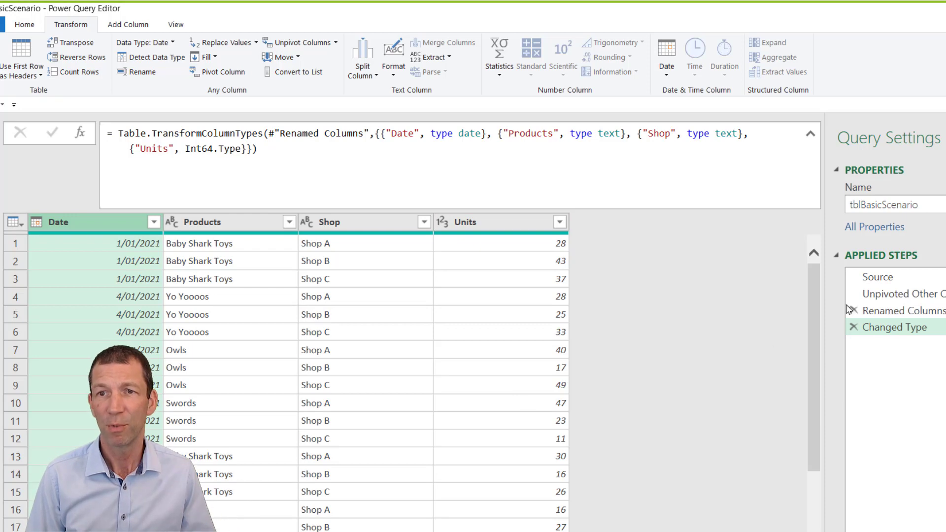
mouse_move(594, 264)
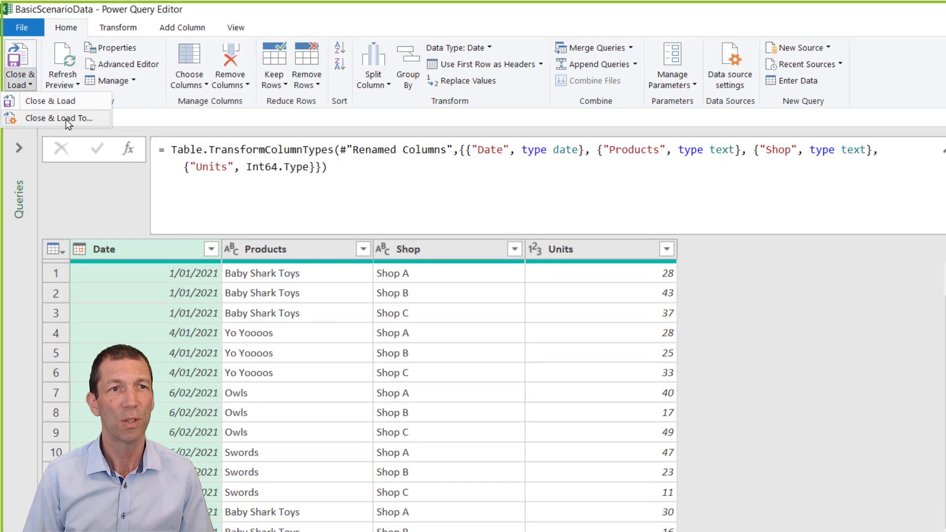
Close & Load To as Only Create Connection added to the Data Model, loading 24 rows
left_click(63, 118)
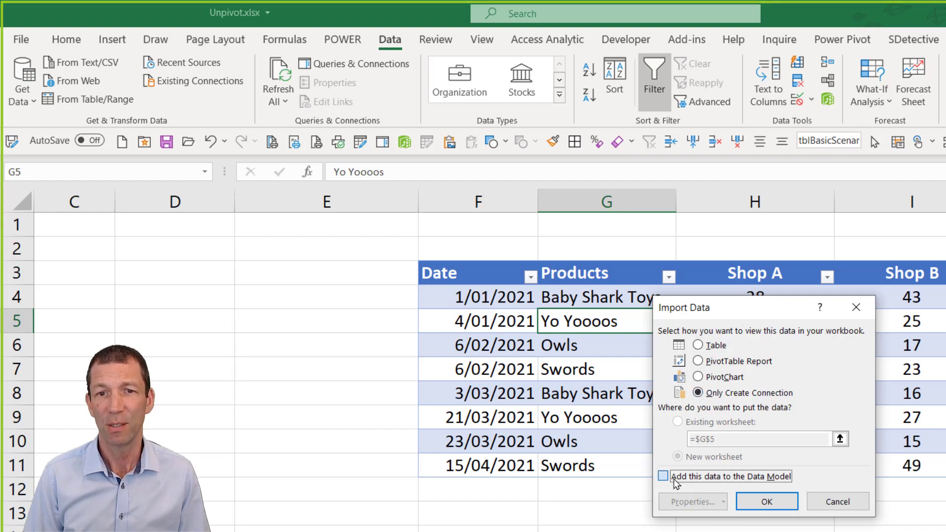
left_click(663, 476)
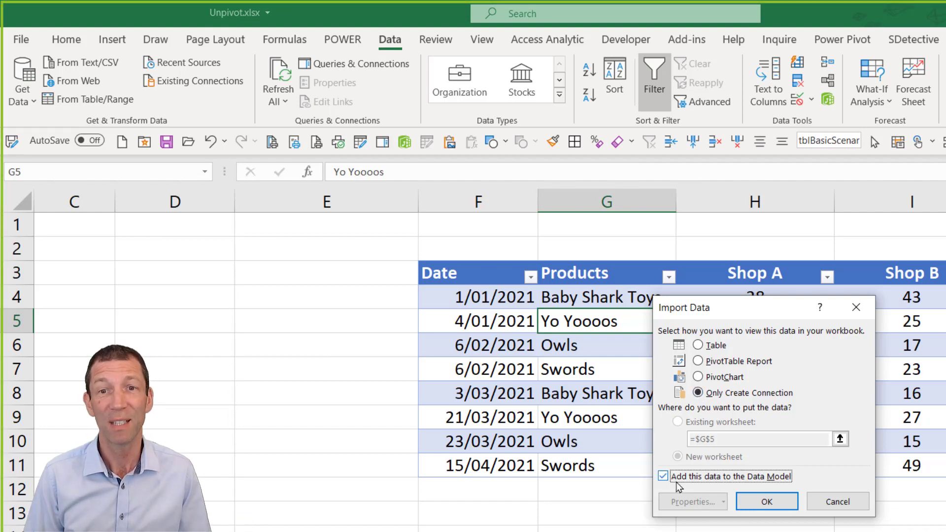
left_click(767, 501)
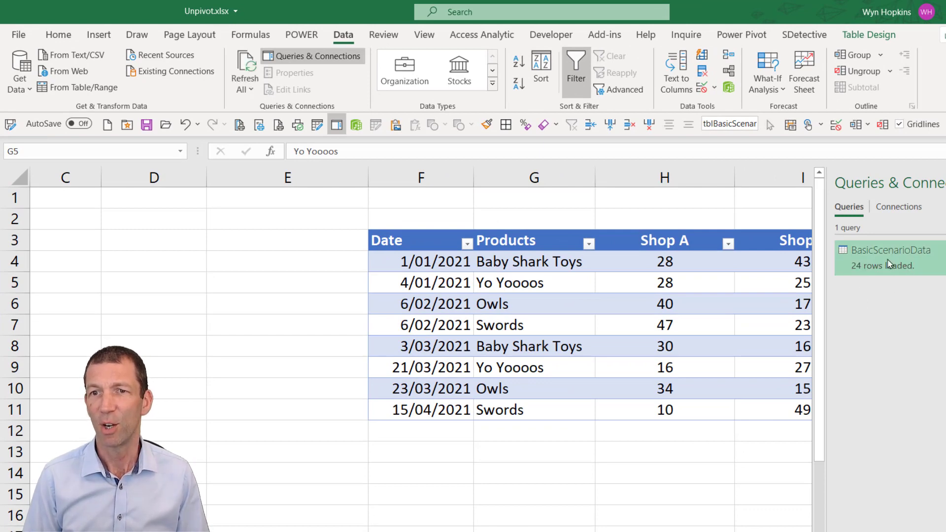
mouse_move(878, 272)
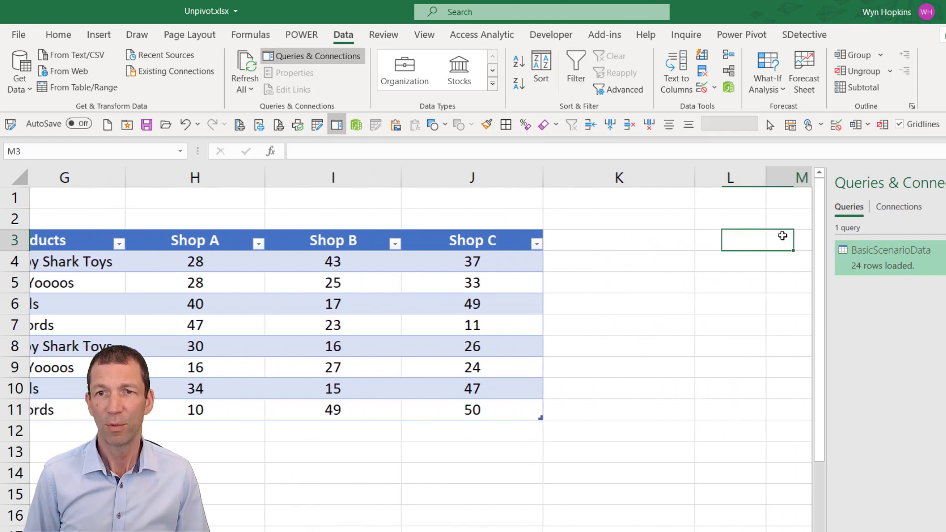
Insert a PivotTable from the Data Model at cell M3
scroll("right", 3)
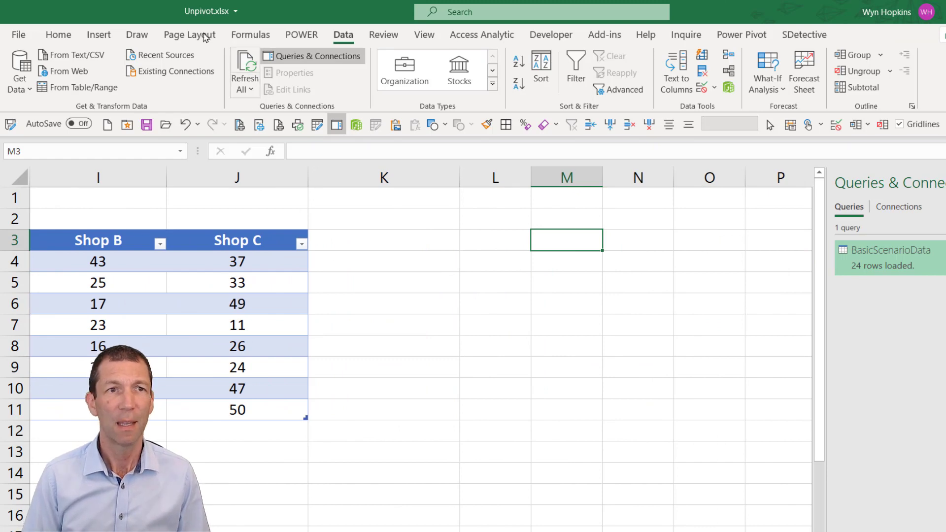
left_click(98, 35)
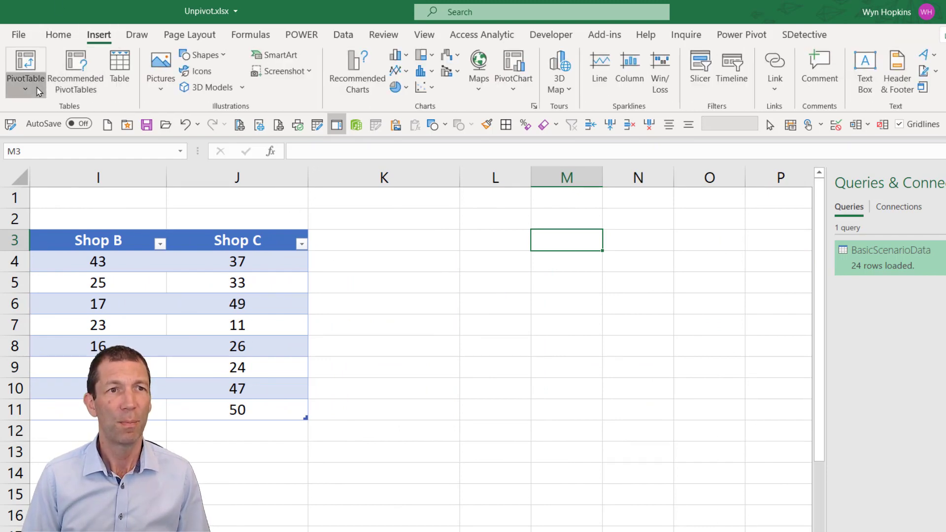
left_click(26, 69)
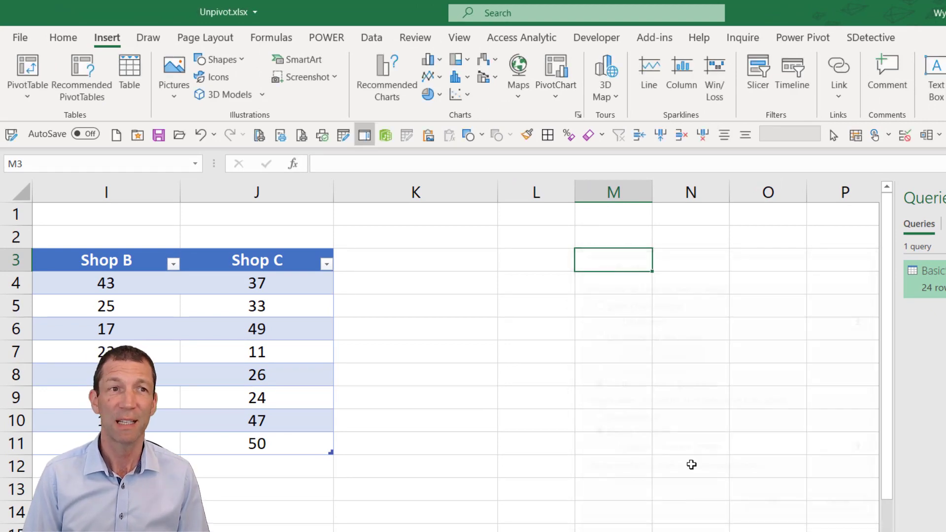
left_click(25, 77)
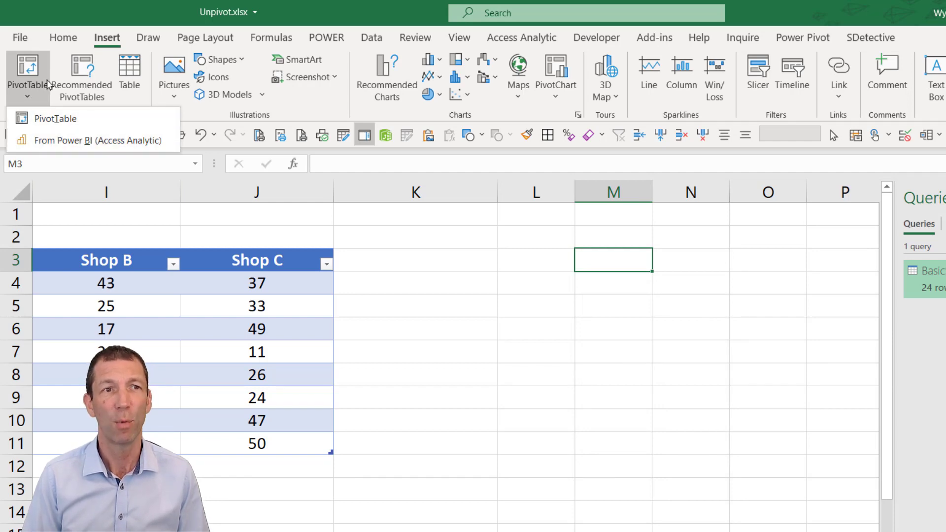
left_click(55, 119)
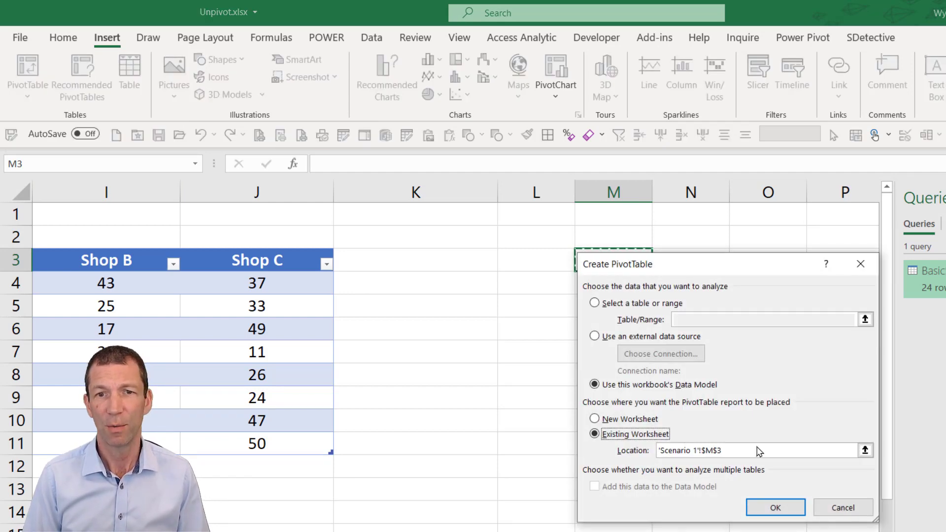
left_click(775, 507)
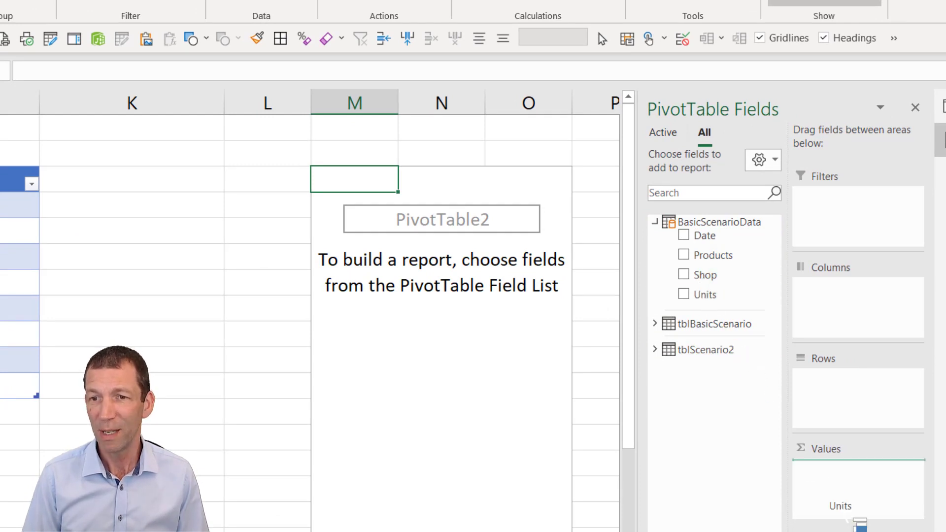
Show Sum of Units with Products on rows and add Shop as a slicer
left_click(684, 294)
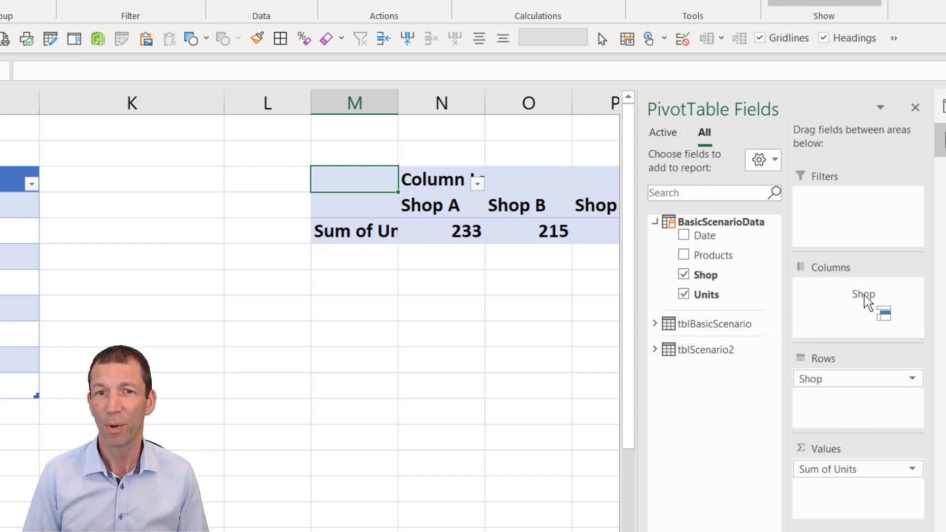
left_click(684, 275)
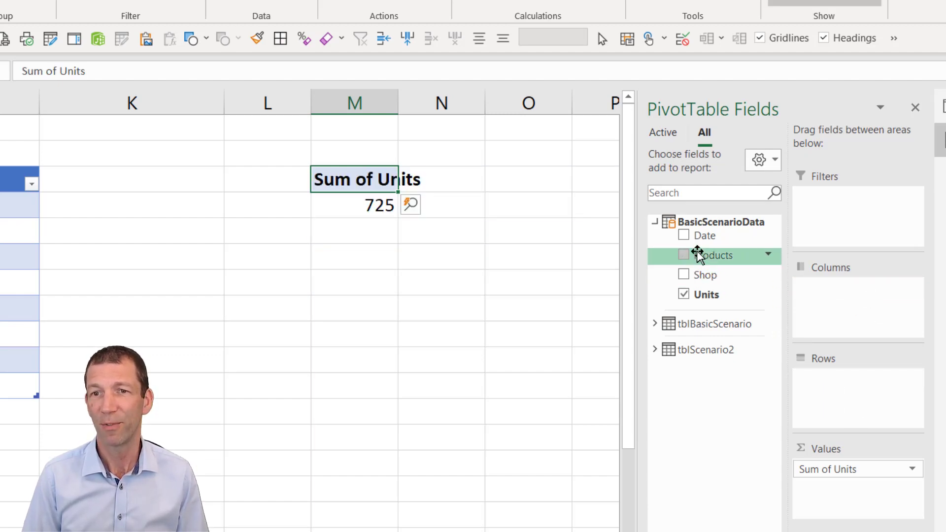
left_click(684, 255)
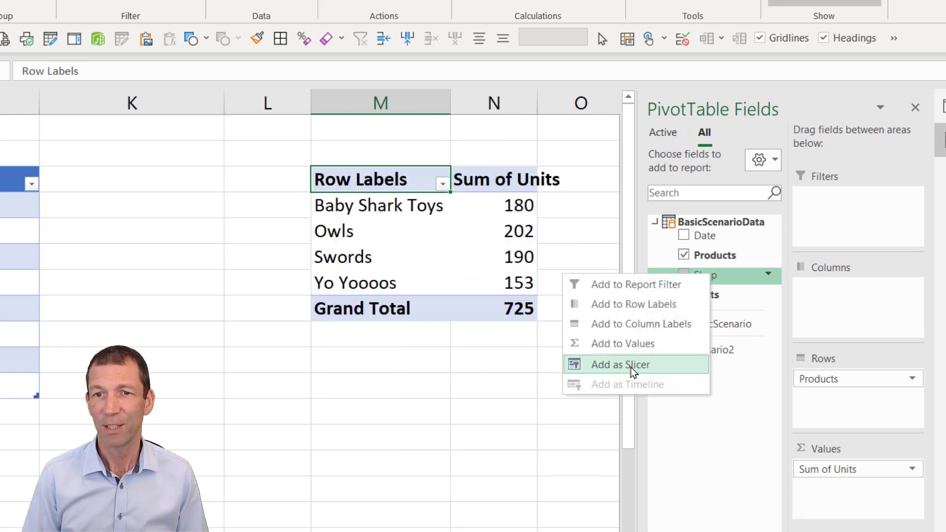
left_click(620, 365)
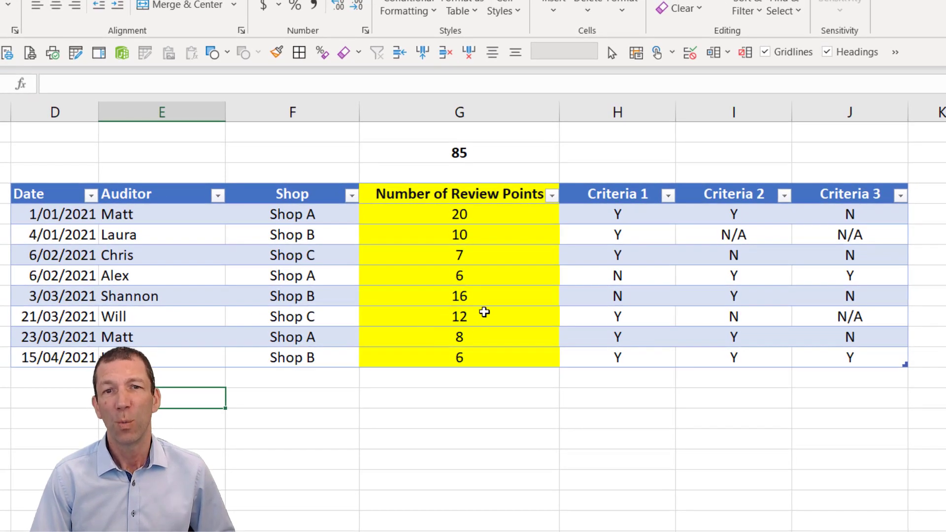
mouse_move(187, 263)
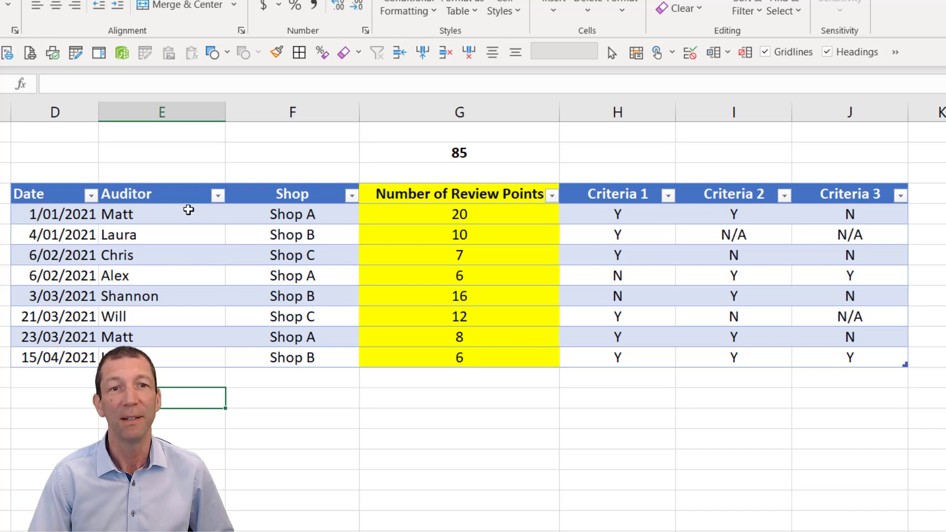
left_click(161, 214)
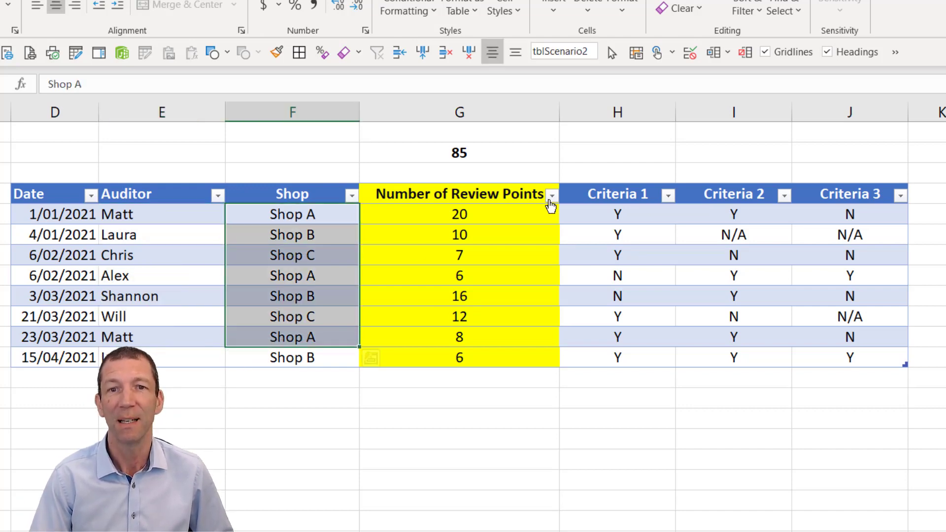
left_click(459, 214)
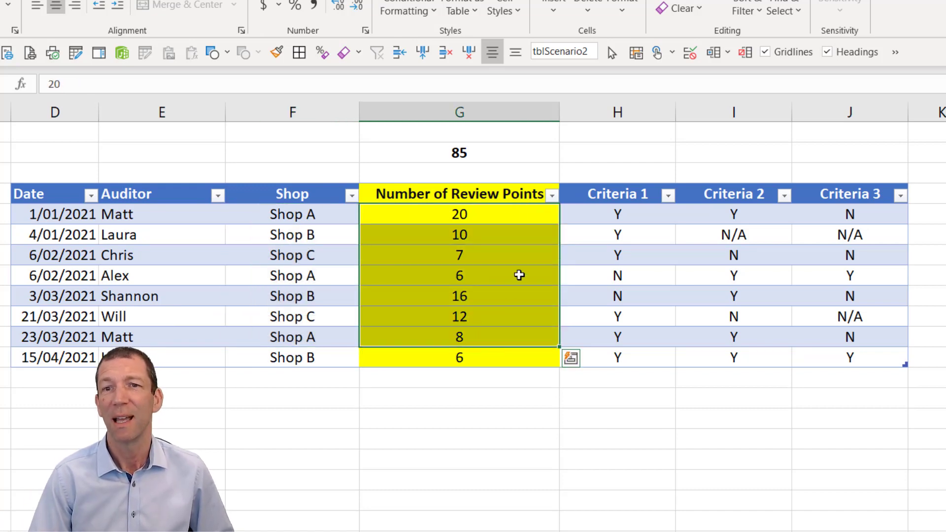
left_click(617, 214)
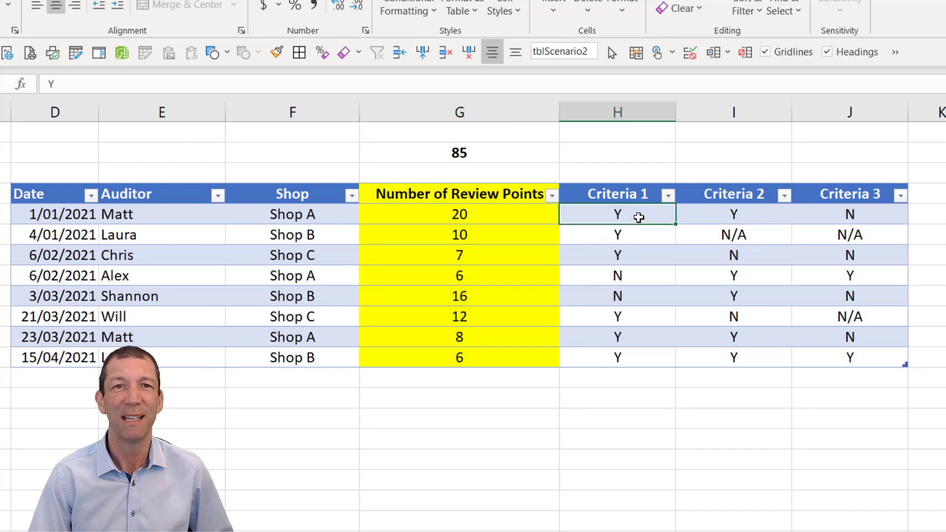
mouse_move(715, 210)
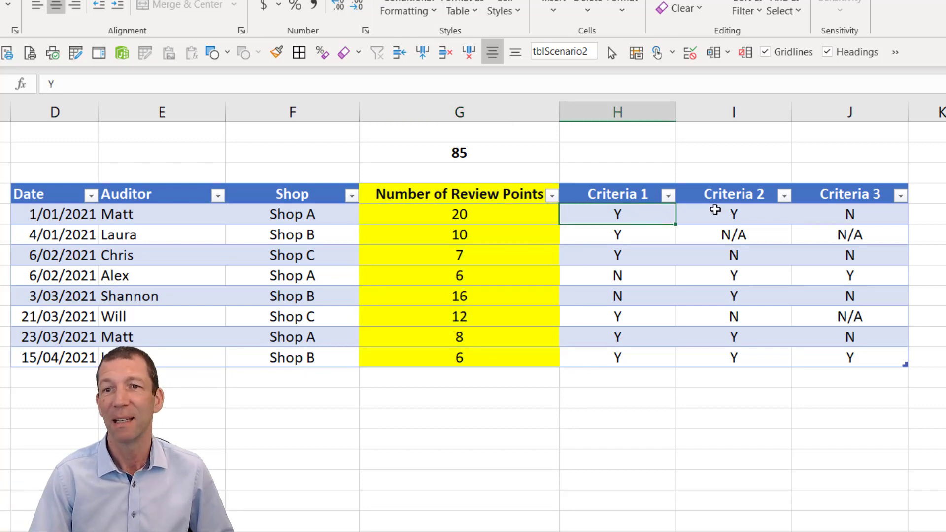
left_click(733, 214)
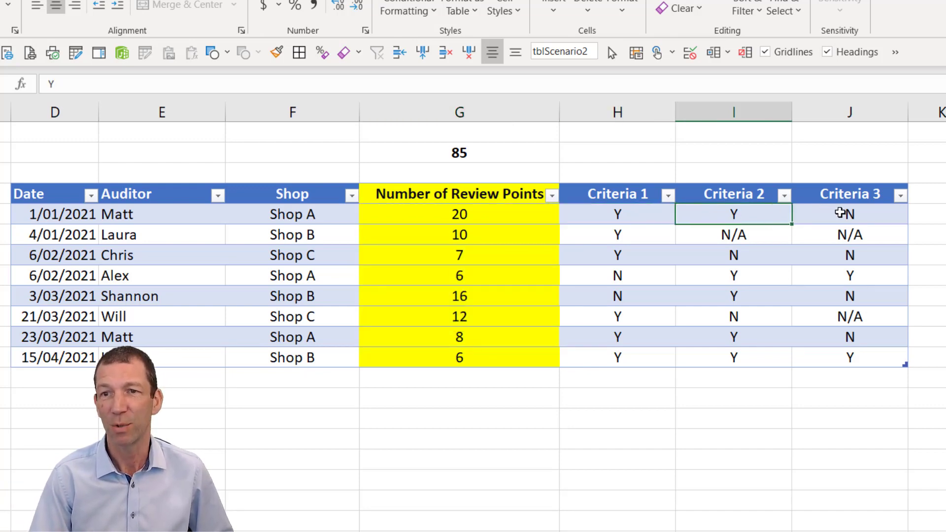
left_click(850, 214)
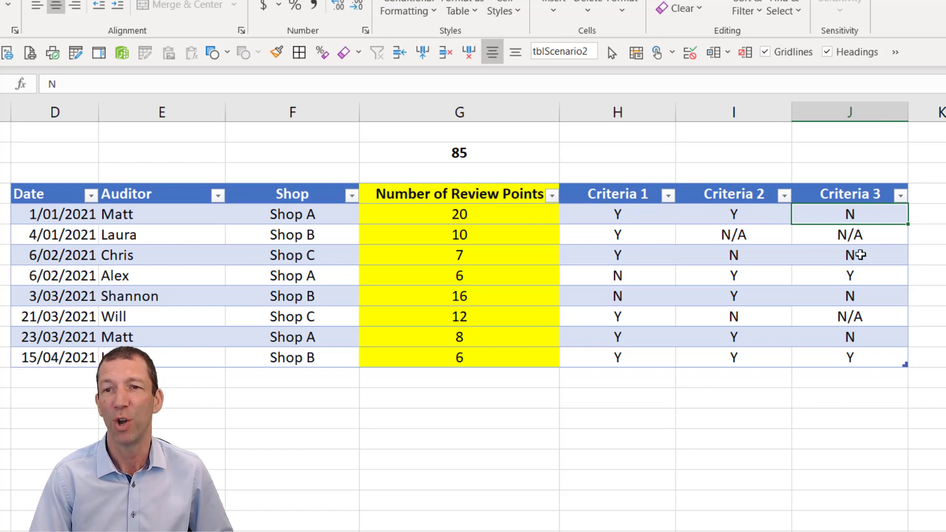
mouse_move(589, 265)
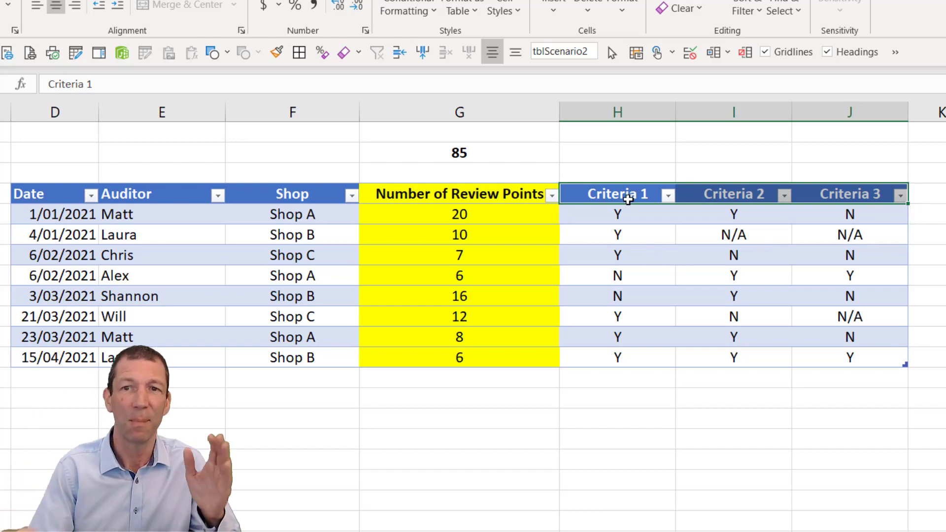
mouse_move(480, 214)
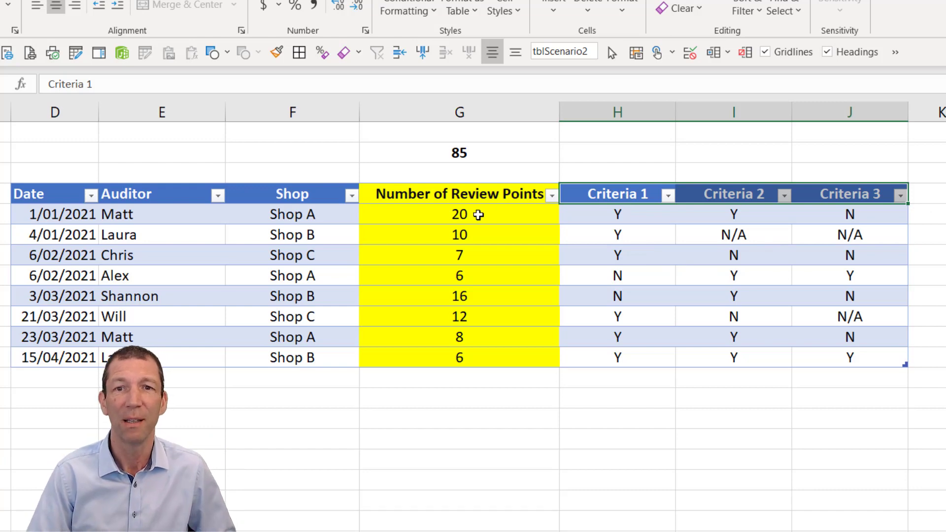
left_click(460, 214)
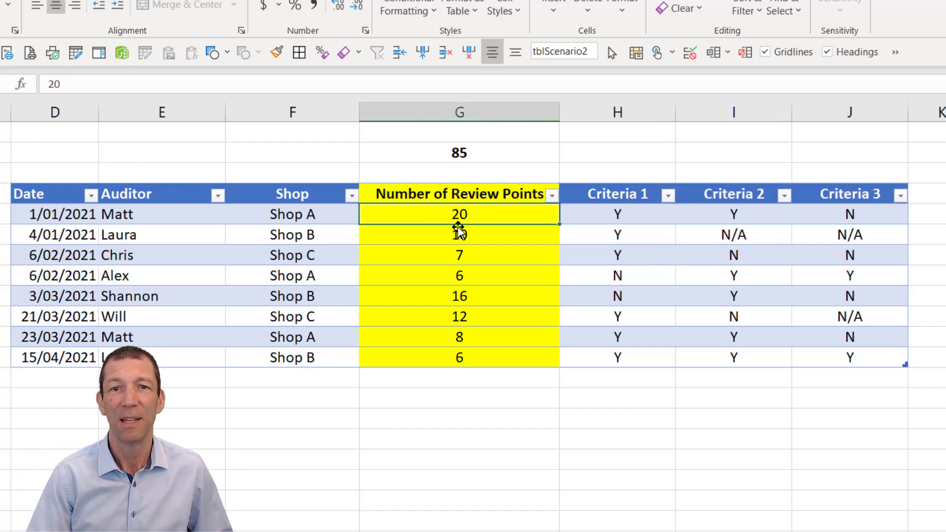
left_click(459, 234)
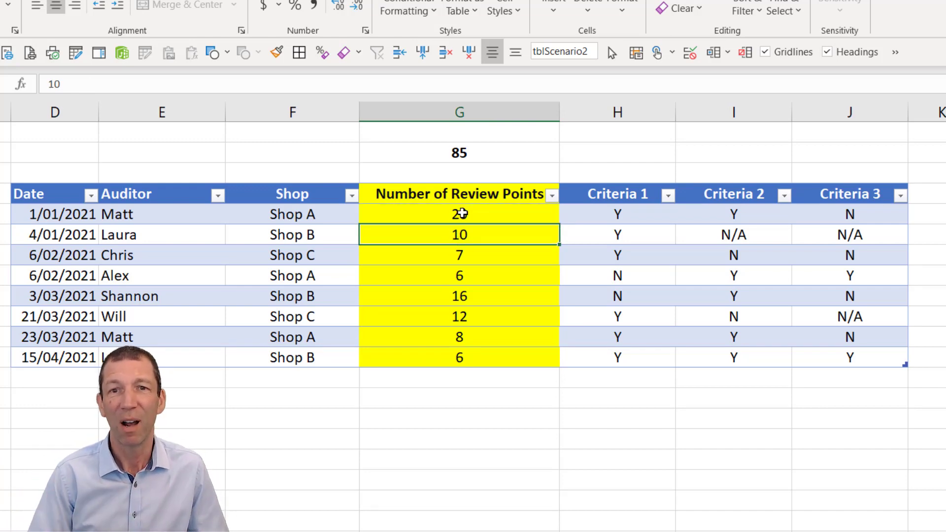
left_click(458, 152)
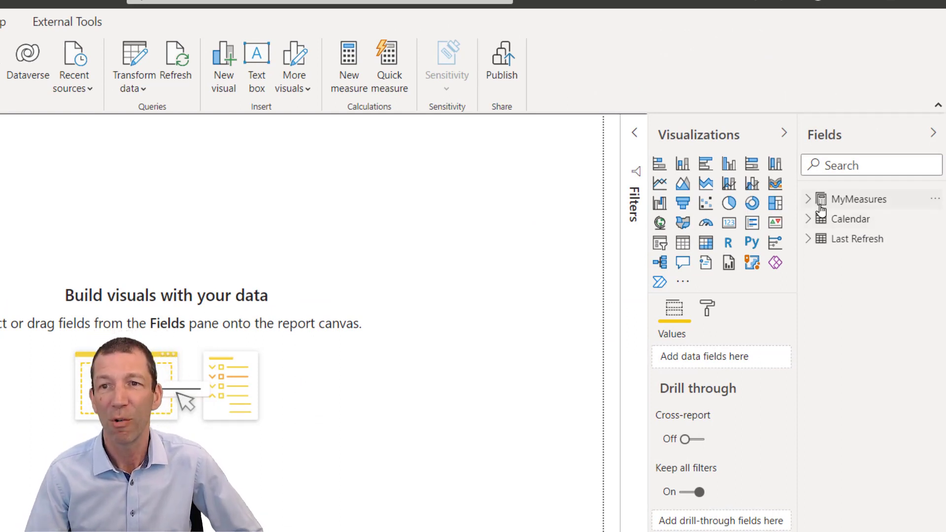
mouse_move(816, 221)
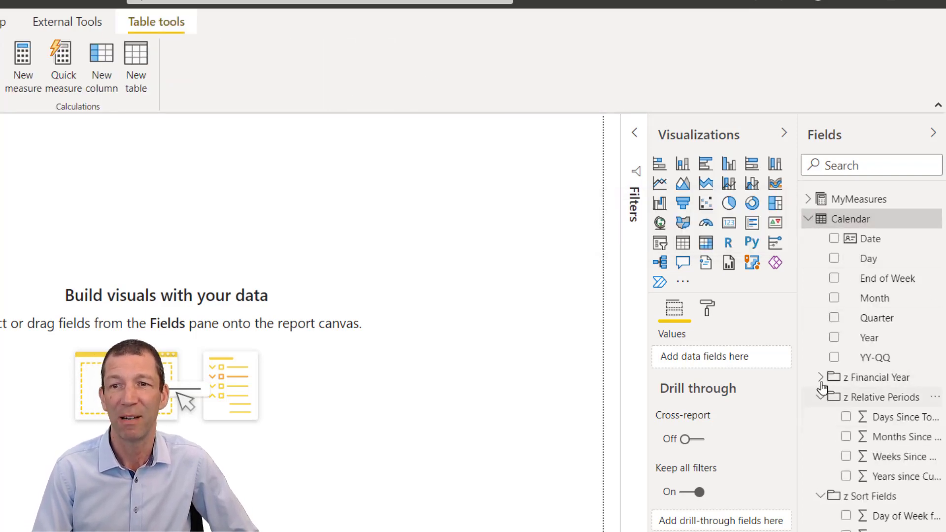
mouse_move(832, 383)
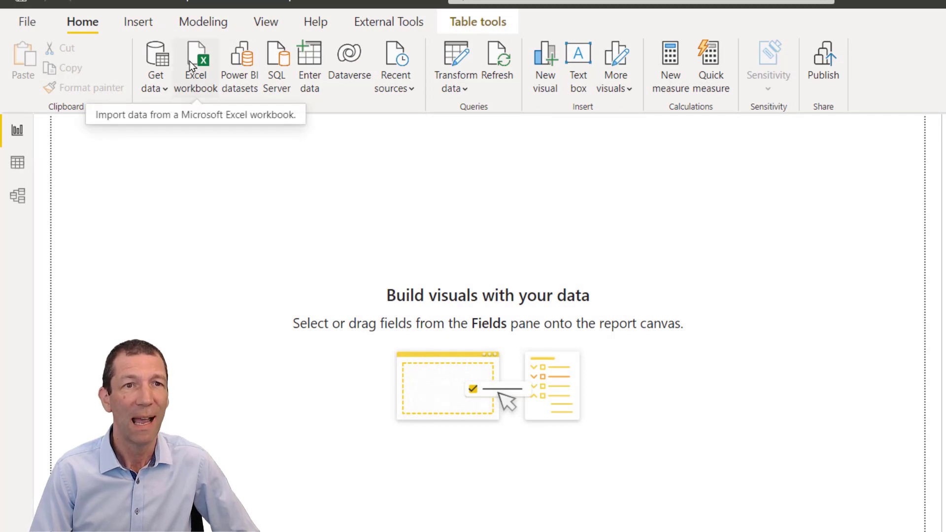
Import Unpivot.xlsx and open its tblScenario2 table with Transform Data
left_click(195, 62)
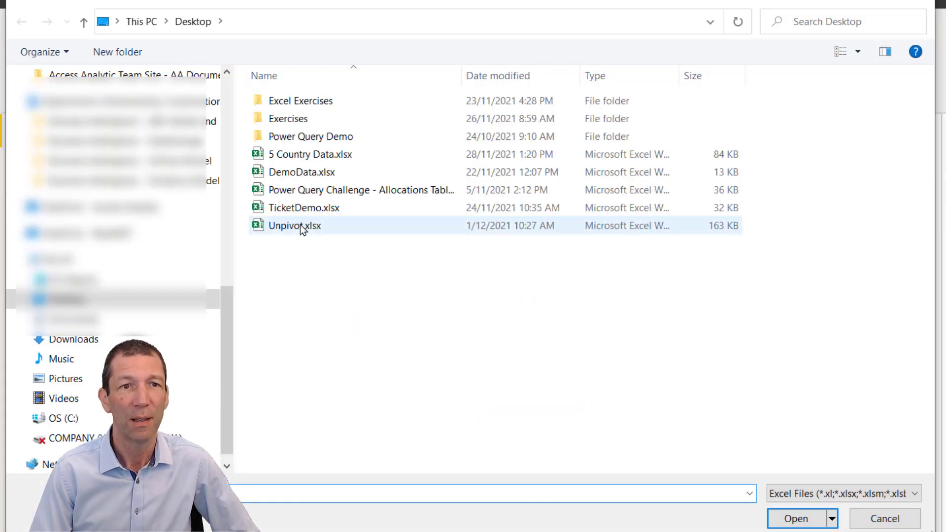
left_click(795, 519)
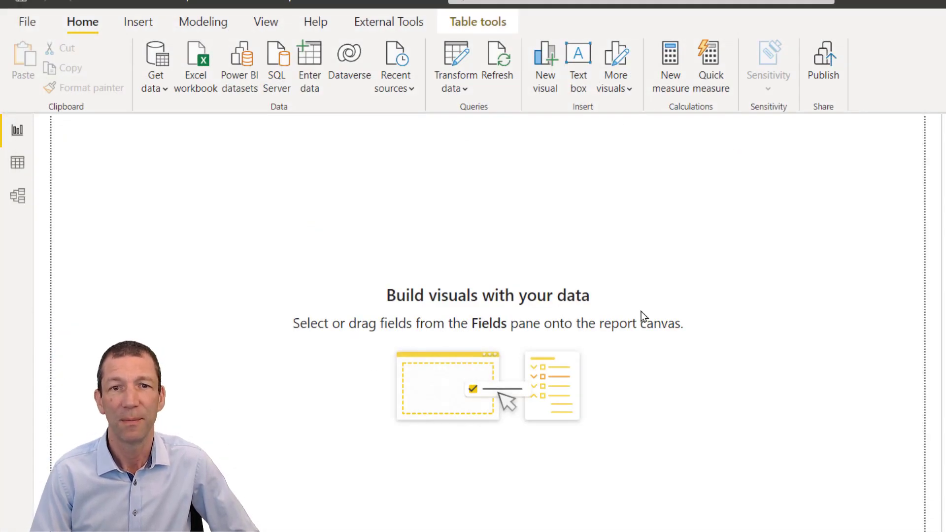
left_click(195, 63)
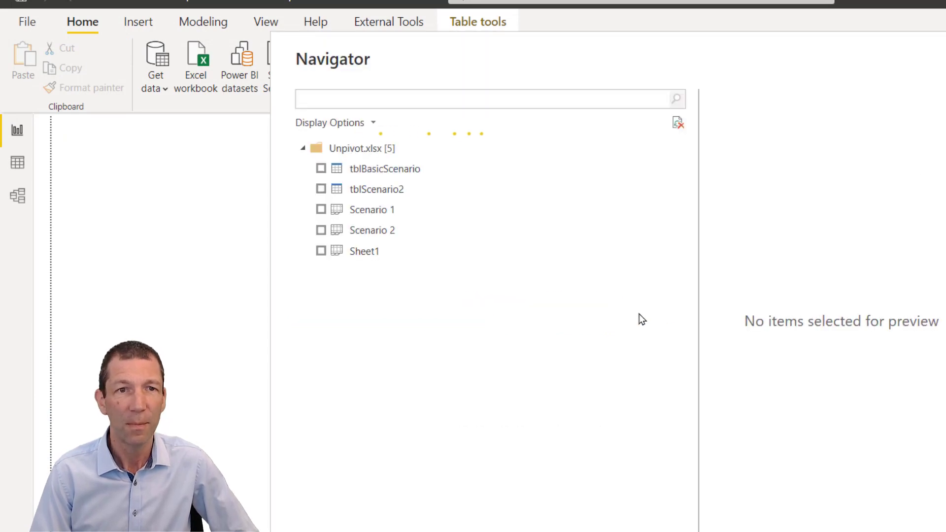
left_click(375, 189)
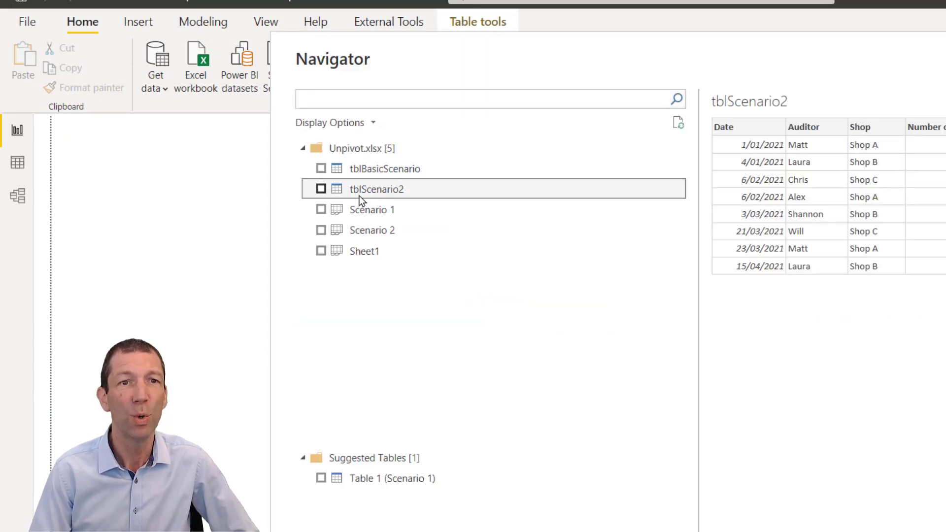
right_click(375, 190)
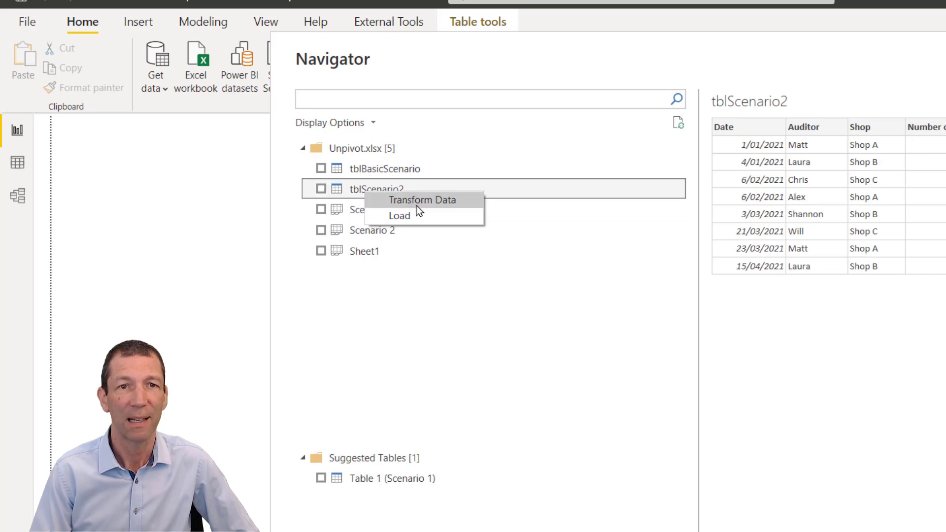
left_click(423, 201)
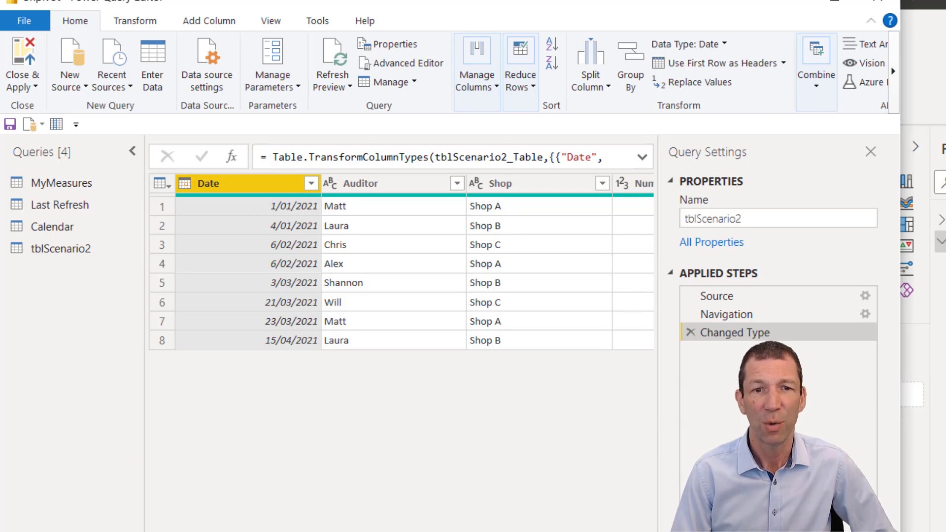
mouse_move(132, 150)
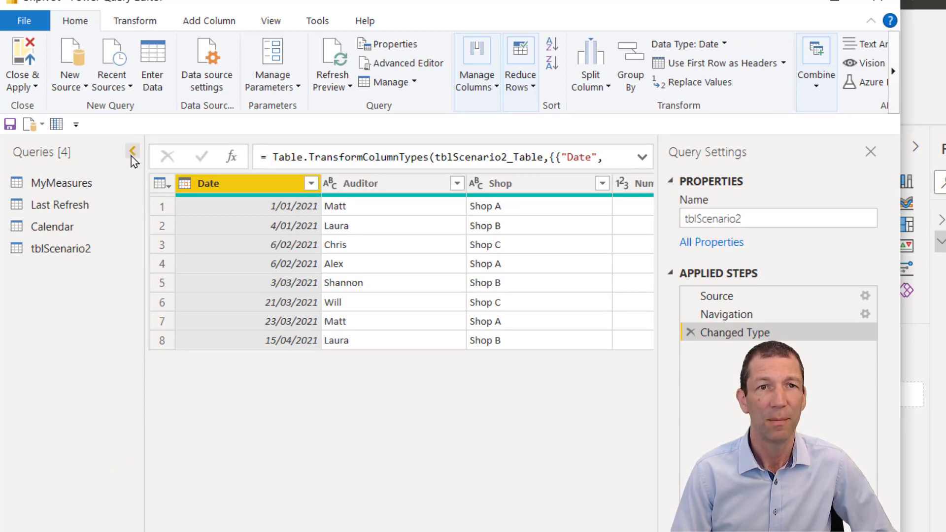
left_click(133, 152)
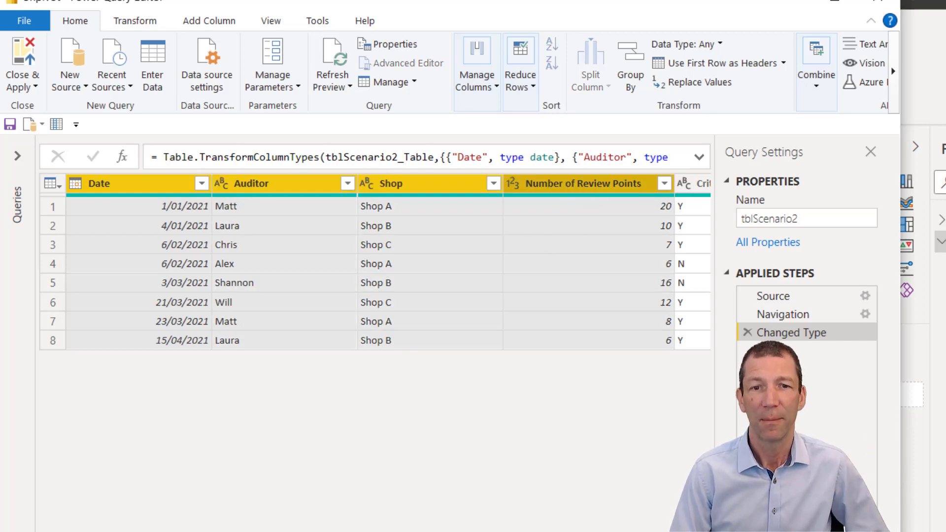
scroll("right", 3)
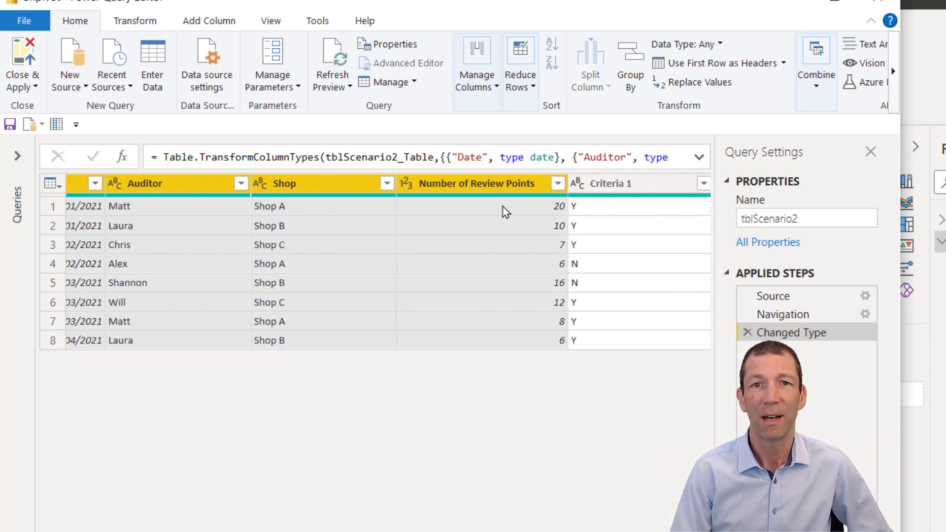
right_click(478, 184)
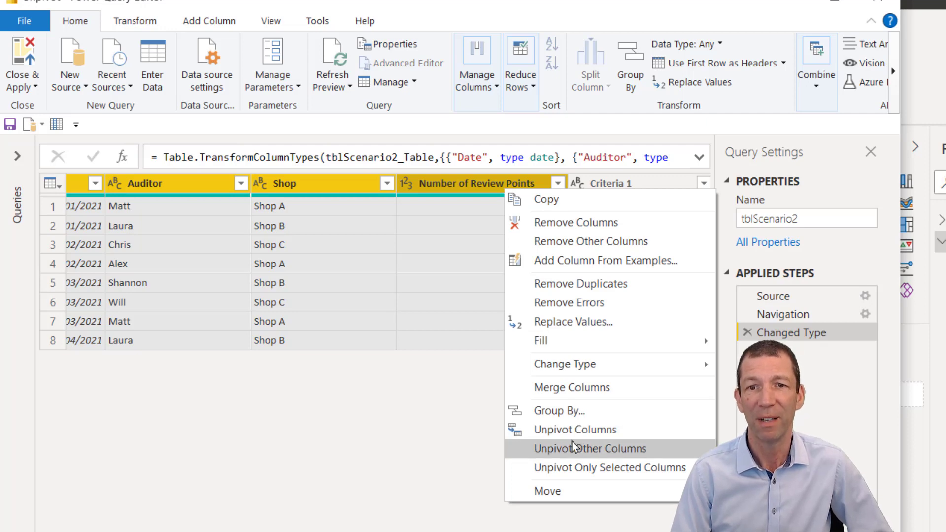
left_click(588, 448)
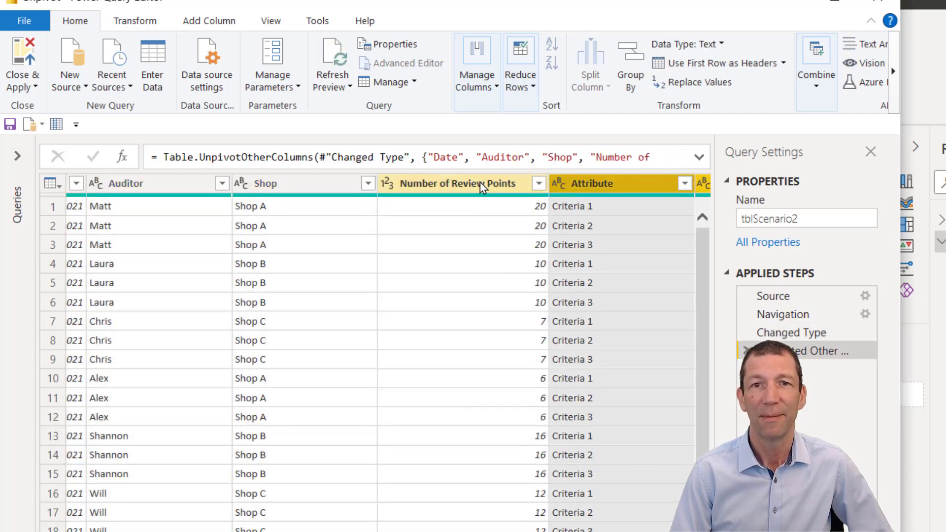
left_click(449, 184)
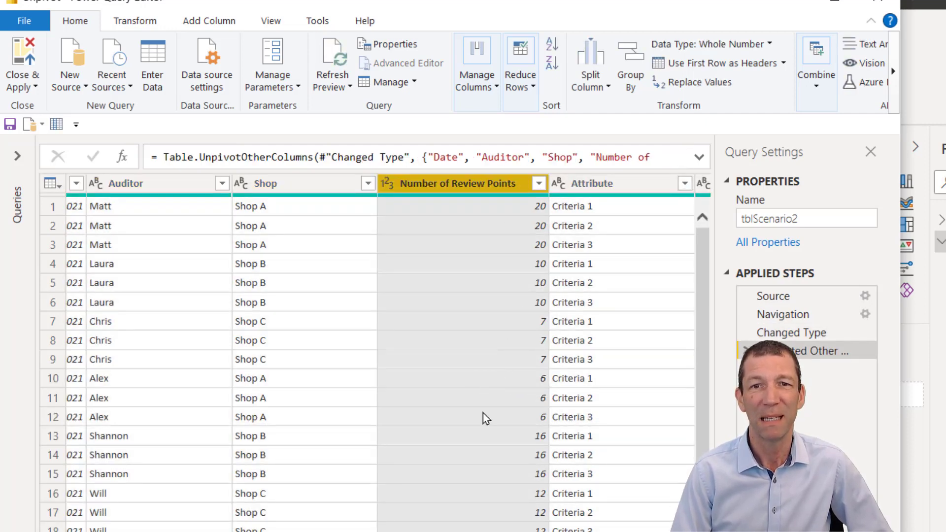
mouse_move(443, 225)
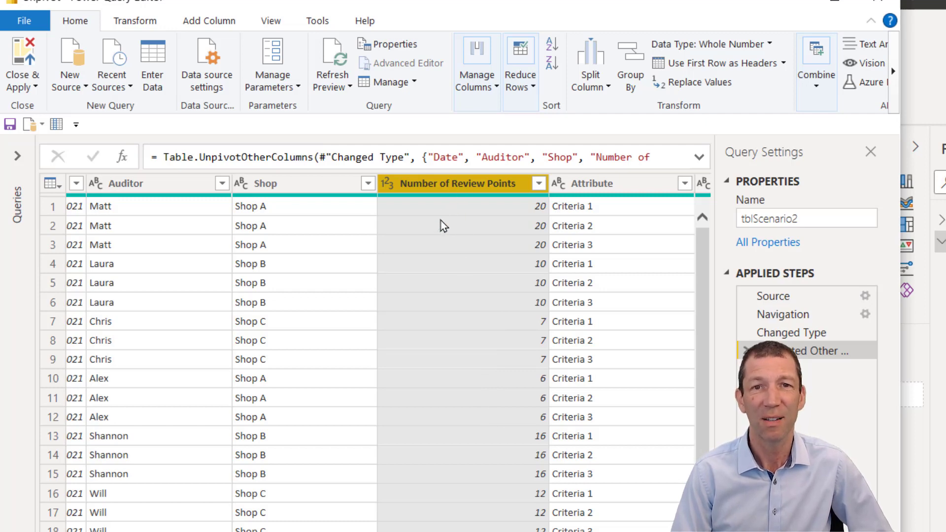
mouse_move(432, 301)
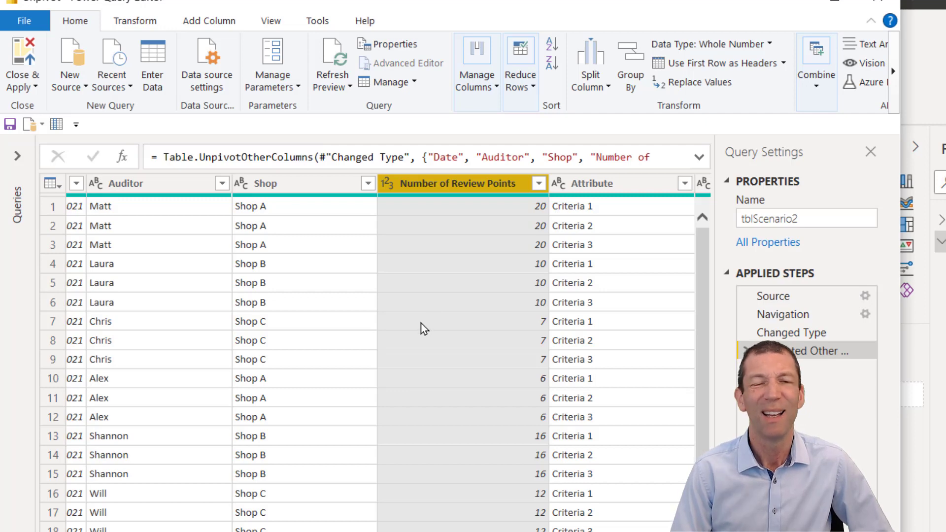
mouse_move(449, 320)
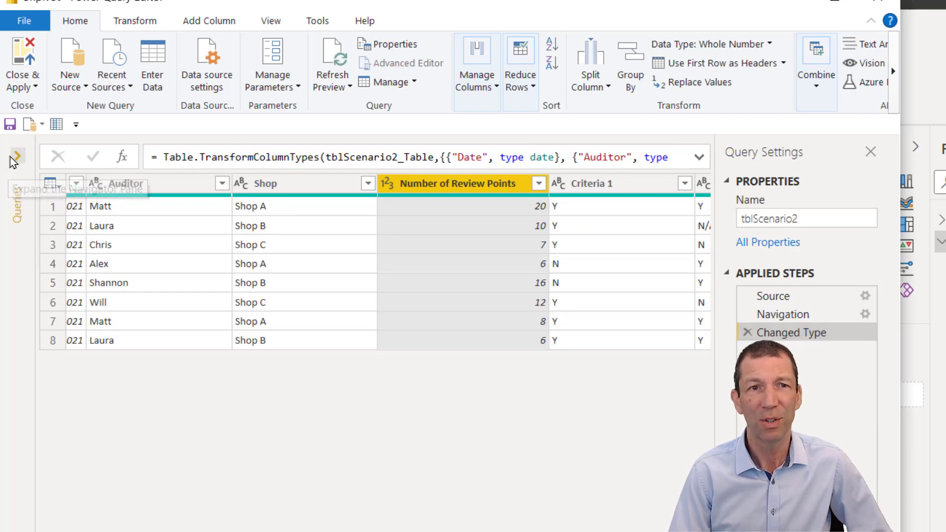
Rename tblScenario2 to MasterSource and untick Enable load for it
left_click(15, 157)
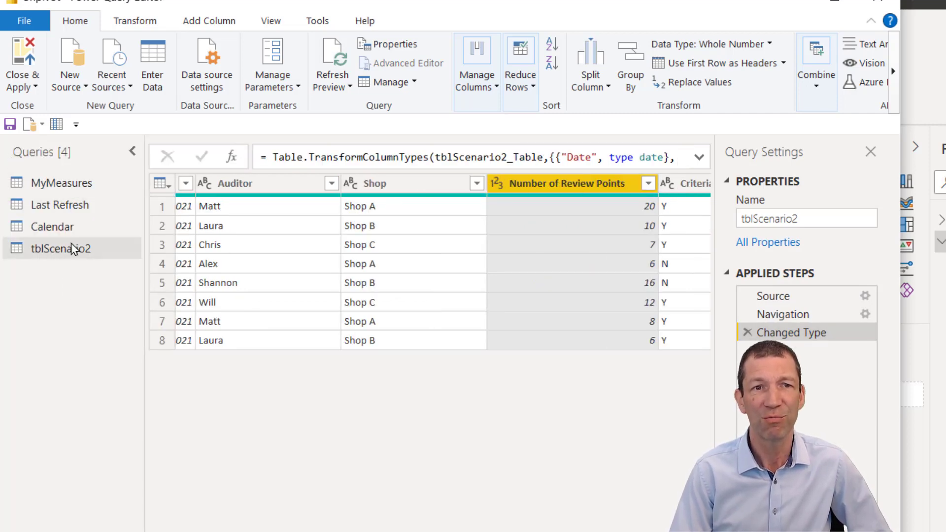
double_click(60, 248)
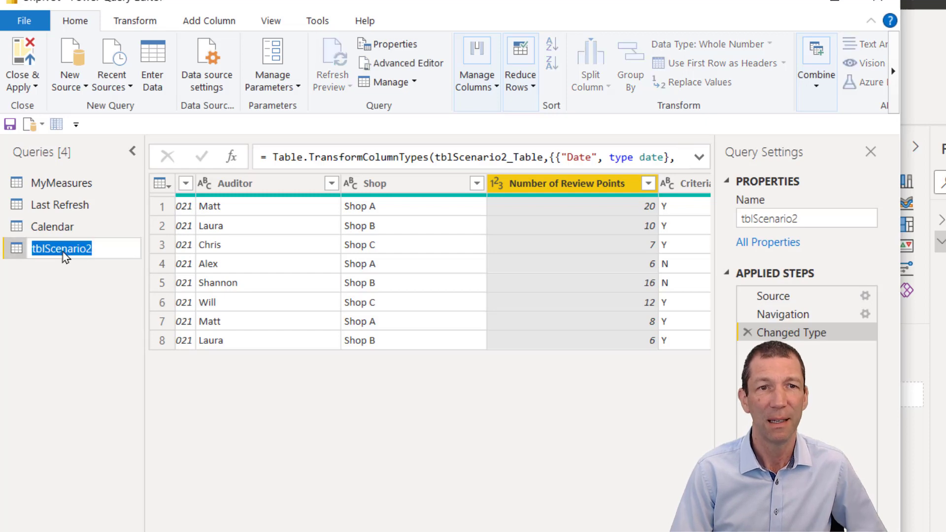
type("MasterSource")
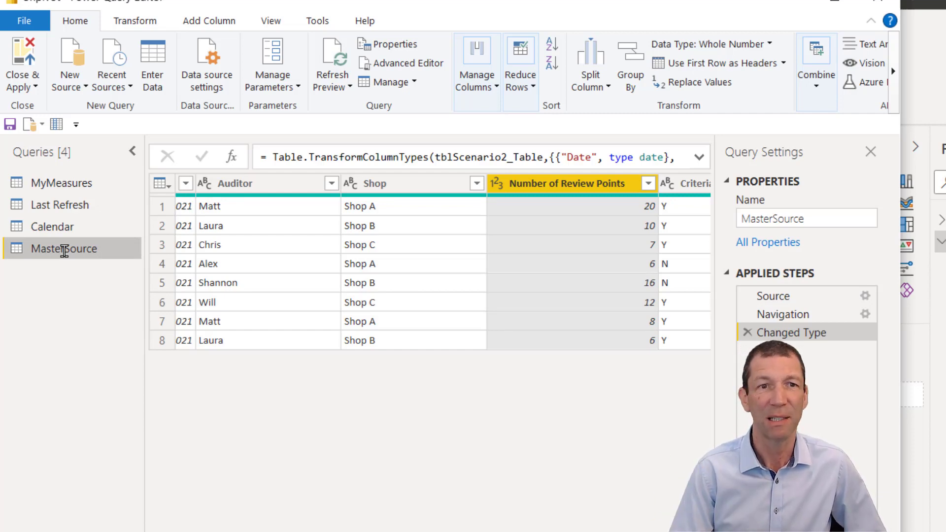
right_click(63, 248)
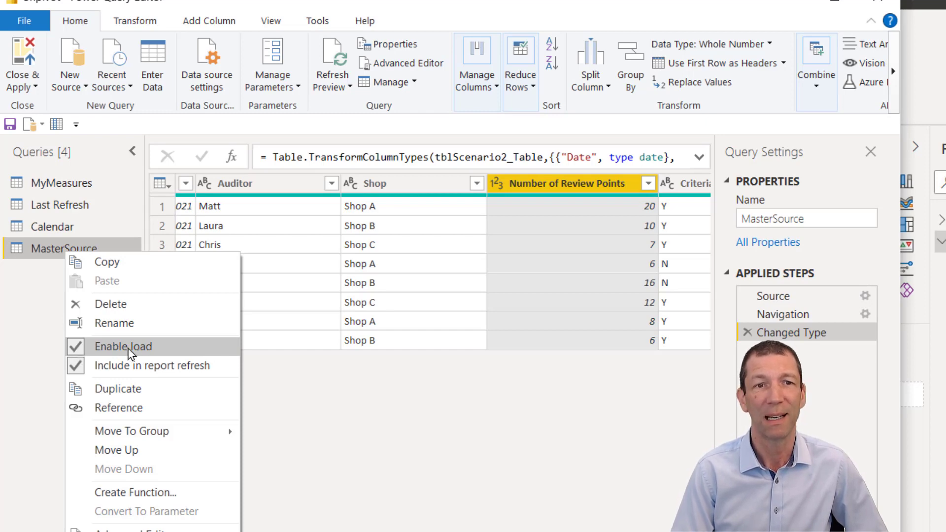
left_click(133, 354)
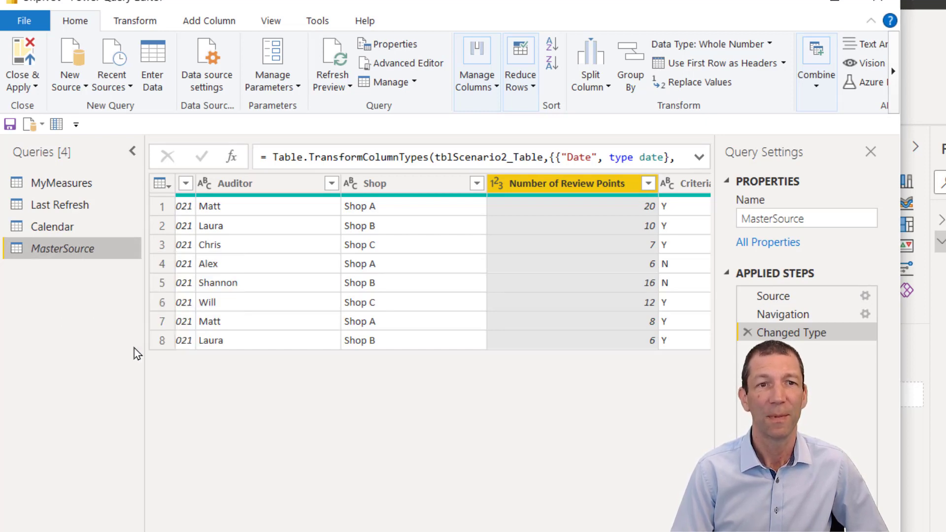
mouse_move(72, 248)
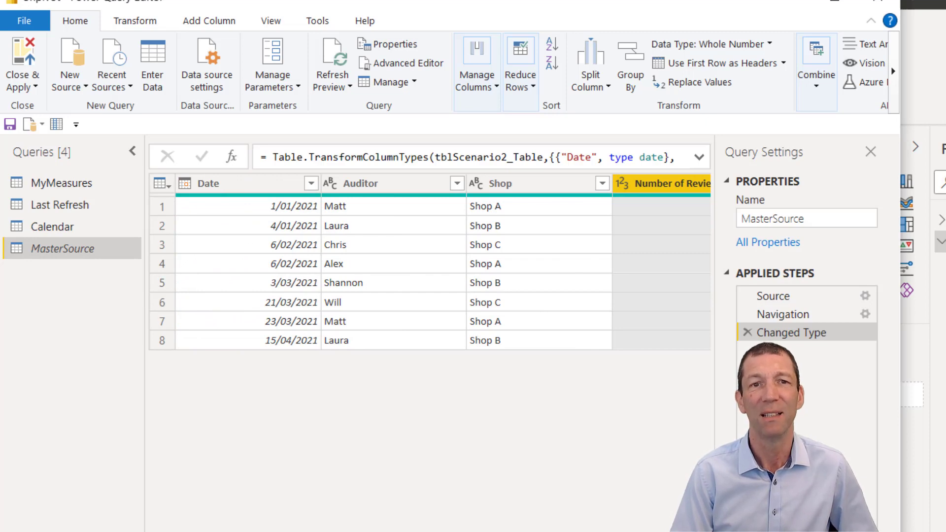
scroll("right", 3)
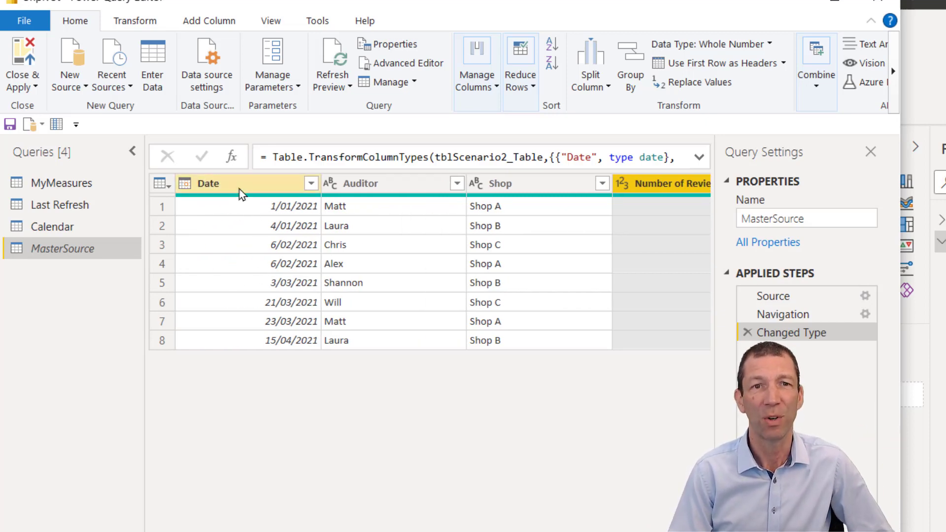
left_click(217, 183)
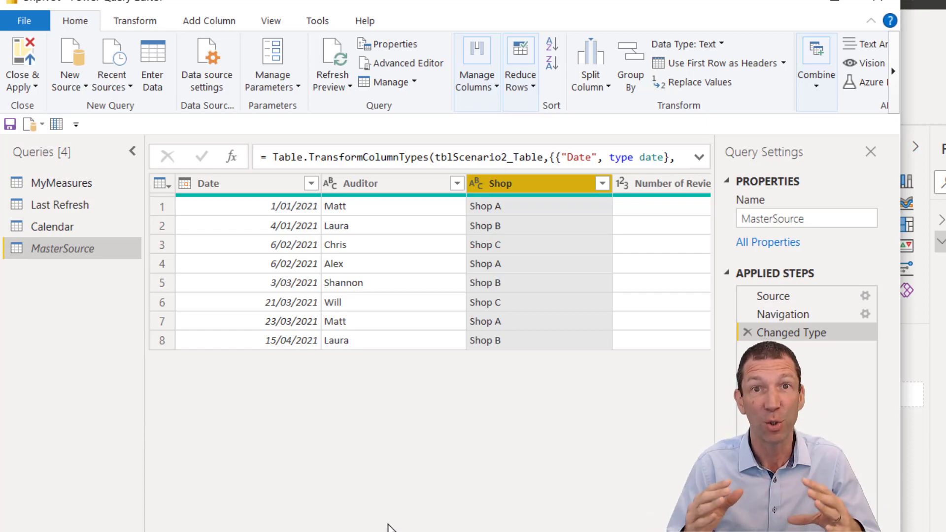
mouse_move(144, 378)
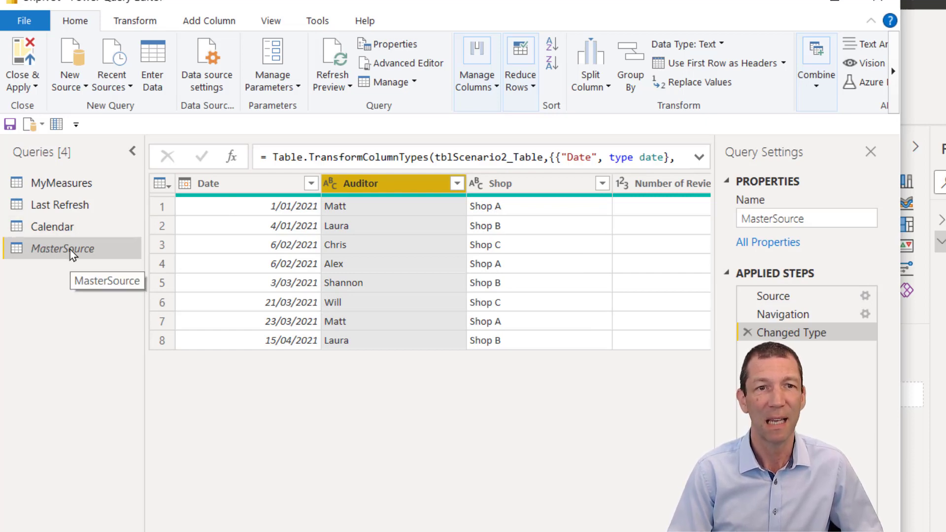
Remove duplicates on the Auditor column of the copied MasterSource query
right_click(62, 249)
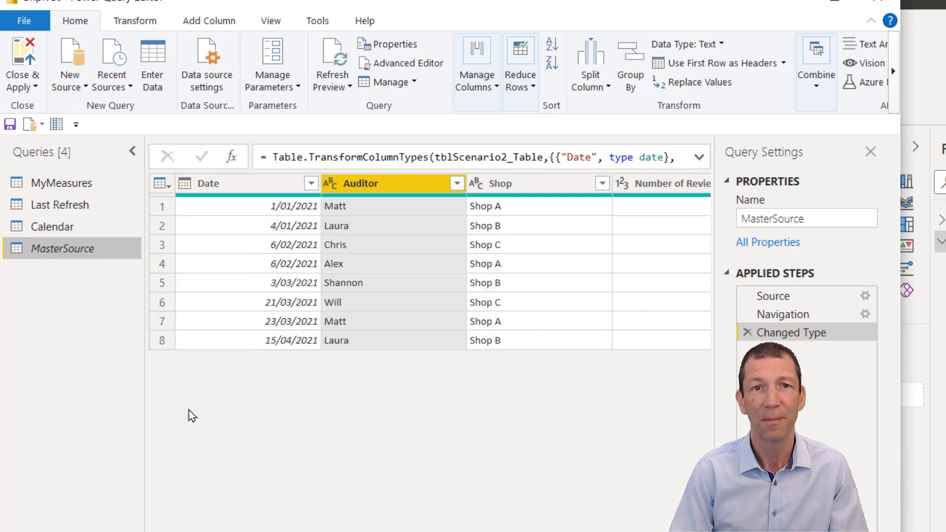
right_click(362, 183)
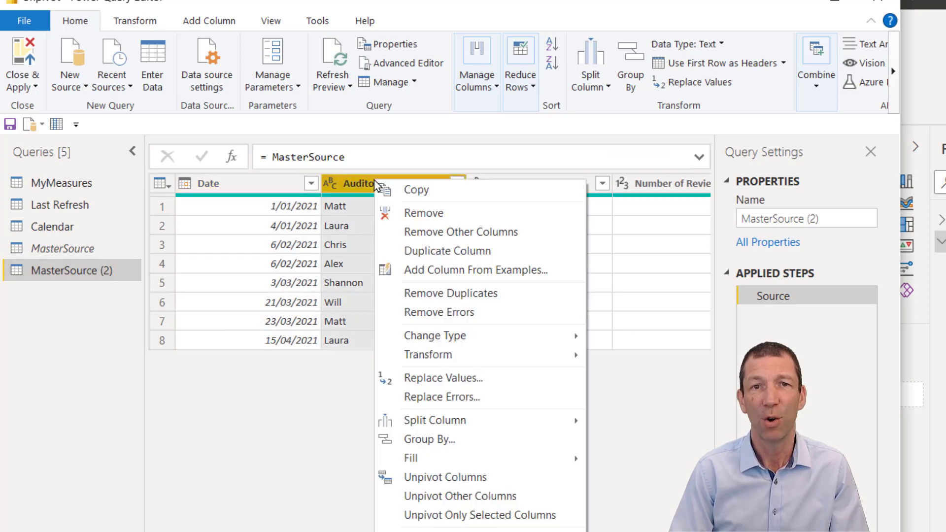
mouse_move(439, 238)
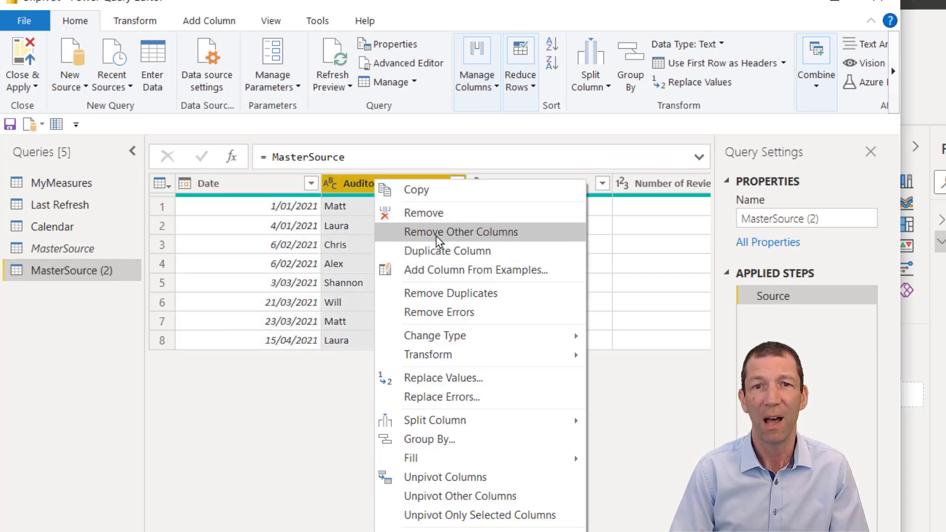
left_click(460, 232)
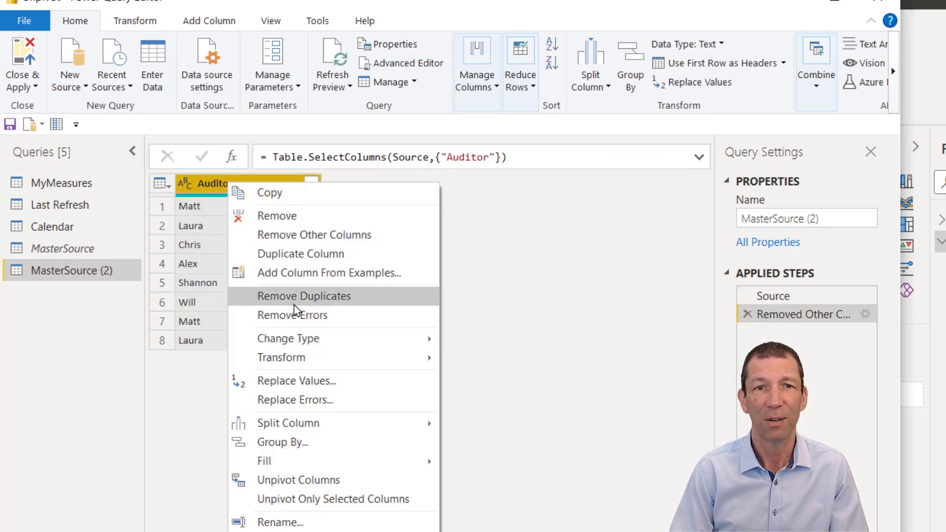
left_click(305, 296)
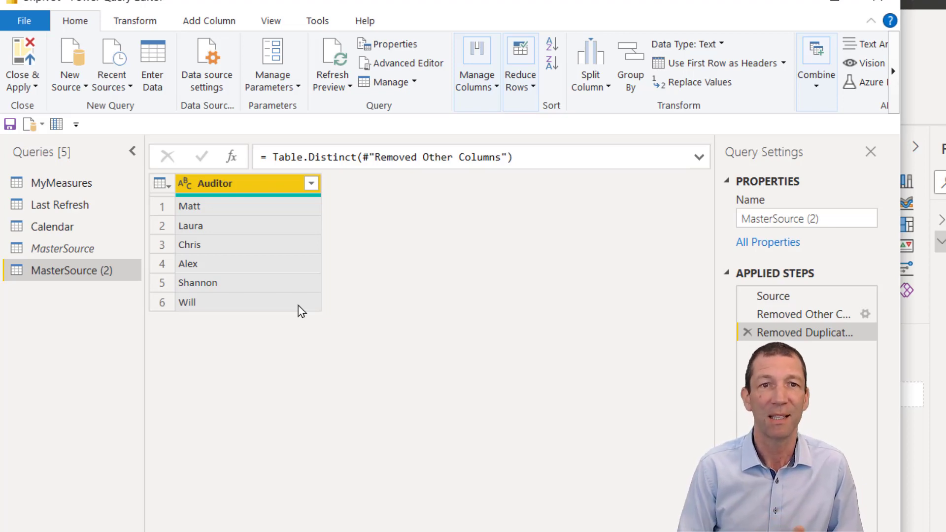
mouse_move(389, 227)
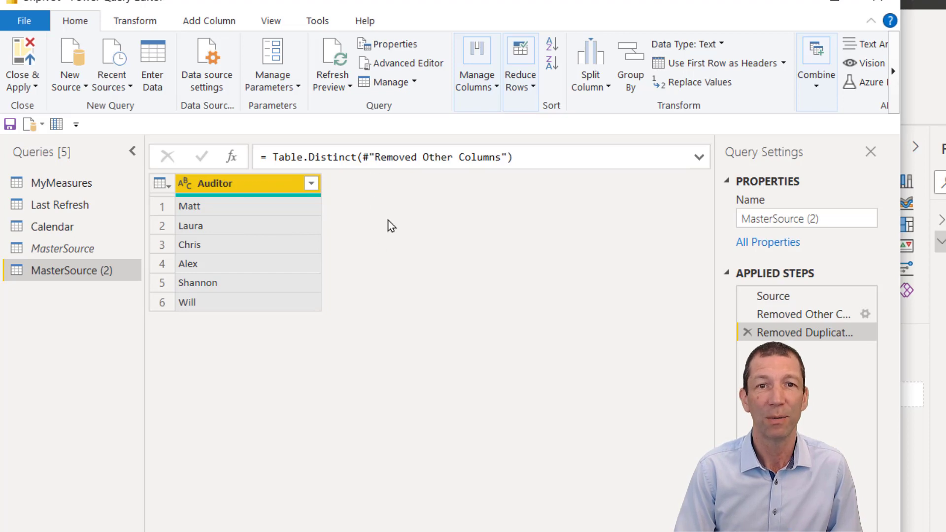
mouse_move(378, 283)
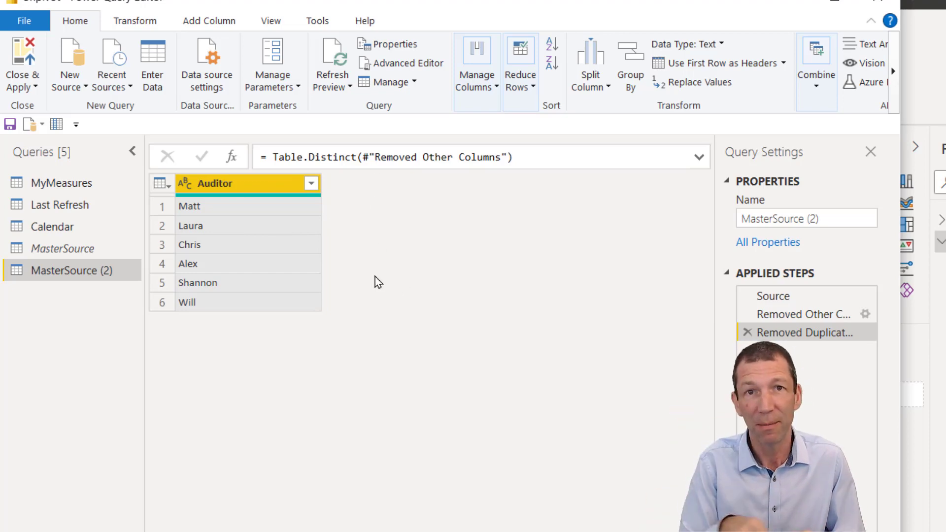
mouse_move(108, 306)
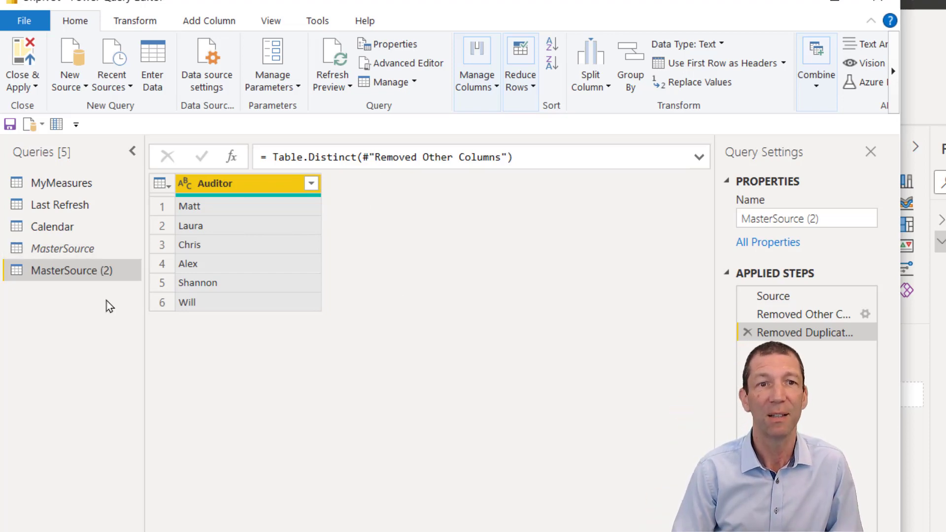
Rename MasterSource (2) to AuditorTable, holding the six distinct auditor names
left_click(62, 249)
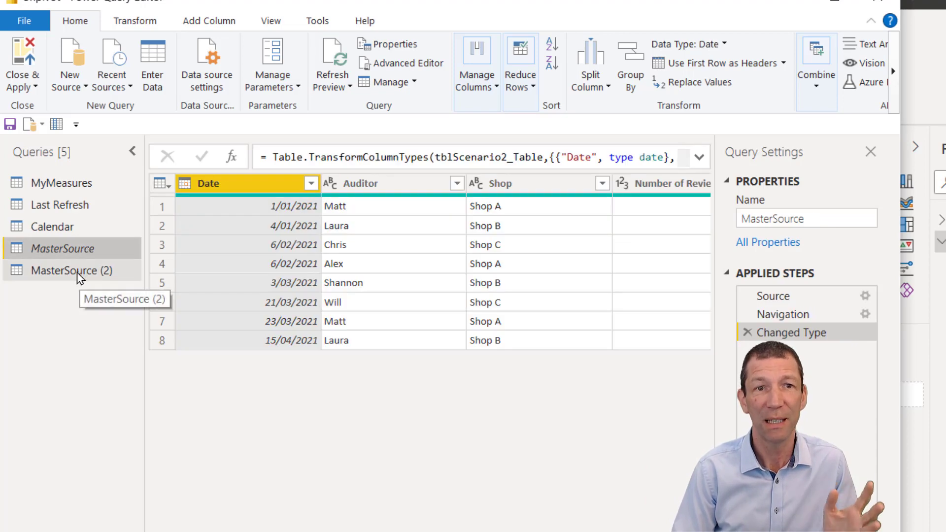
left_click(65, 270)
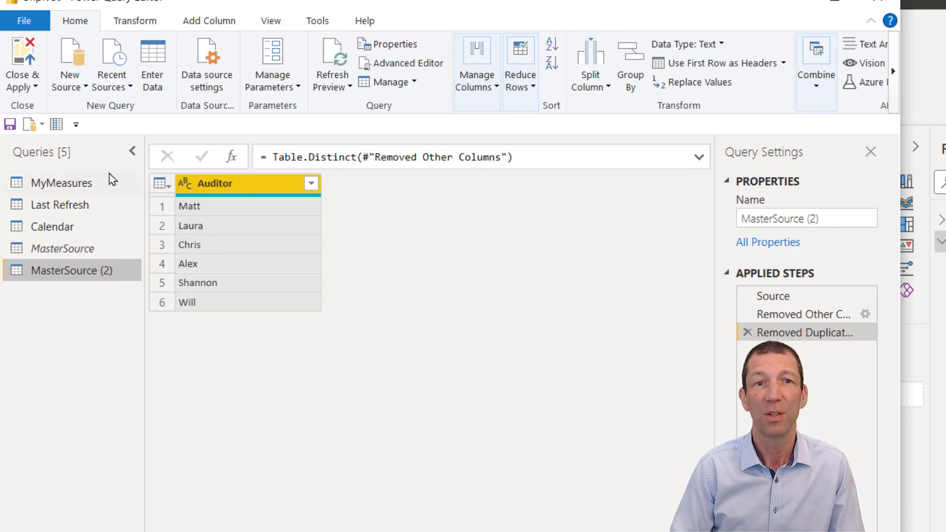
mouse_move(244, 225)
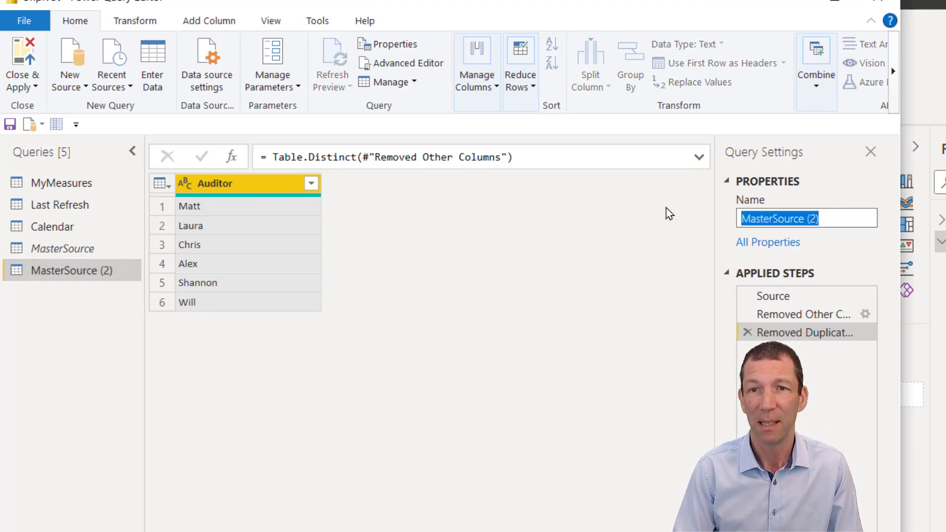
type("AuditorTable")
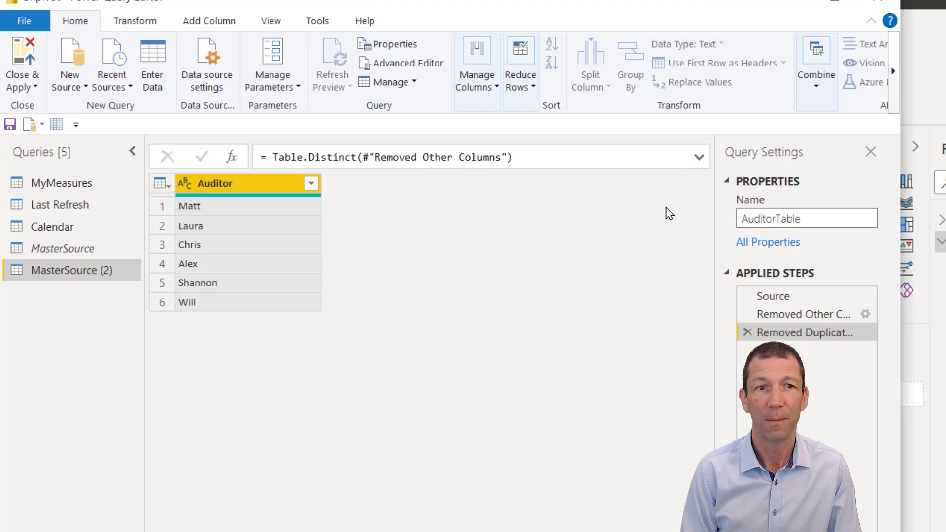
left_click(806, 218)
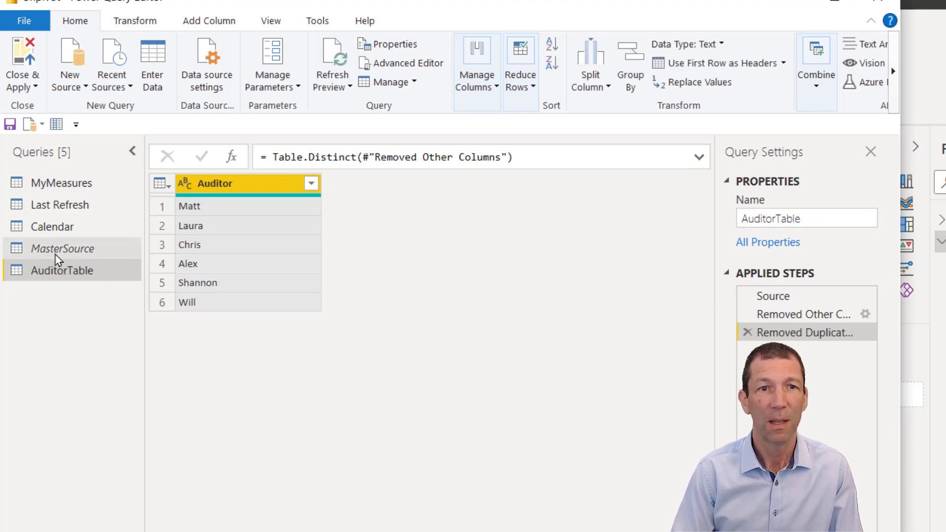
Duplicate MasterSource and reduce the copy to the distinct values of the Shop column
right_click(63, 249)
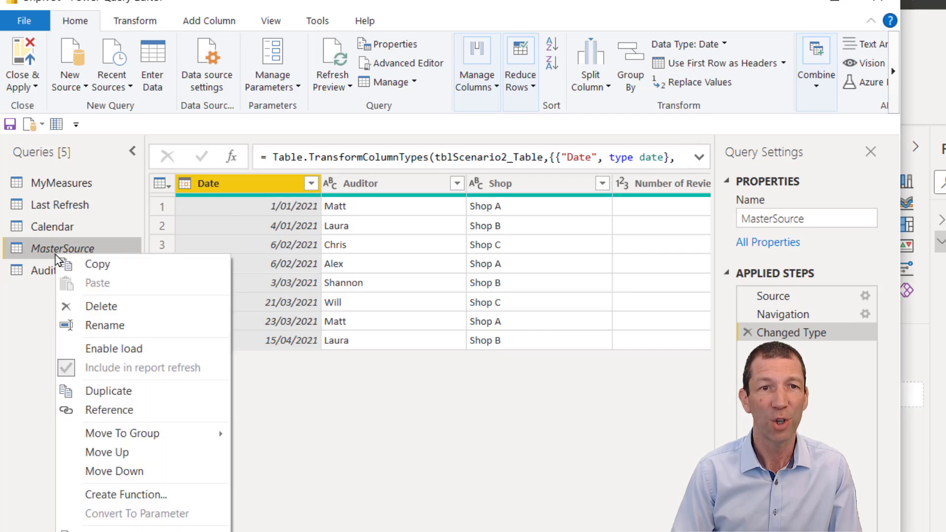
mouse_move(117, 398)
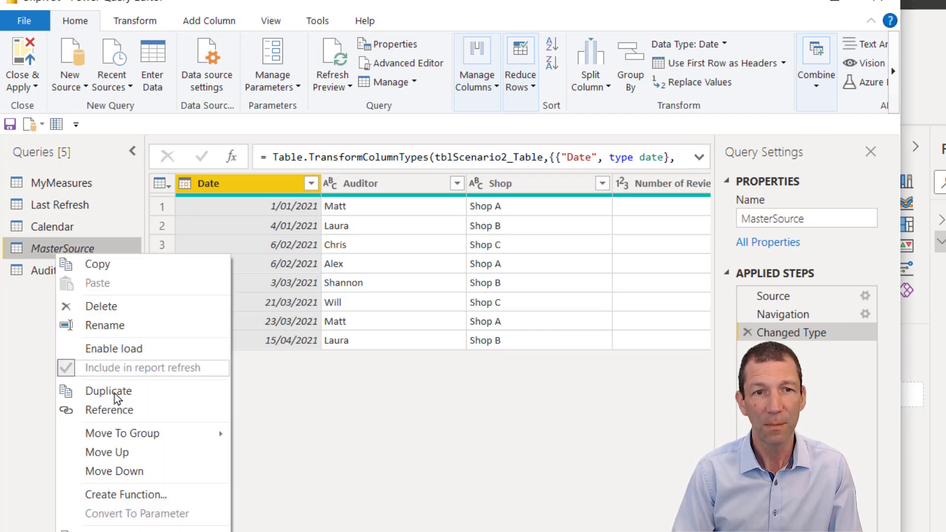
left_click(109, 391)
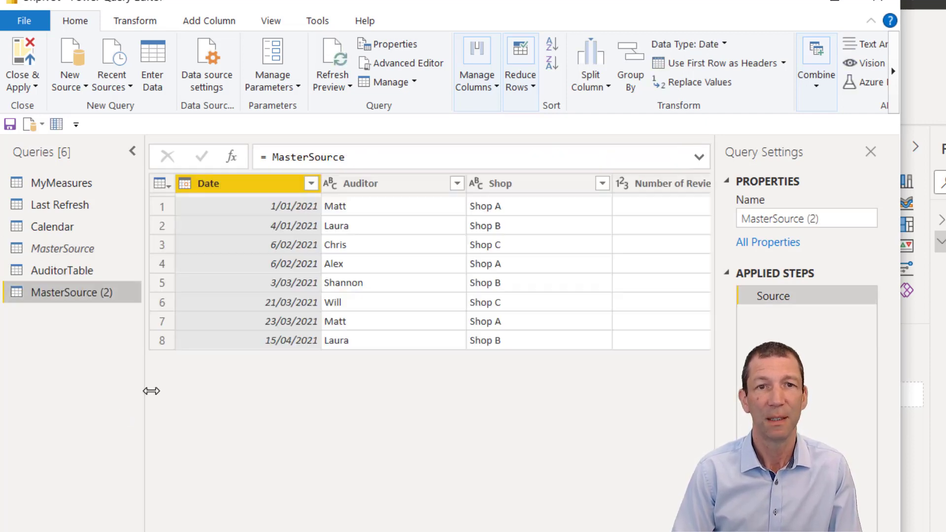
right_click(506, 183)
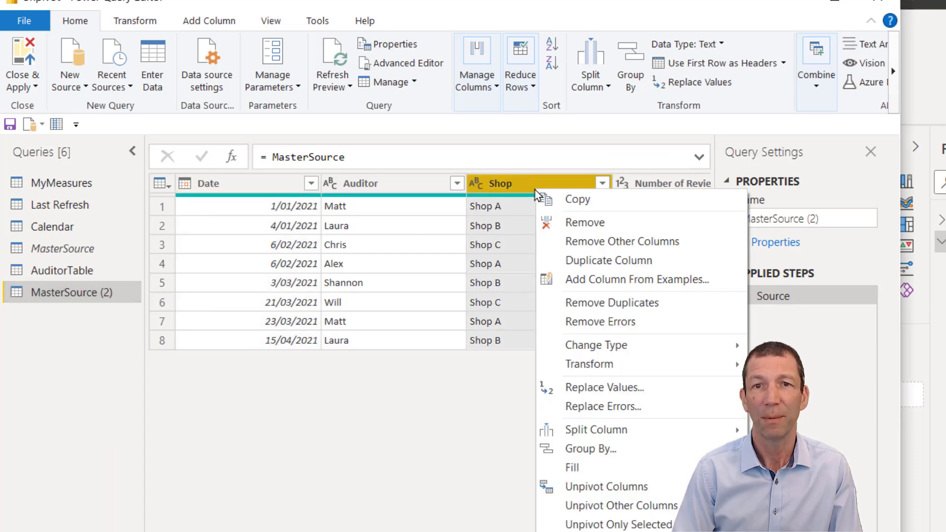
left_click(622, 241)
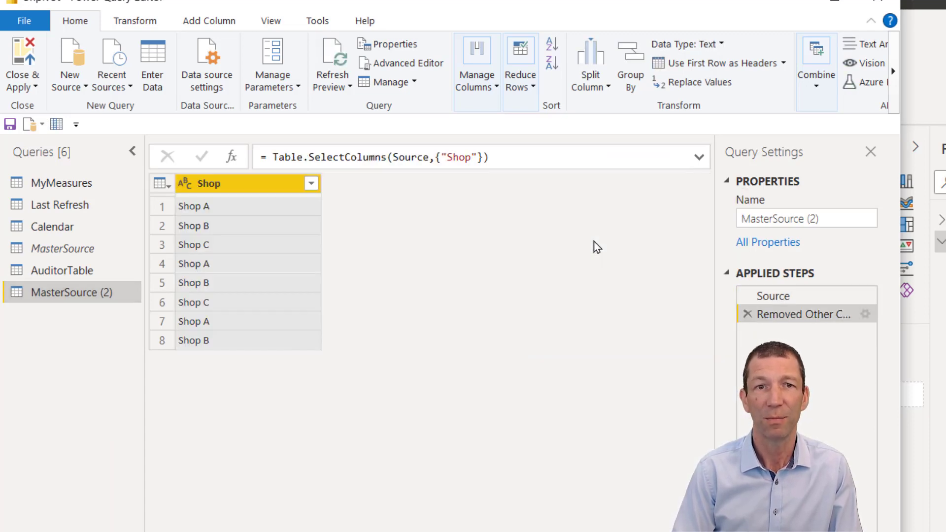
right_click(242, 183)
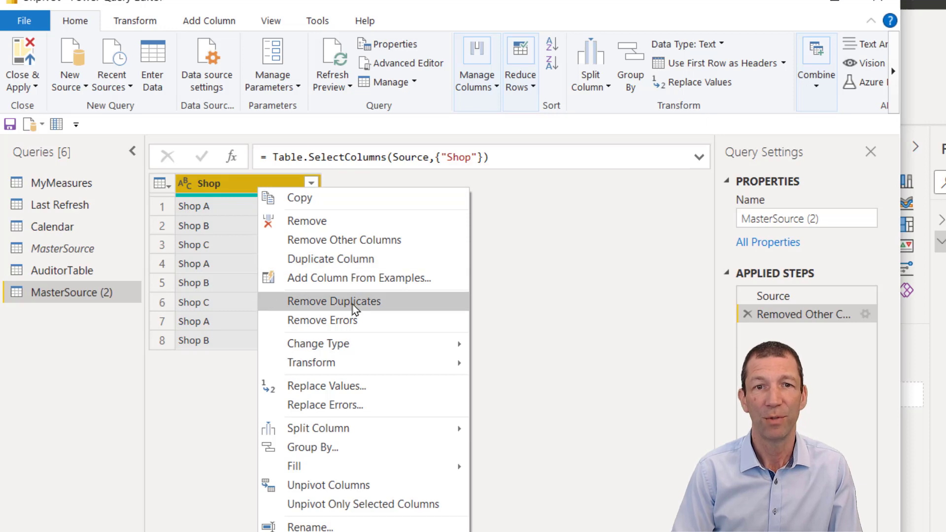
left_click(334, 301)
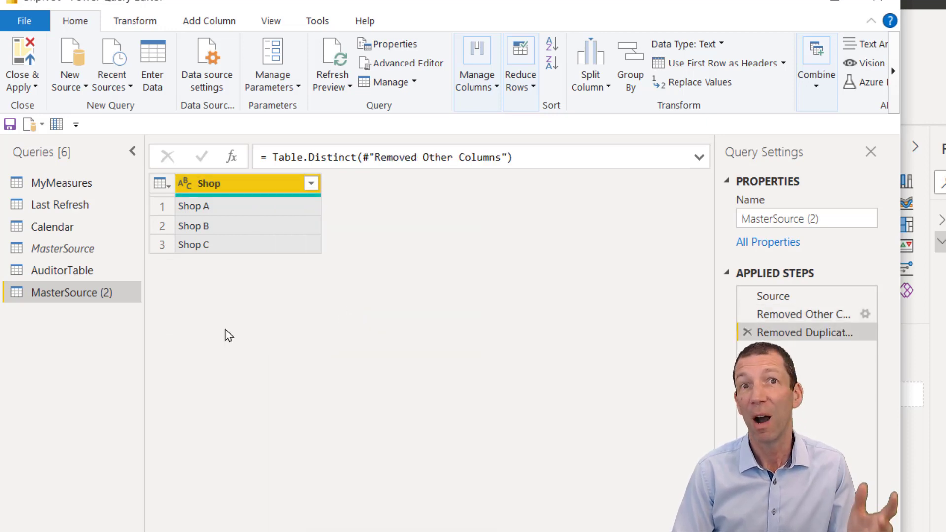
Check the original MasterSource Shop column and rename the new query ShopTable
left_click(63, 249)
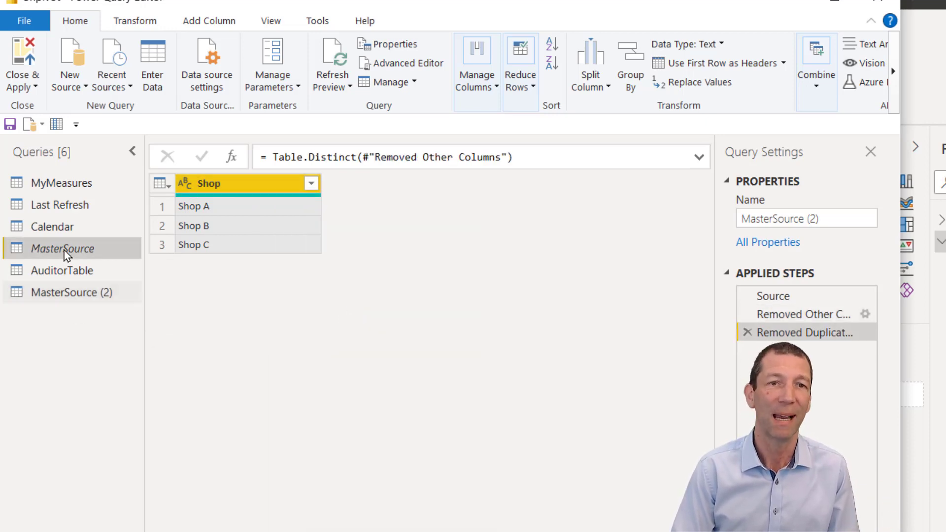
left_click(63, 249)
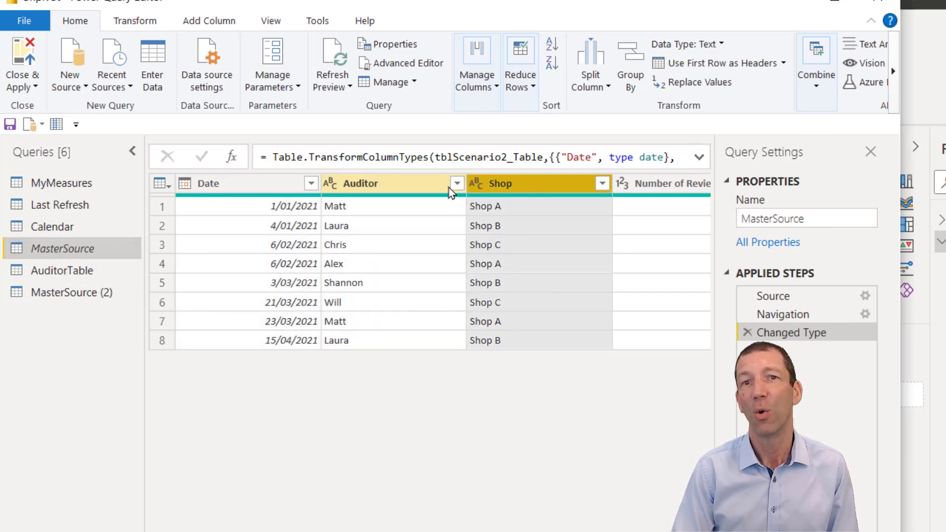
mouse_move(497, 185)
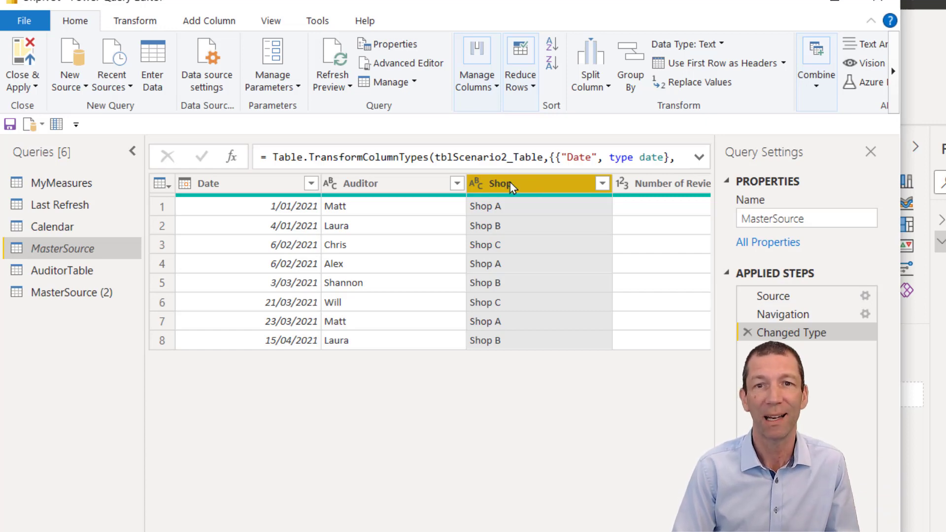
right_click(507, 183)
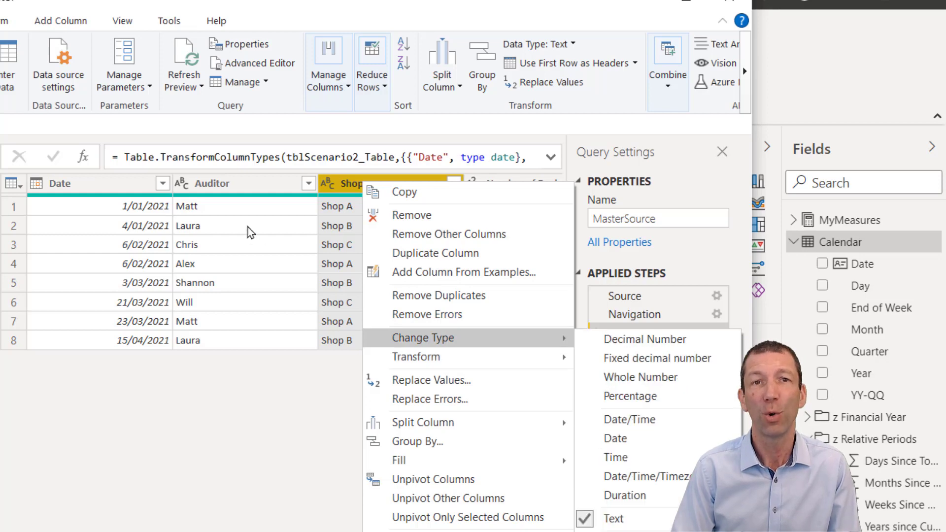
left_click(614, 520)
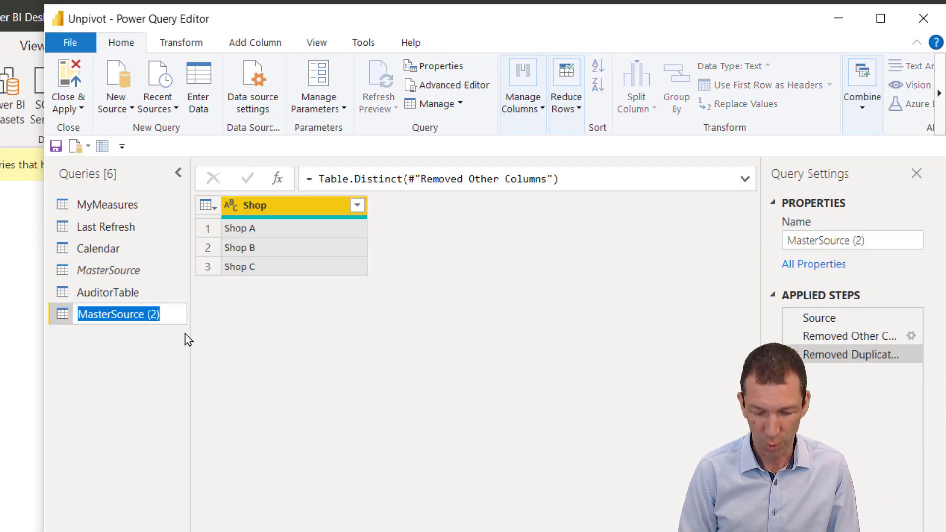
type("ShopTable")
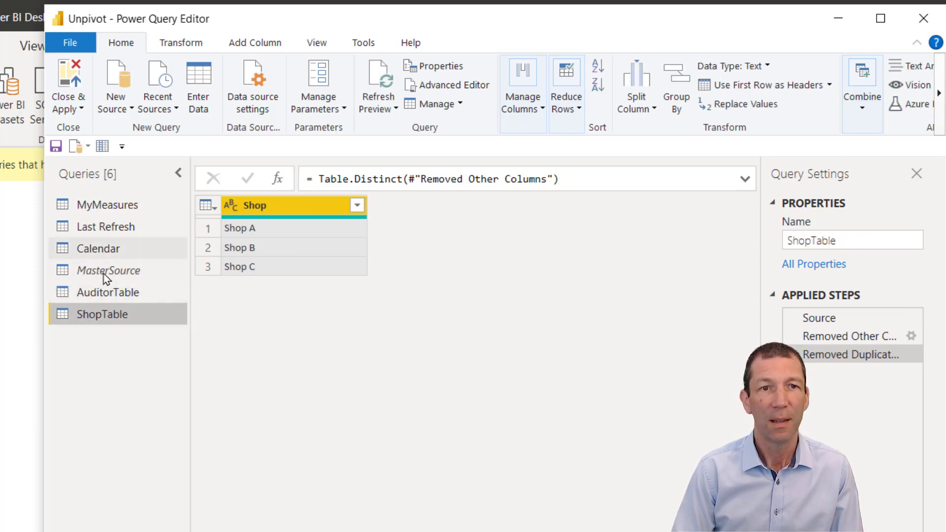
Duplicate MasterSource, keep only Date, Auditor, Shop and Number of Reviews, and name it ReviewData
right_click(108, 270)
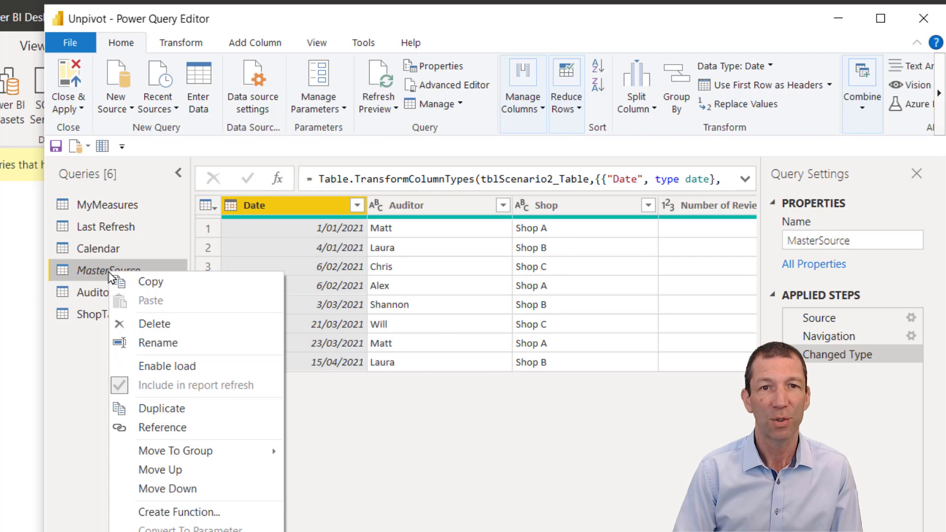
mouse_move(176, 450)
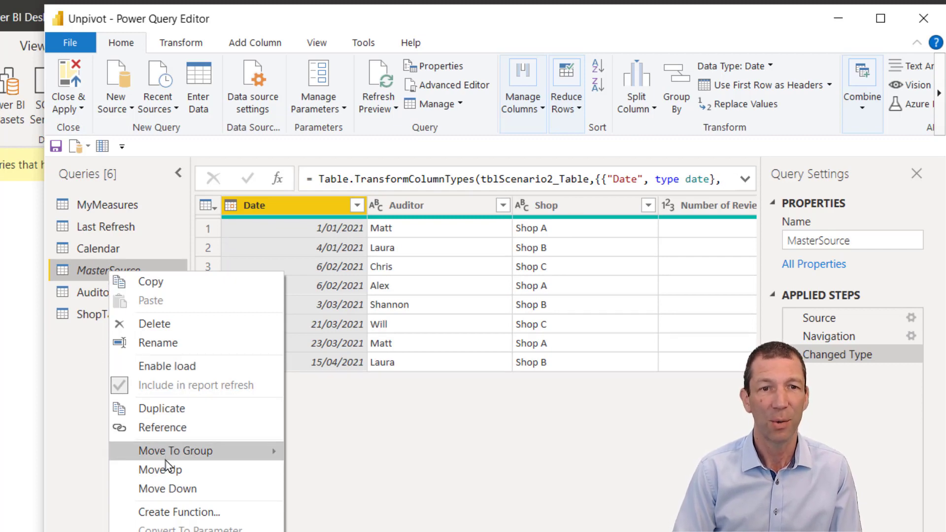
left_click(161, 427)
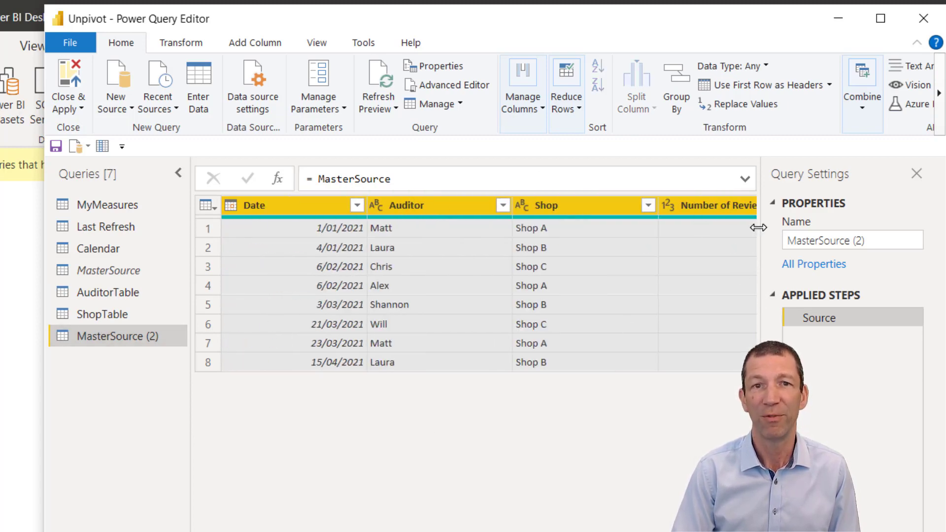
mouse_move(100, 376)
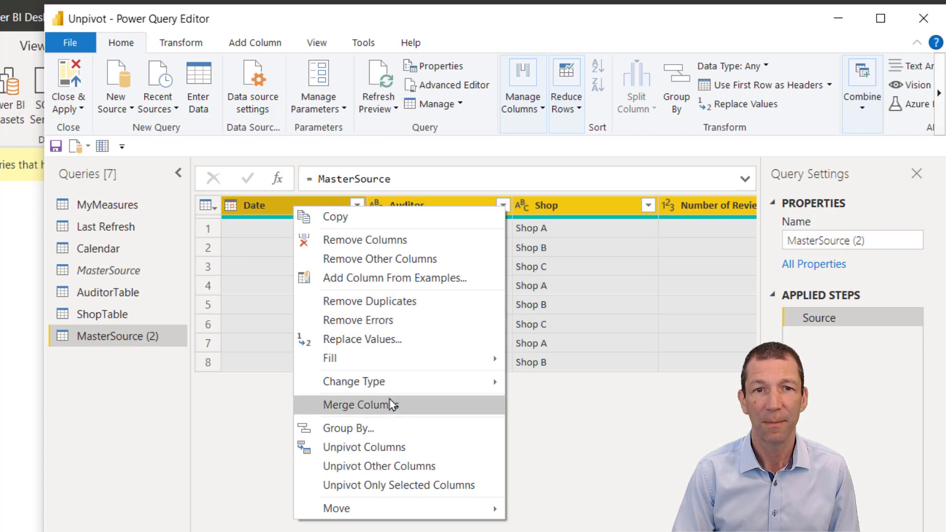
left_click(379, 259)
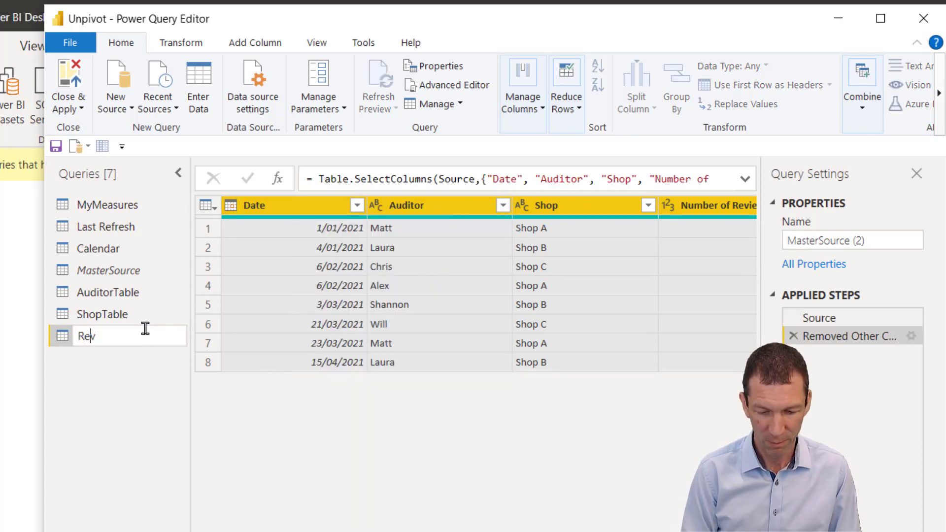
type("ReviewData")
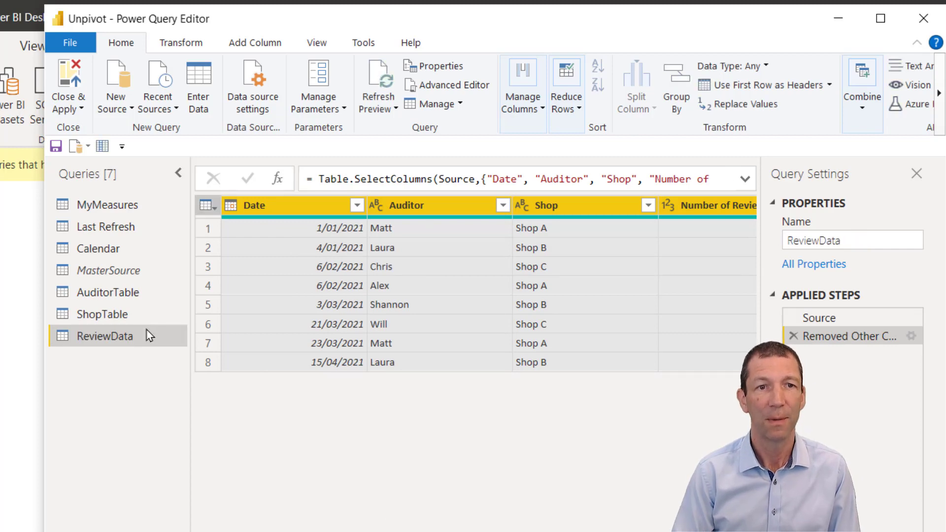
Duplicate MasterSource, keep Date, Auditor, Shop and Criteria 1–3, and rename it CriteriaData
right_click(111, 270)
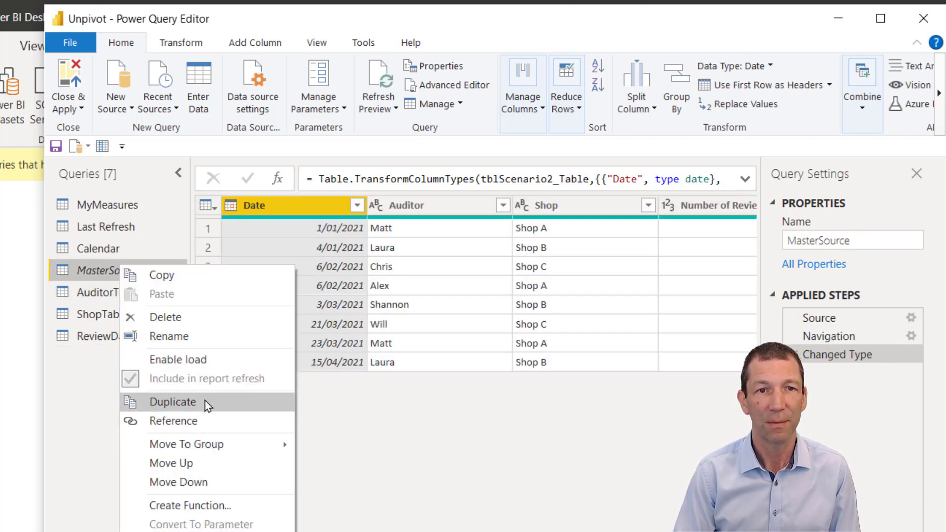
left_click(172, 403)
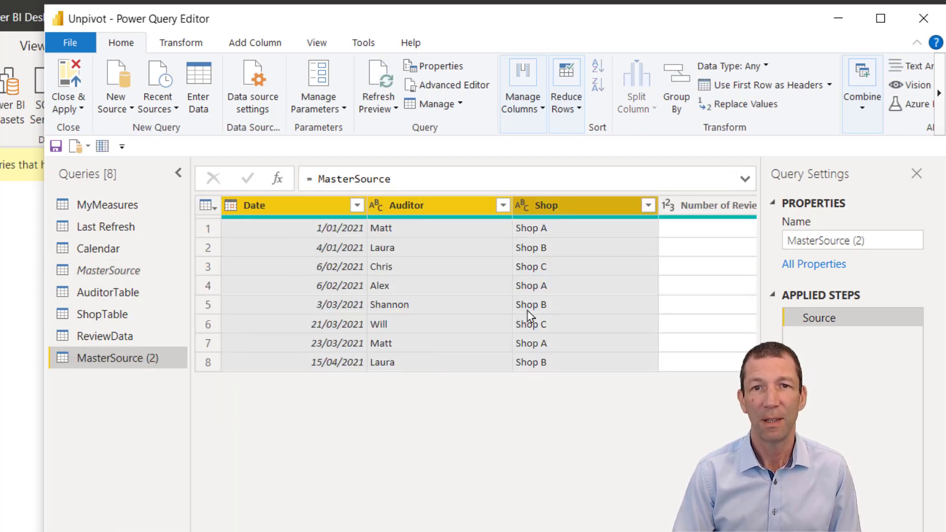
scroll("right", 3)
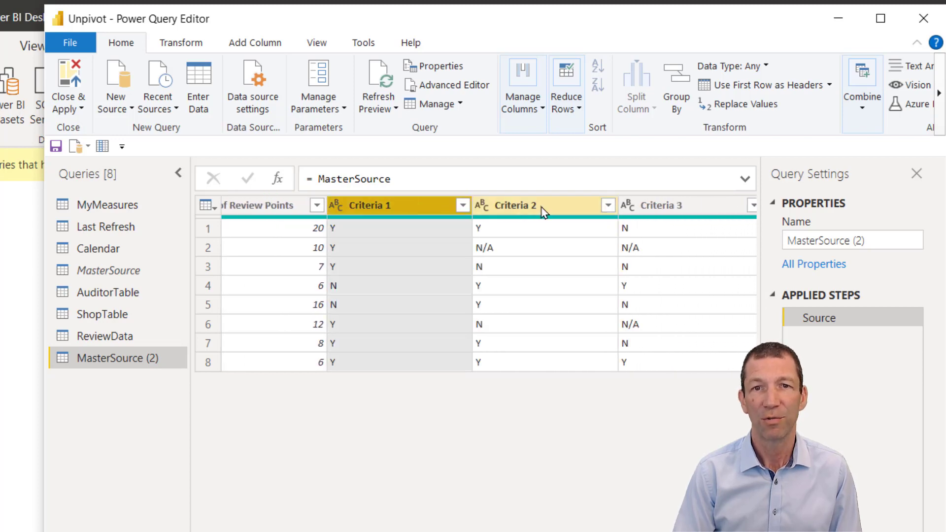
right_click(654, 205)
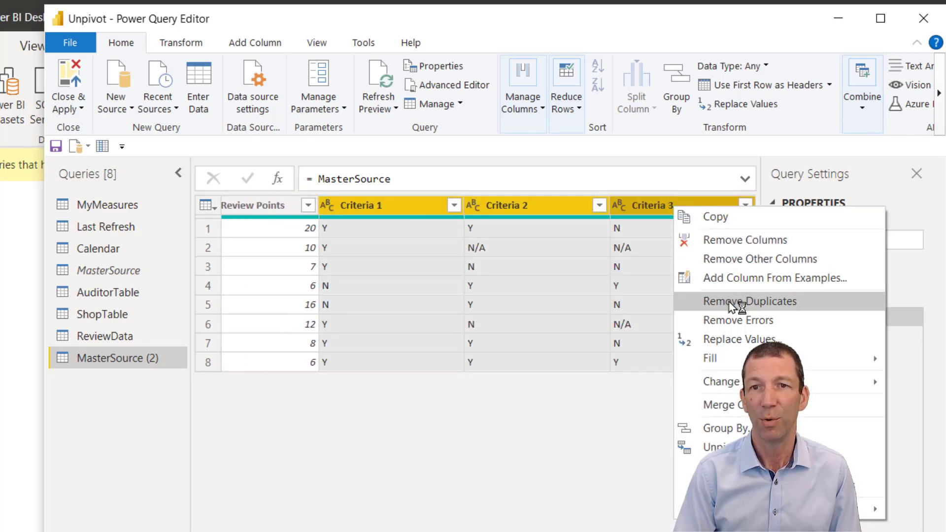
left_click(759, 260)
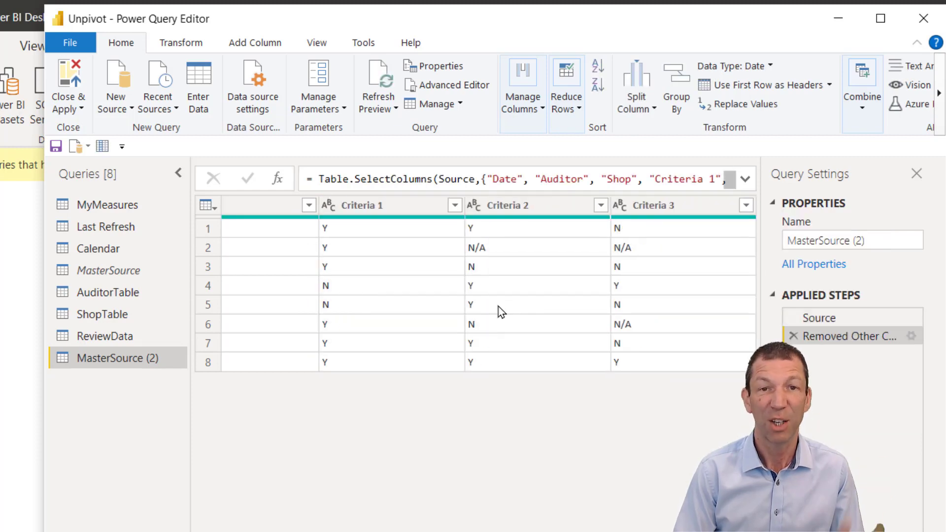
mouse_move(114, 362)
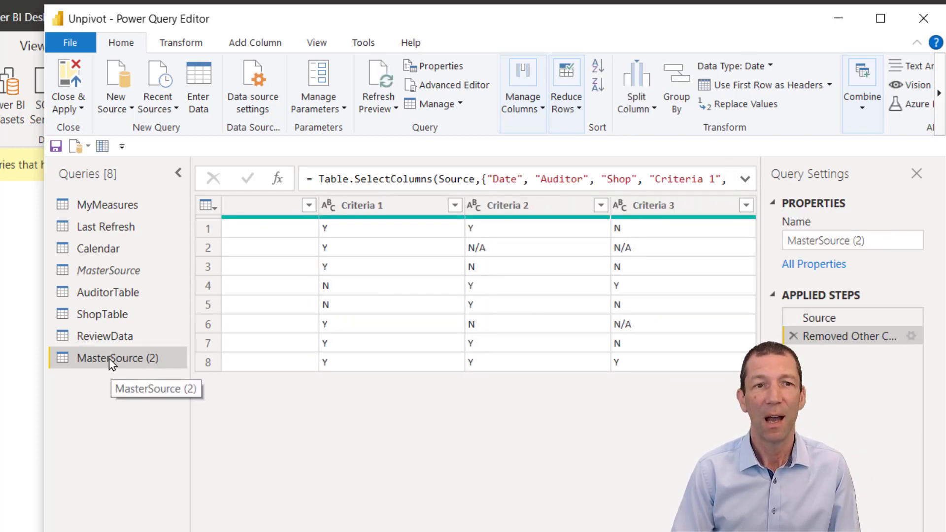
double_click(117, 358)
type("CriteriaData")
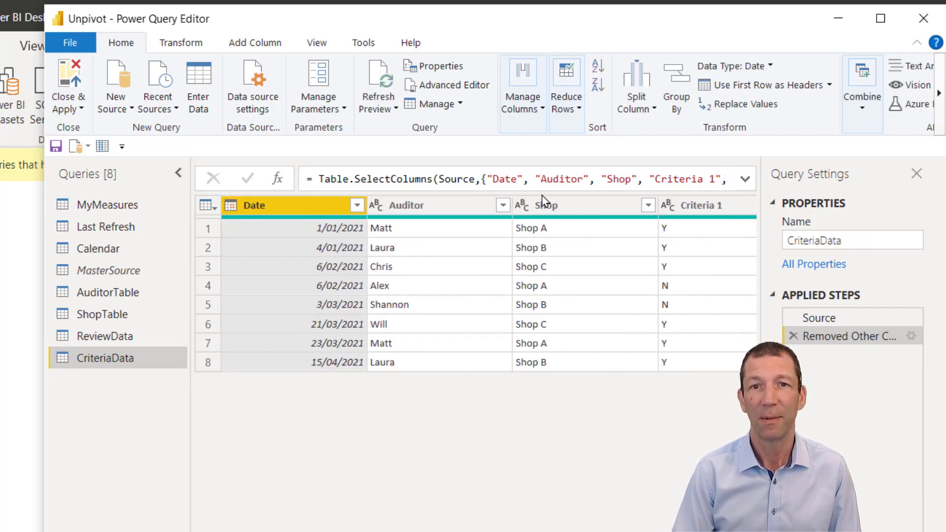
Unpivot all columns other than Date, Auditor and Shop, renaming Attribute to Criteria and Value to Outcome
left_click(547, 205)
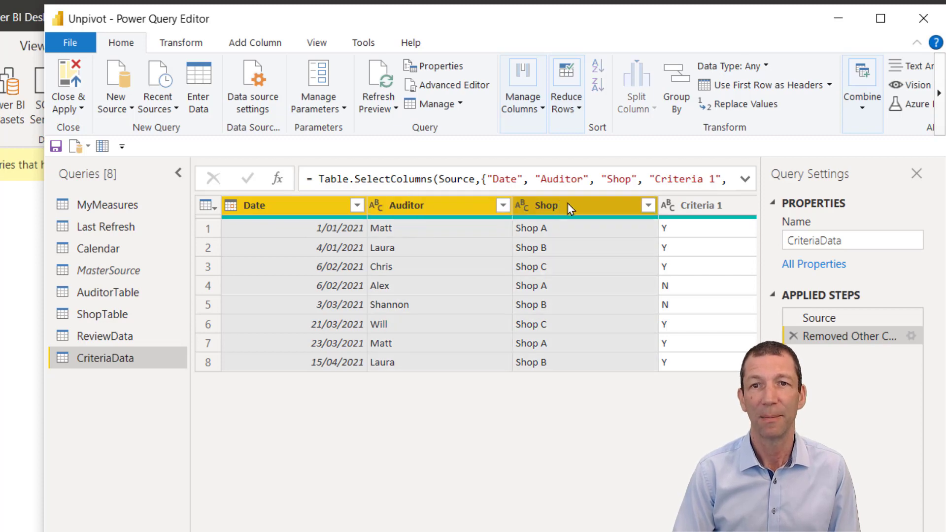
right_click(547, 205)
type("Crier")
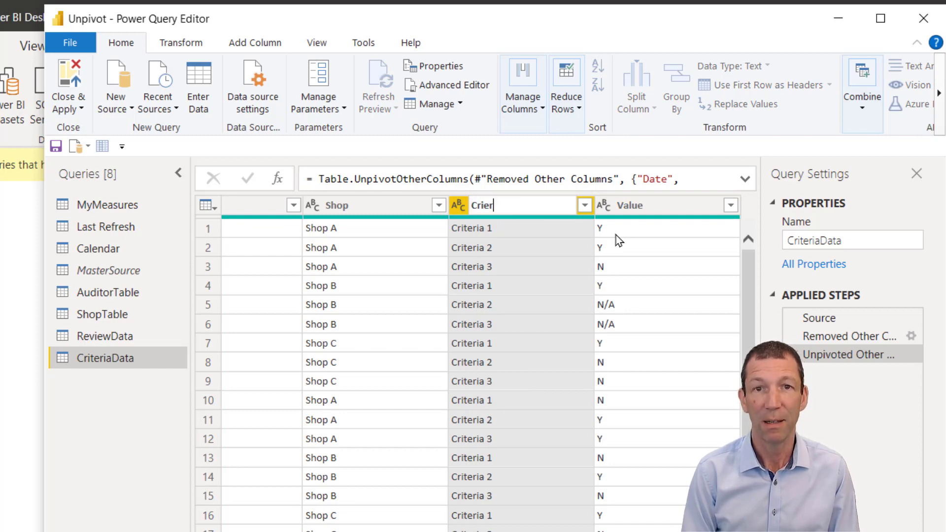
type("a")
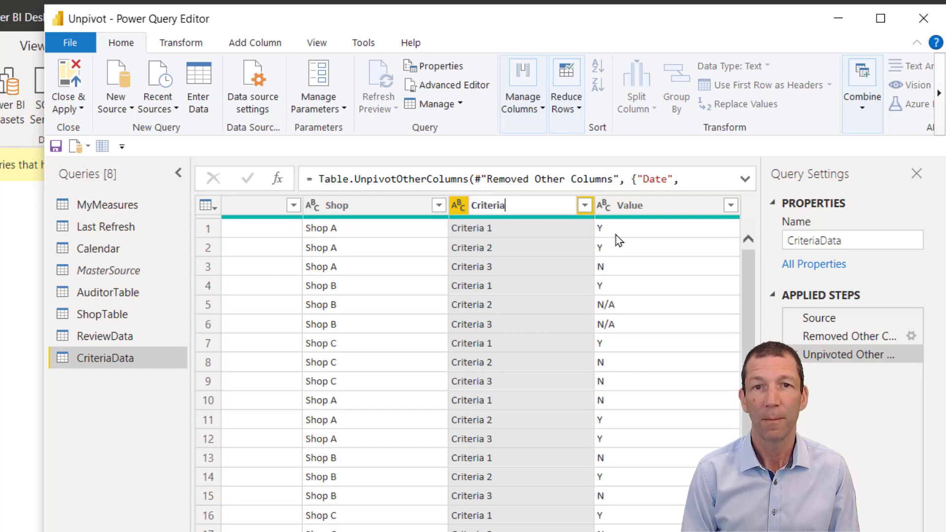
double_click(634, 205)
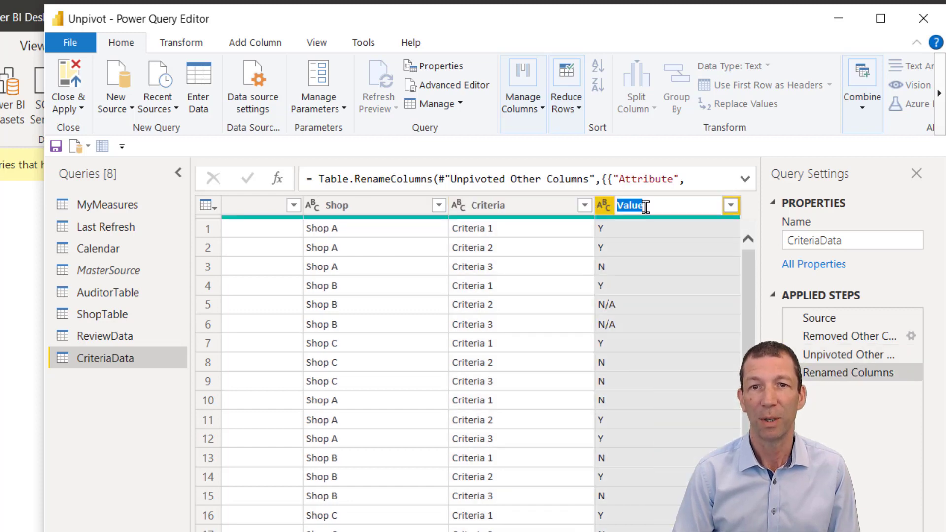
type("OUtc")
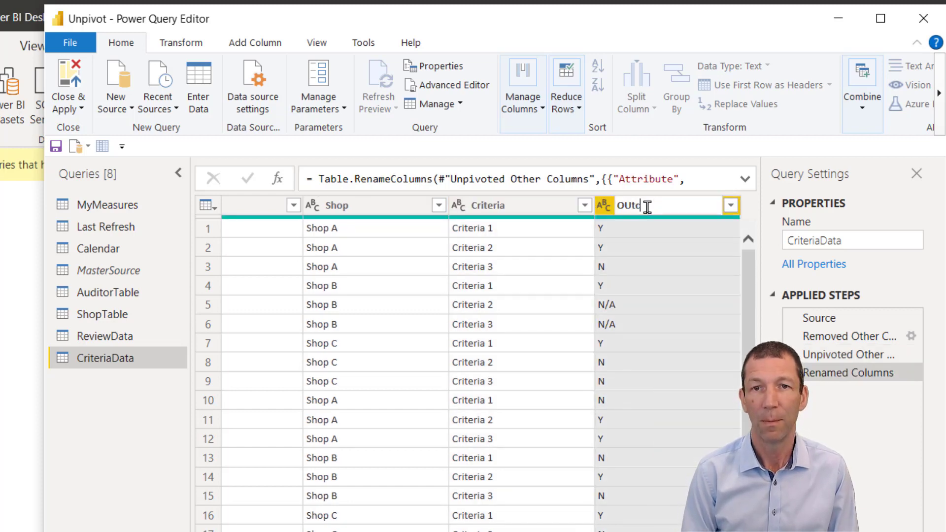
type("ome")
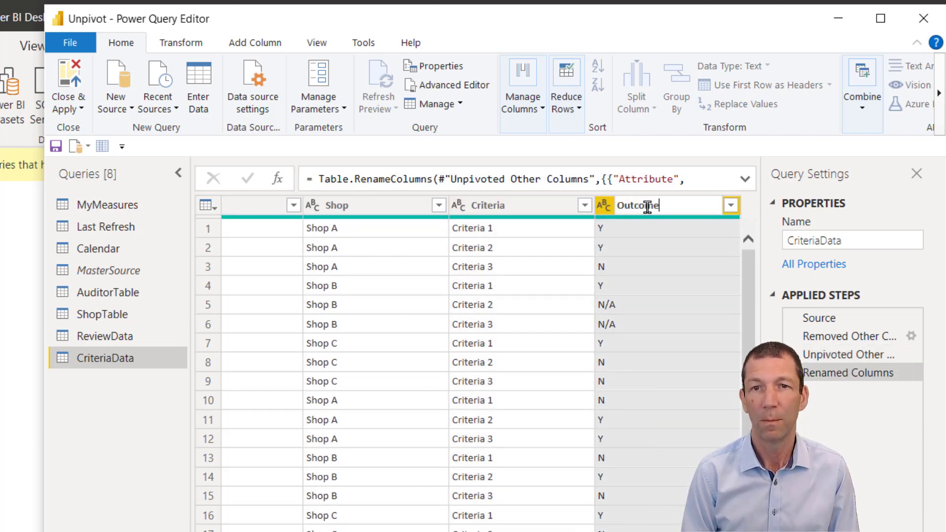
key("Return")
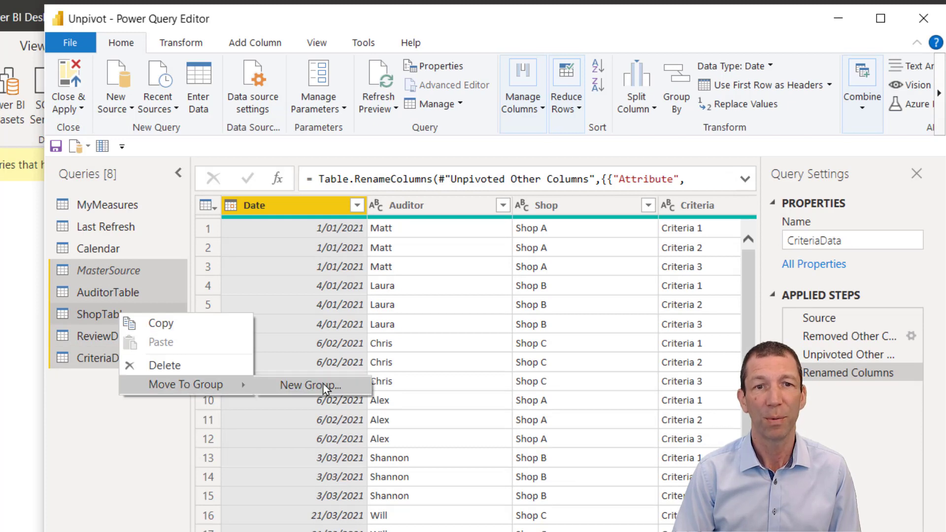
Move the audit queries into a new group named Audit Data, then Close & Apply
left_click(311, 385)
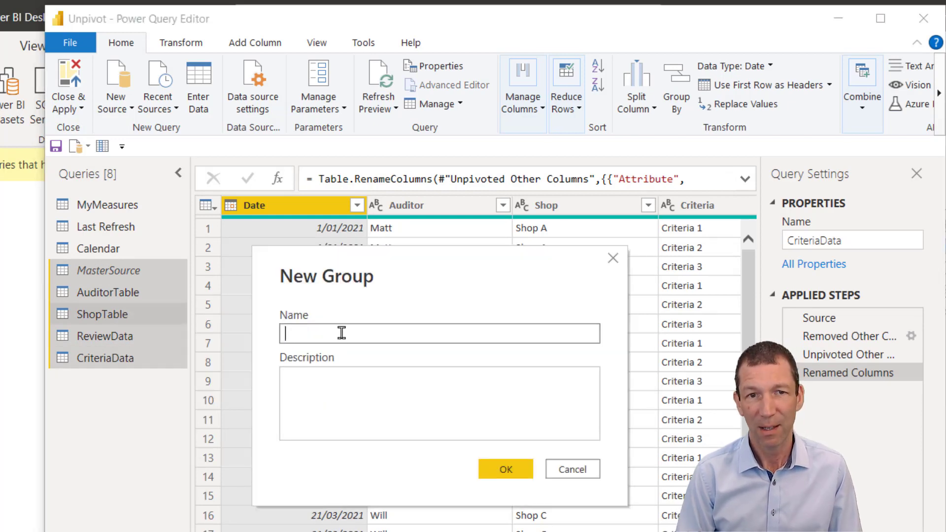
type("Audit Dat")
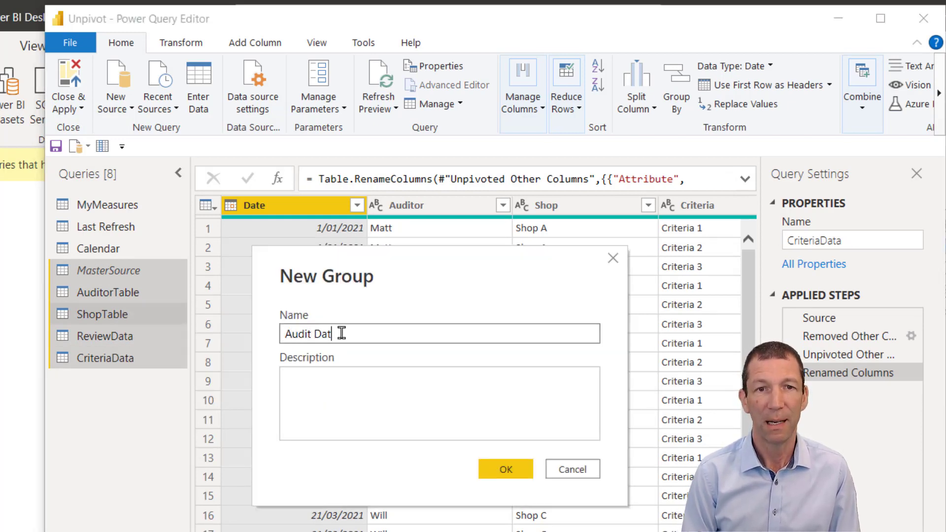
left_click(506, 469)
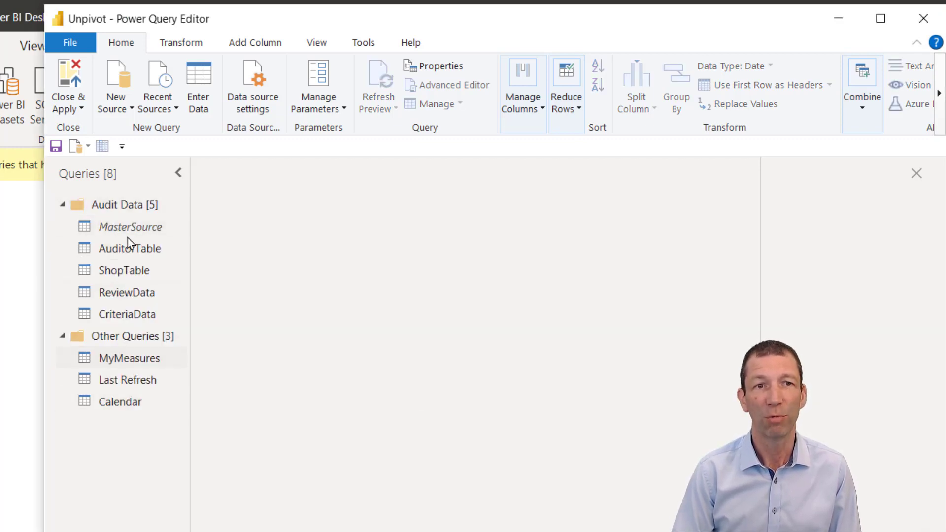
mouse_move(216, 522)
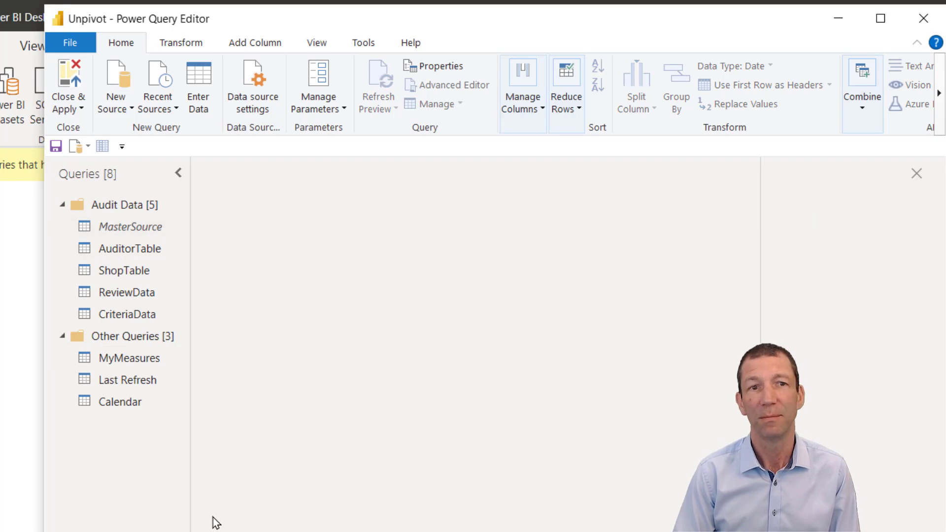
left_click(136, 227)
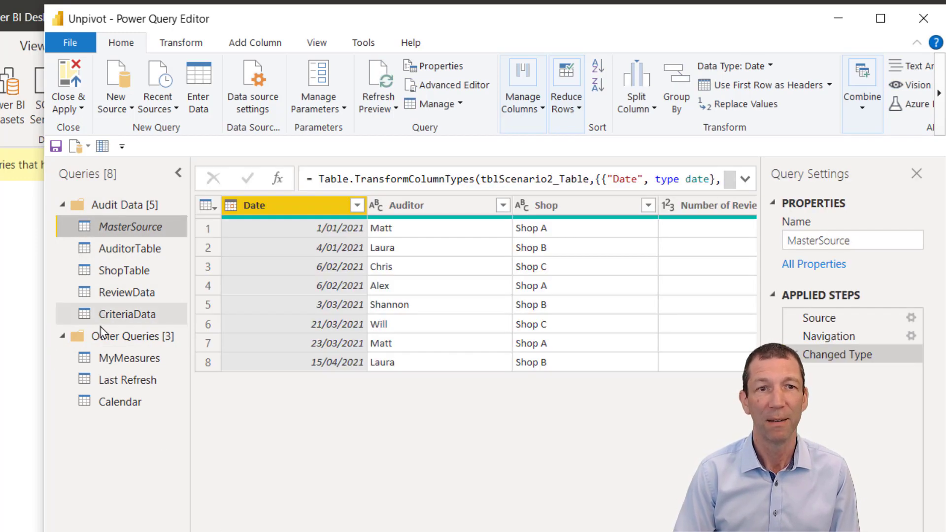
left_click(128, 313)
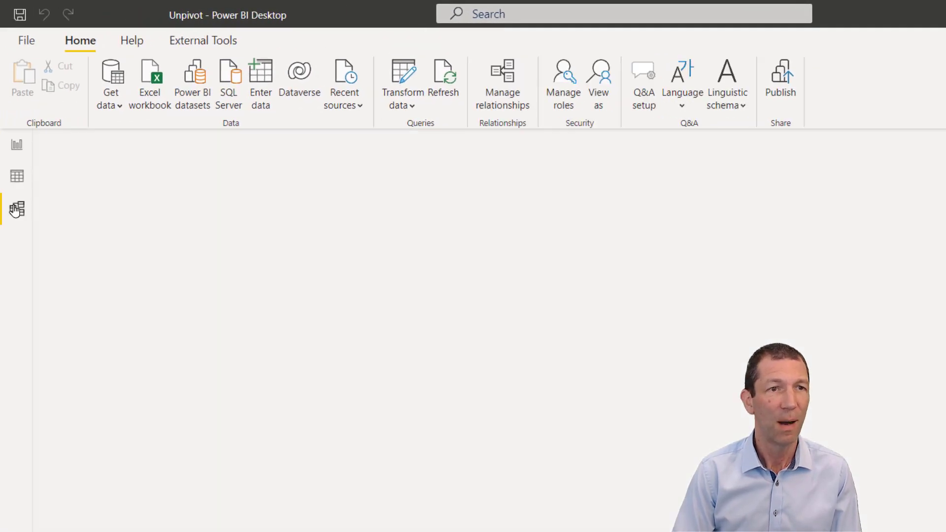
In Model view, arrange Calendar at the top and ReviewData at the lower right of the diagram
left_click(17, 209)
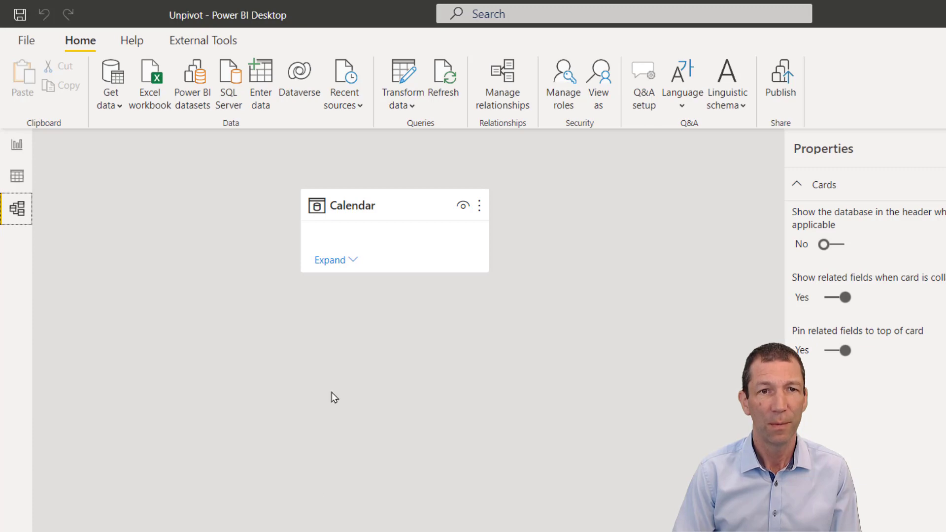
left_click_drag(395, 205, 134, 205)
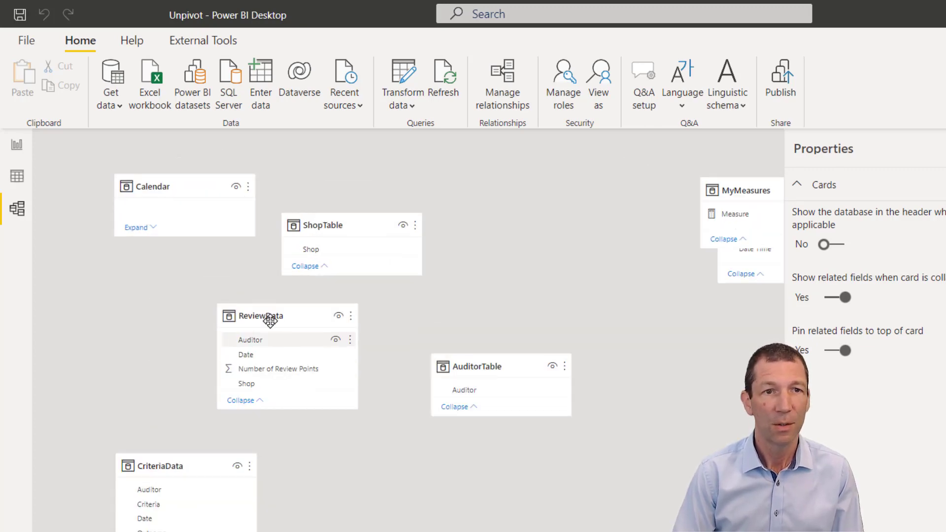
left_click_drag(262, 315, 461, 454)
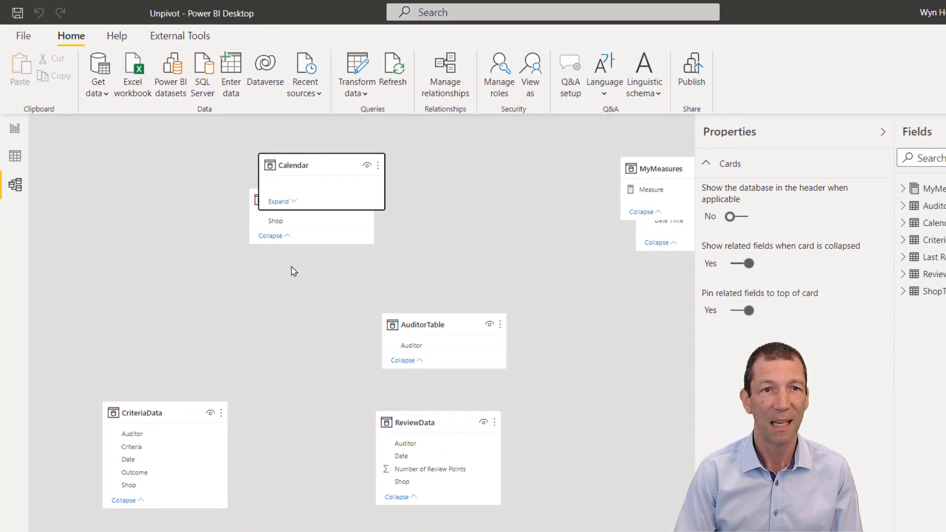
Relate the Calendar, AuditorTable and ShopTable lookups to the ReviewData and CriteriaData fields
left_click(279, 201)
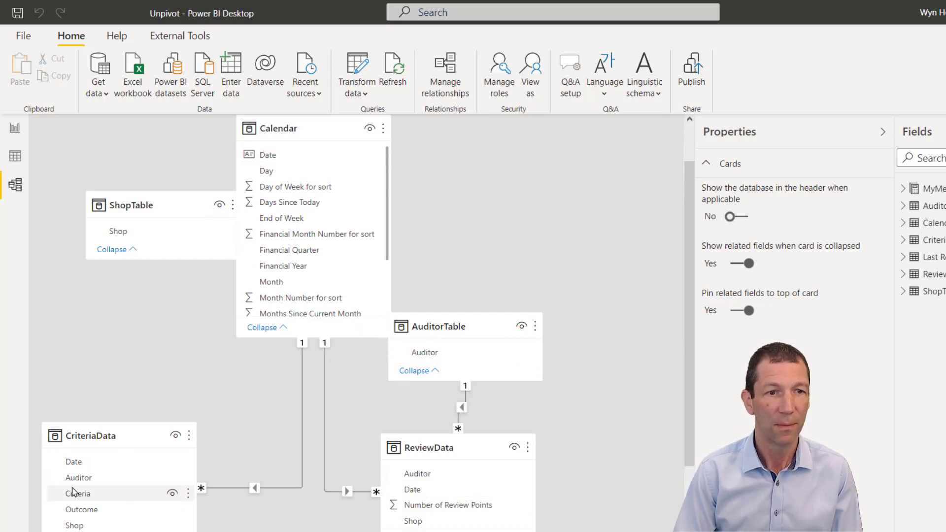
left_click(78, 477)
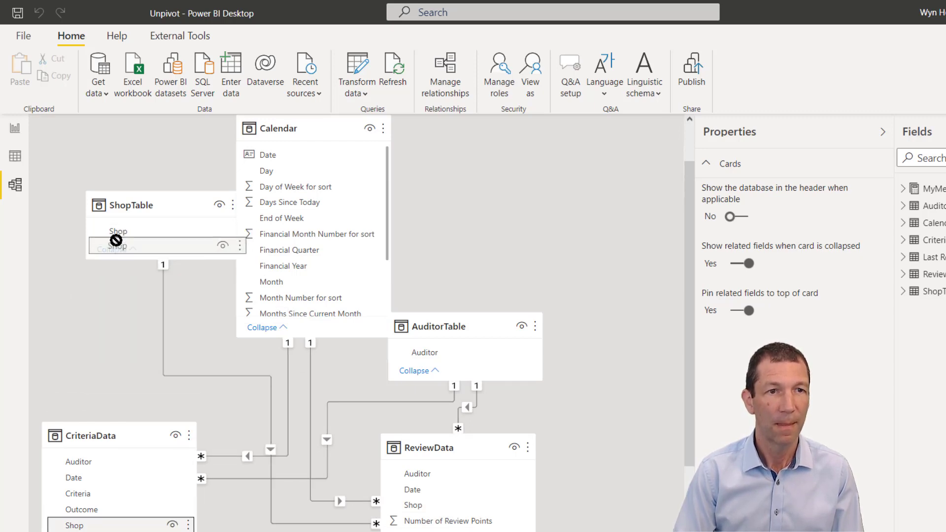
left_click(113, 248)
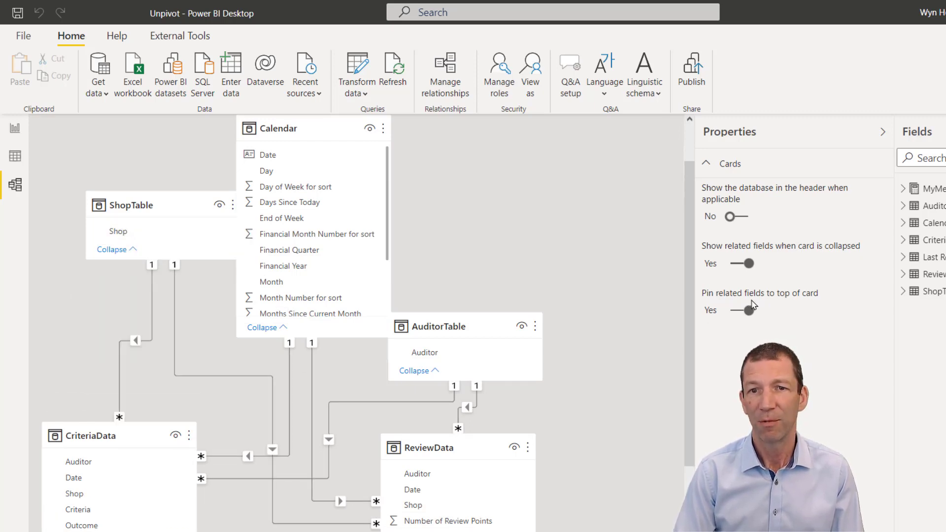
mouse_move(281, 281)
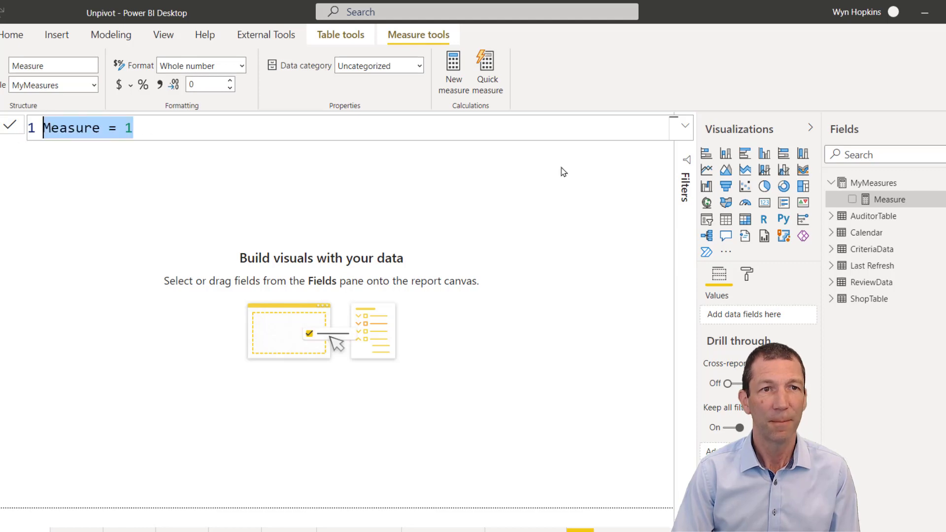
Enter the measure Number of Review Points = SUM(ReviewData[Number of Review Points])
type("Number of")
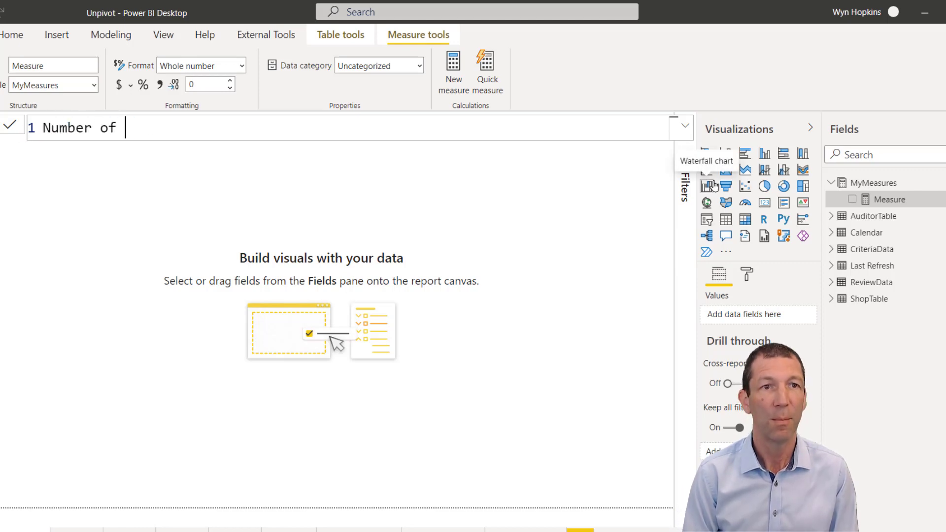
type("Review Points")
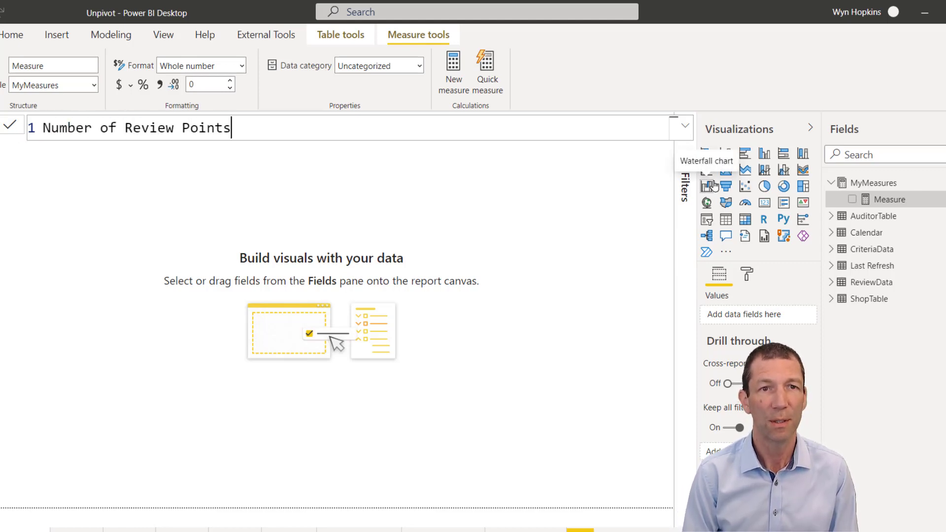
type("= SUM(")
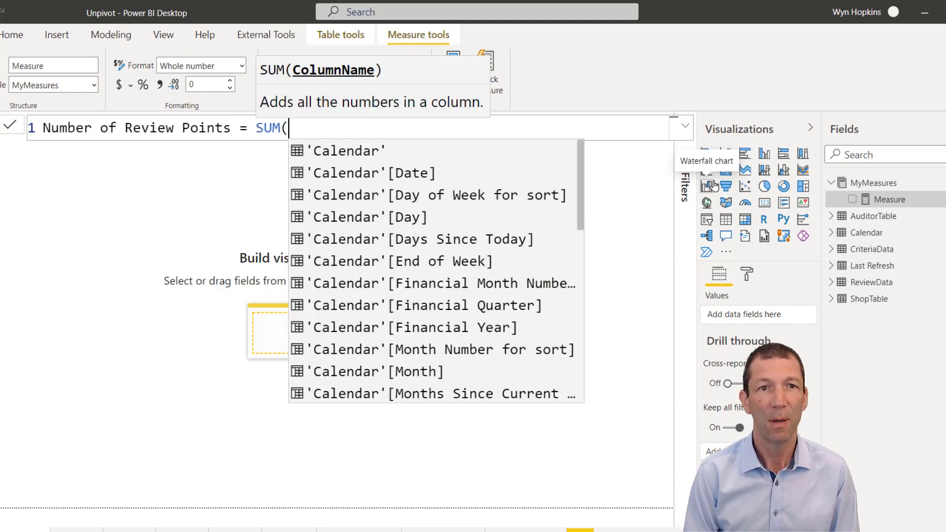
type("rev")
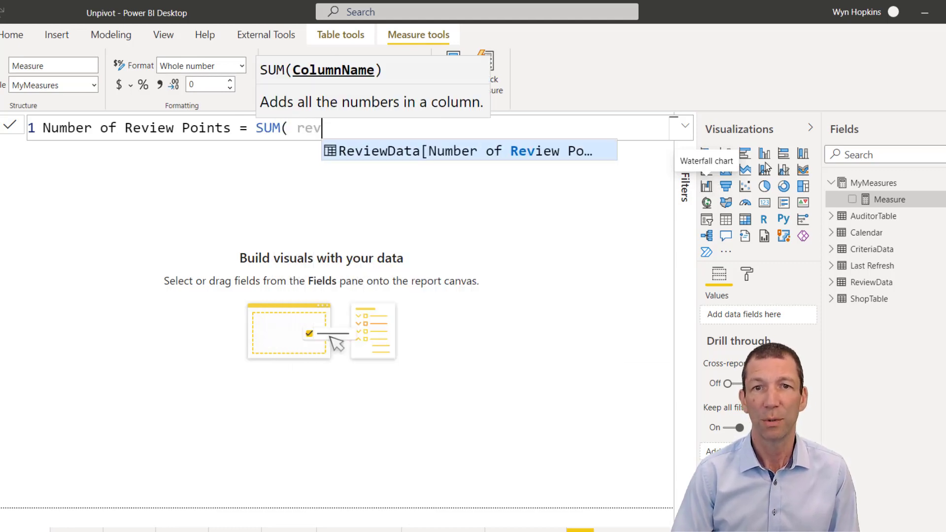
mouse_move(480, 161)
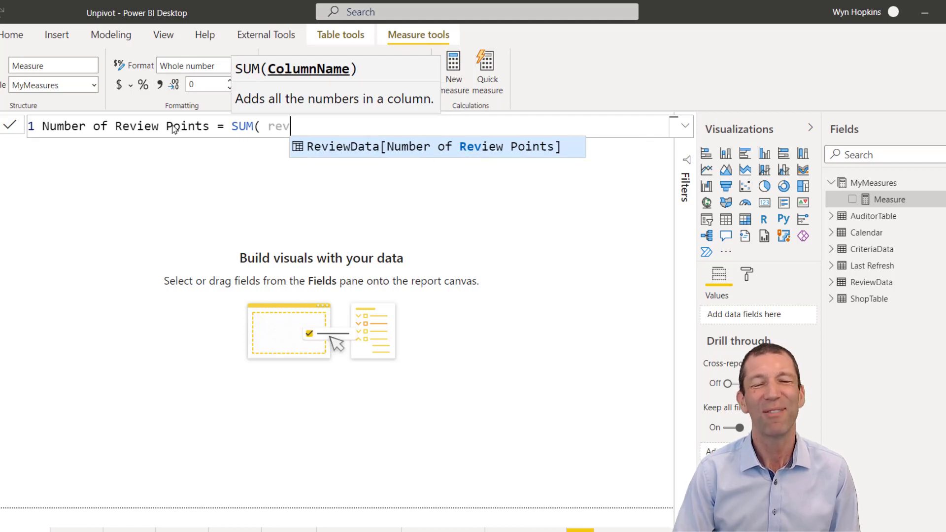
mouse_move(416, 163)
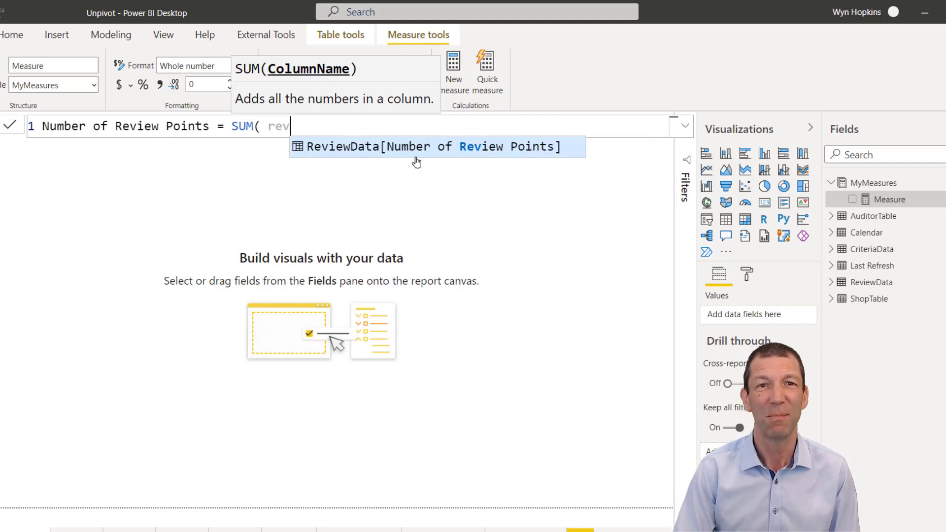
left_click(426, 147)
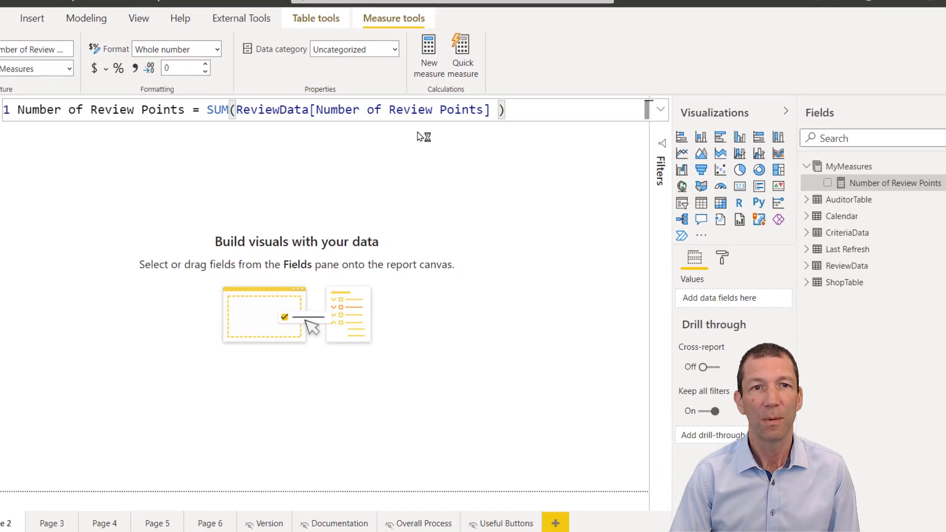
mouse_move(806, 282)
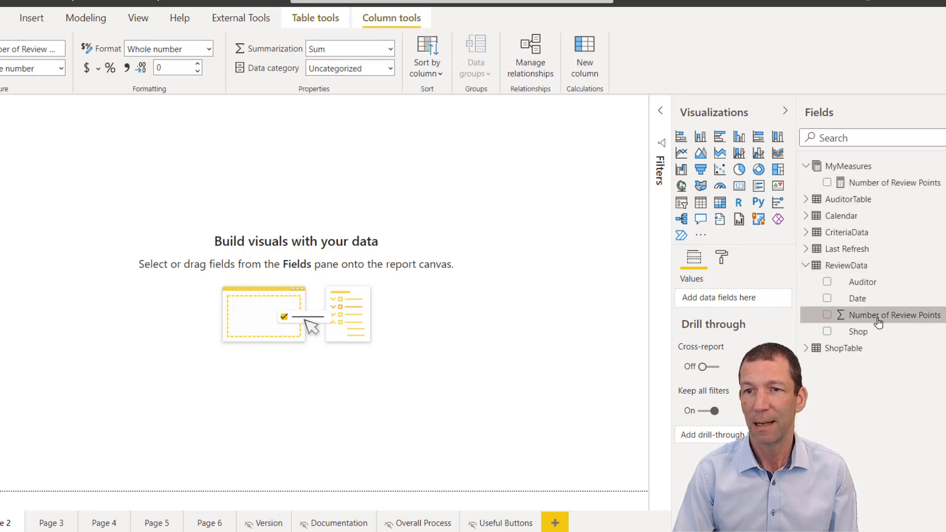
Rename the source column to Number of Review Points Column and put the measure on the report
double_click(887, 315)
type(" Column")
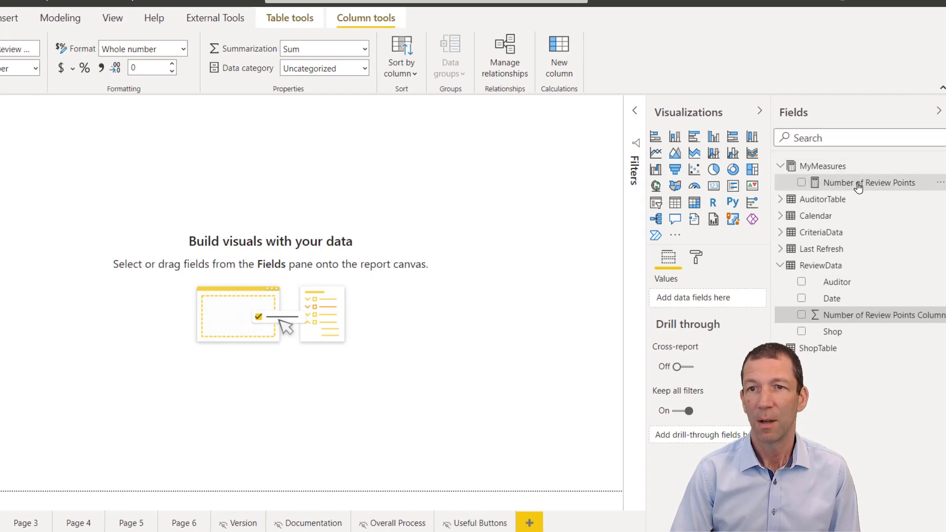
left_click(869, 182)
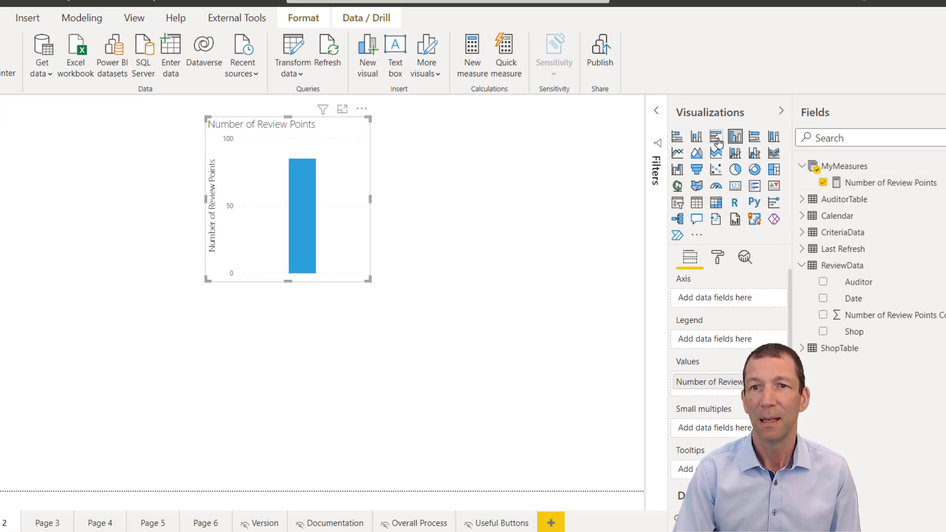
Show the measure as a clustered bar chart broken down by Shop instead of Auditor, then view CriteriaData
left_click(716, 136)
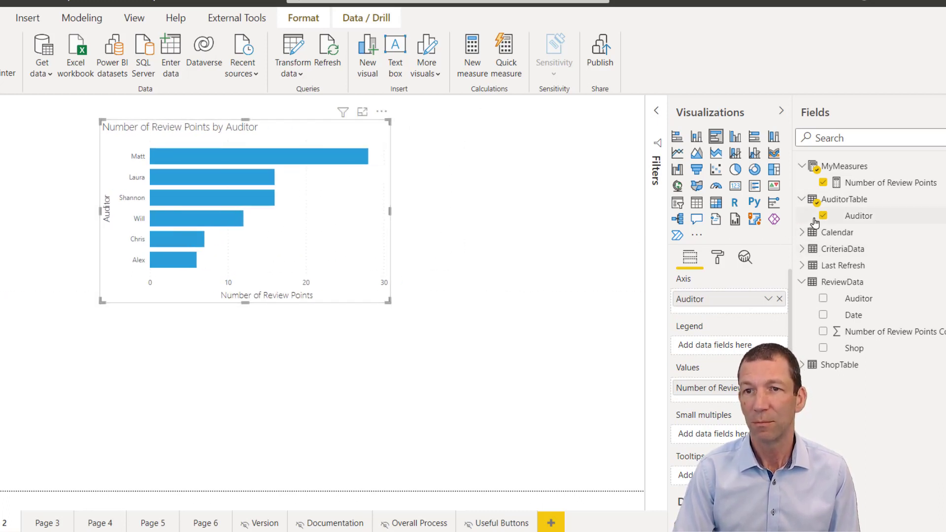
left_click(823, 216)
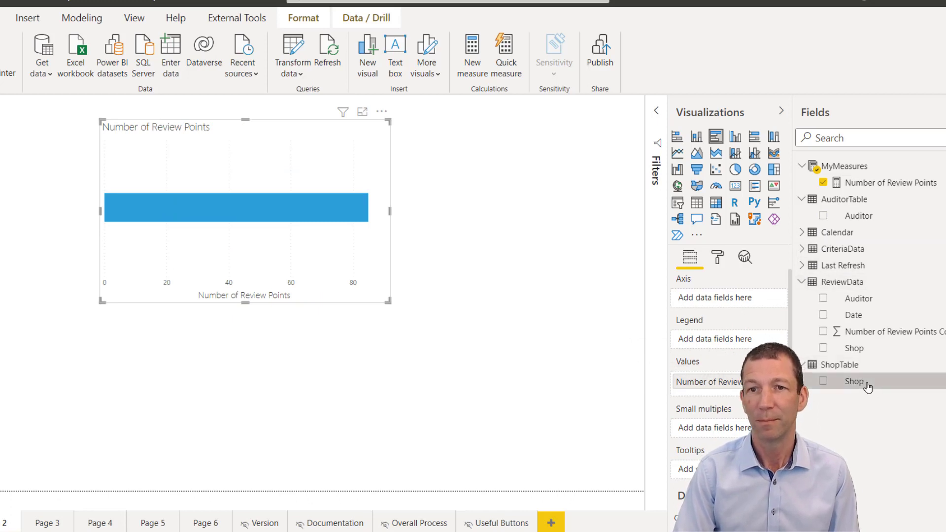
left_click(822, 380)
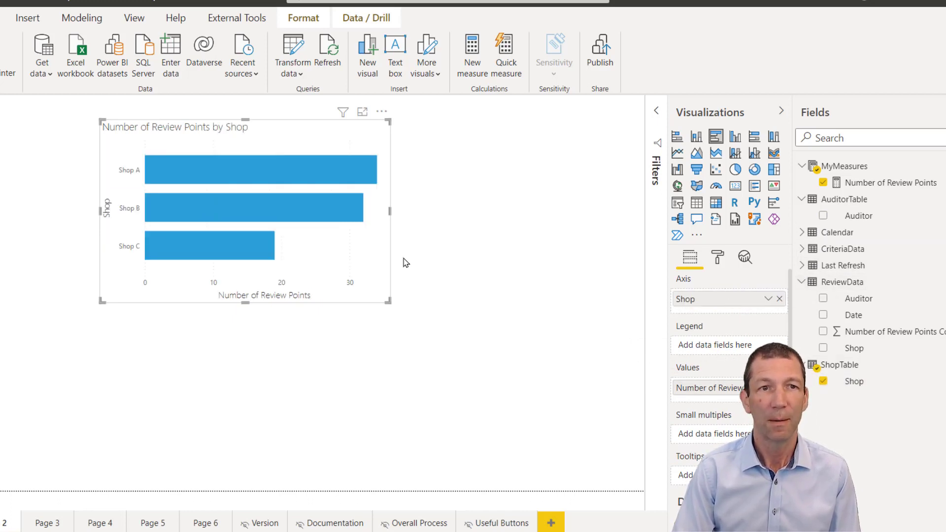
mouse_move(358, 236)
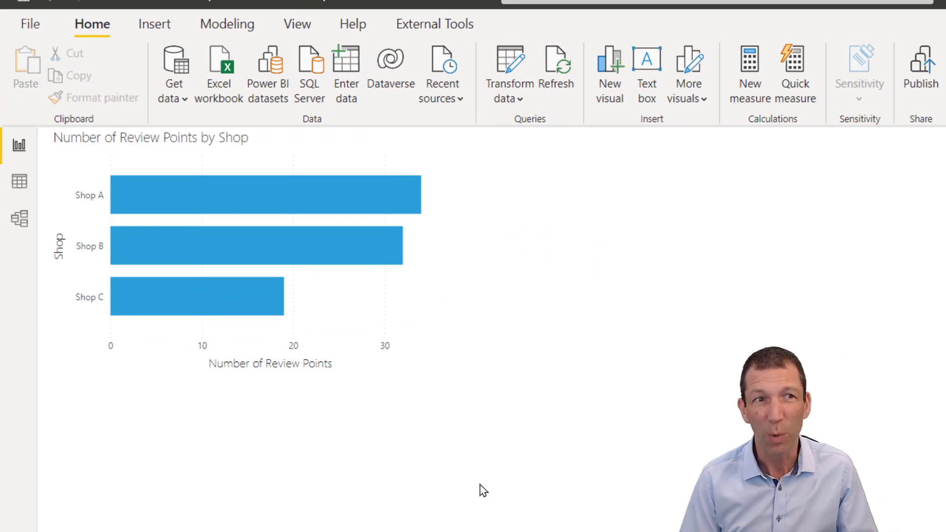
left_click(72, 163)
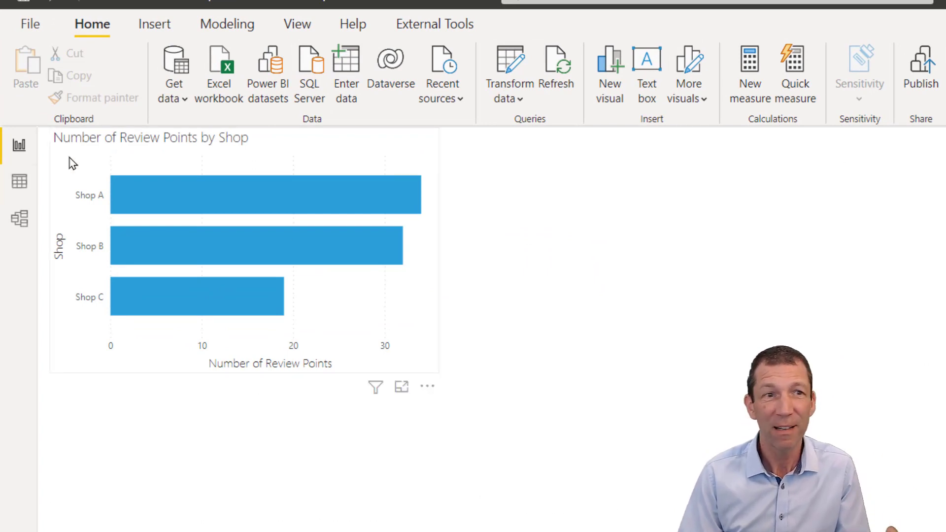
left_click(18, 181)
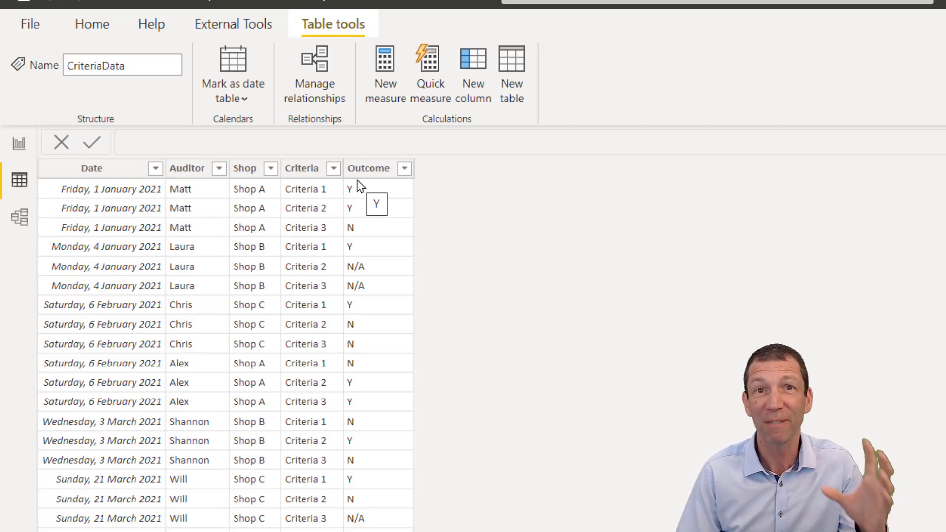
mouse_move(99, 201)
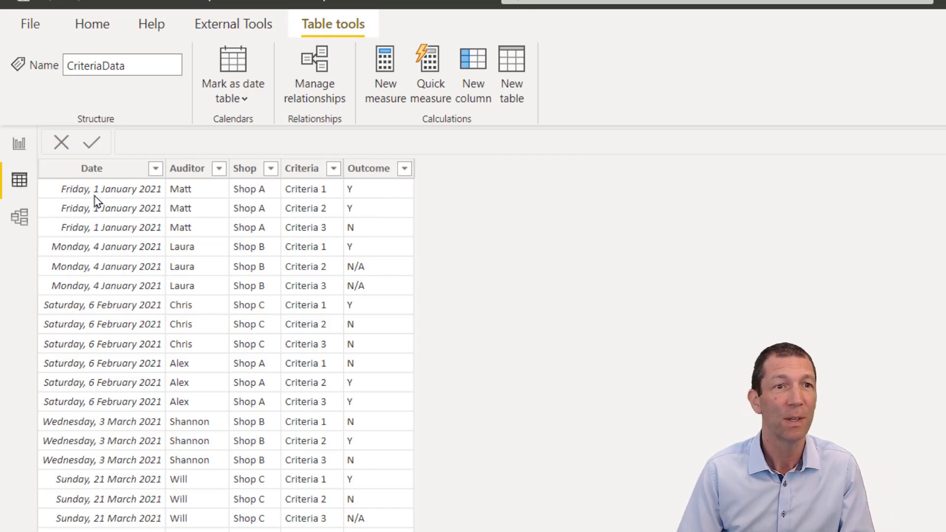
mouse_move(94, 145)
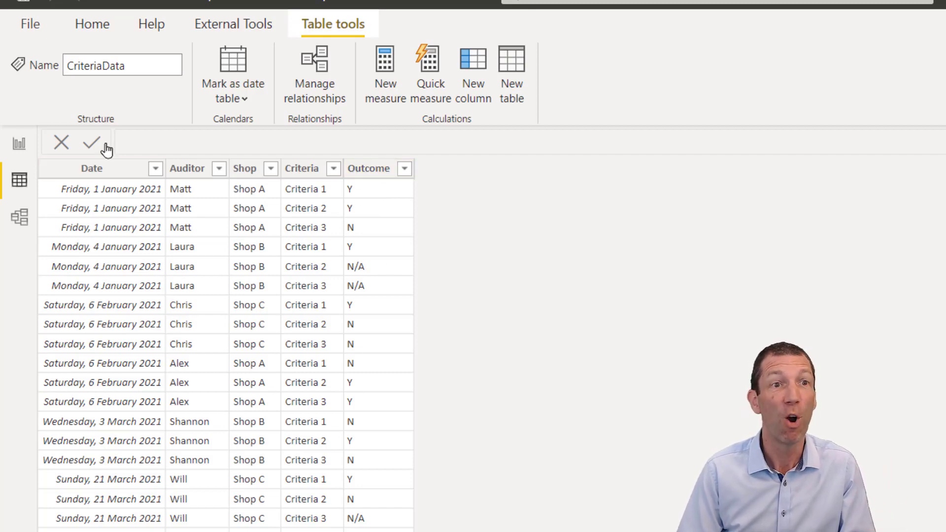
mouse_move(19, 143)
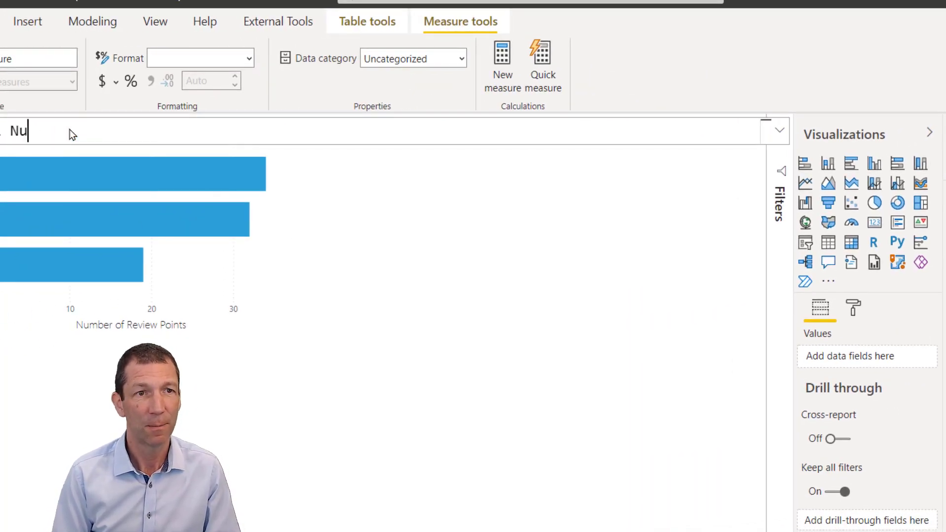
Enter the measure Number of Criteria = COUNTROWS(CriteriaData)
type("mber of Cre")
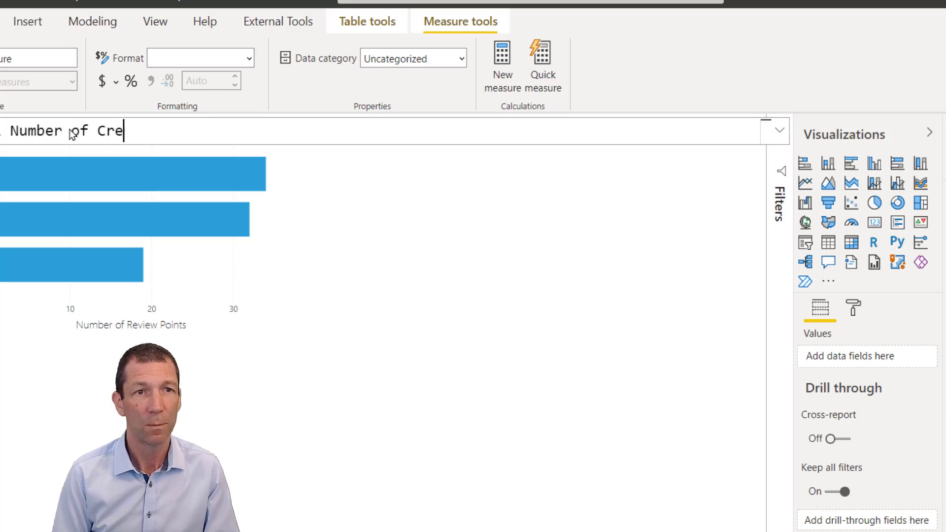
type("teria")
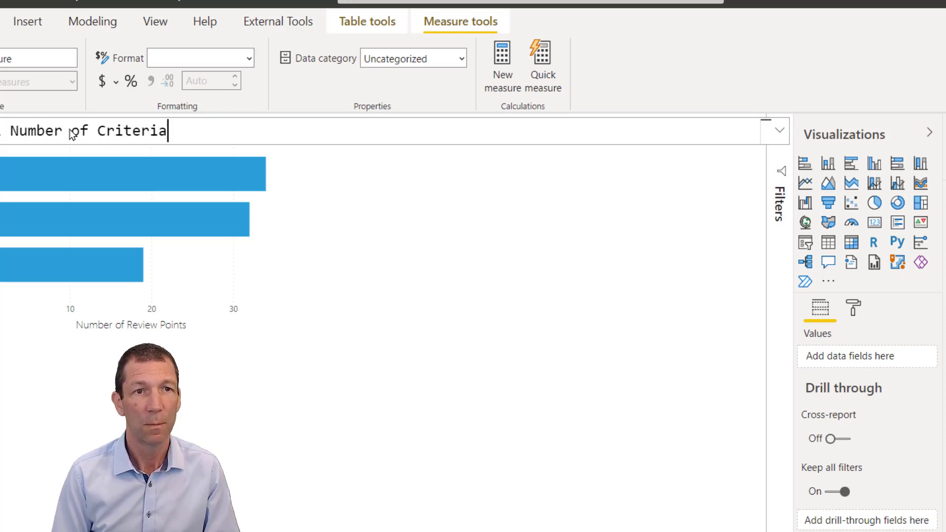
type("= COUNTROWS(")
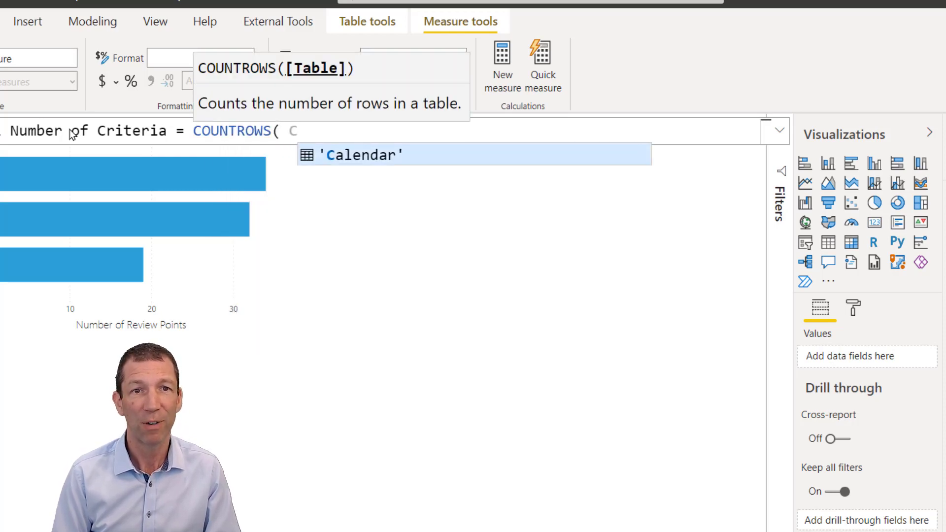
type("CriteriaData")
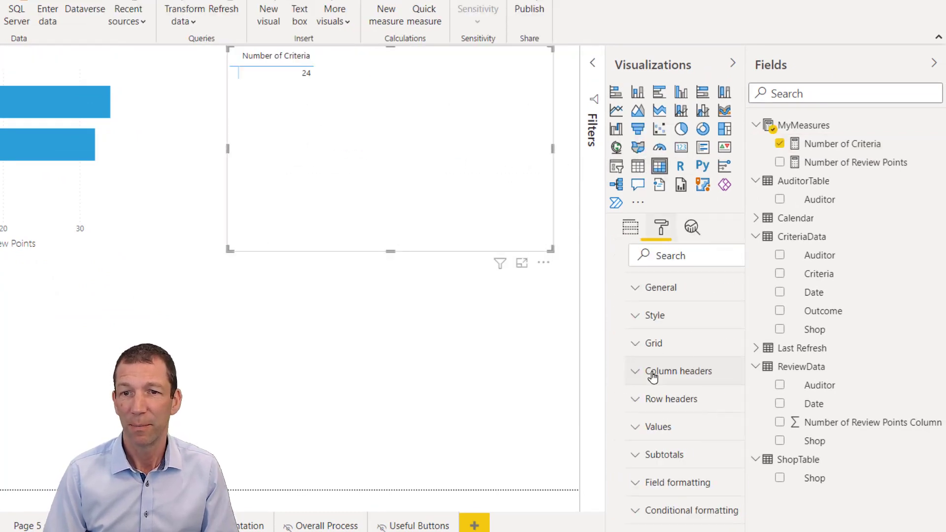
Raise the visual's text size to 15 and split Number of Criteria by Shop rows and Criteria columns
left_click(652, 343)
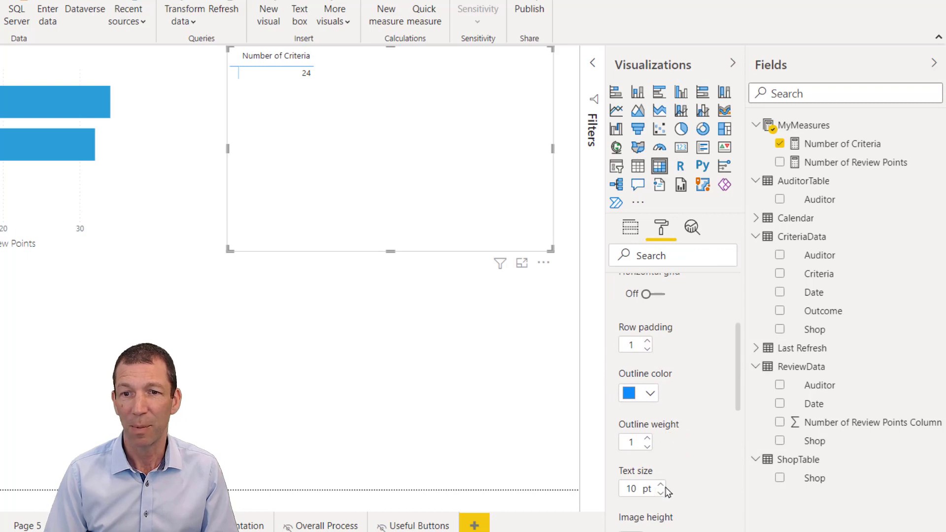
left_click(662, 485)
type("15")
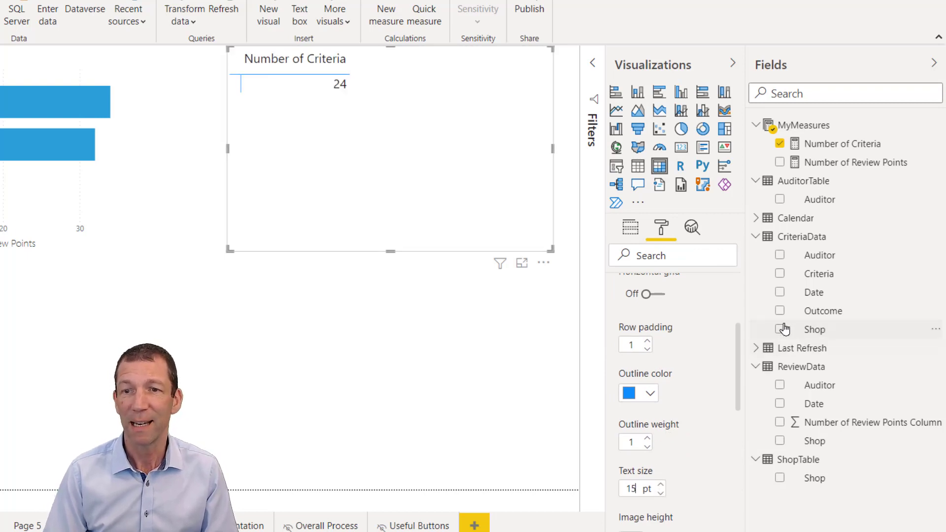
mouse_move(826, 481)
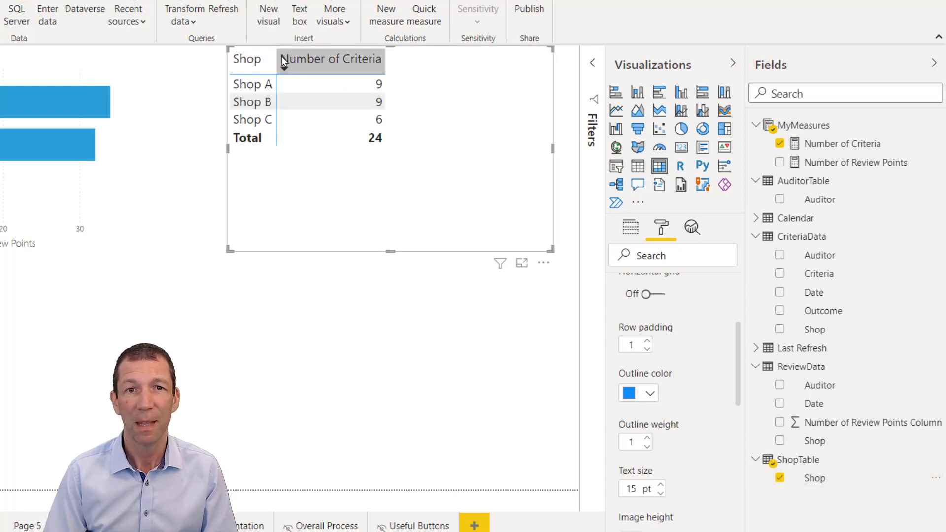
left_click(630, 228)
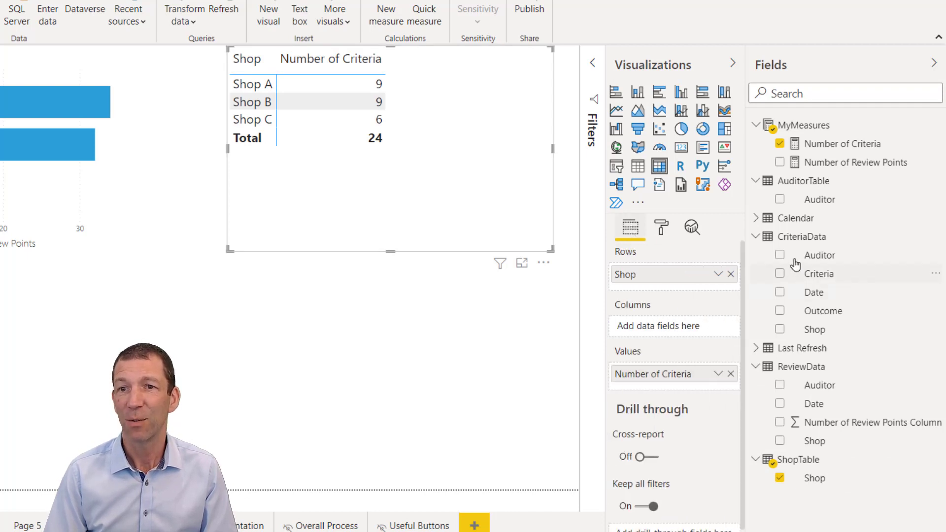
mouse_move(849, 321)
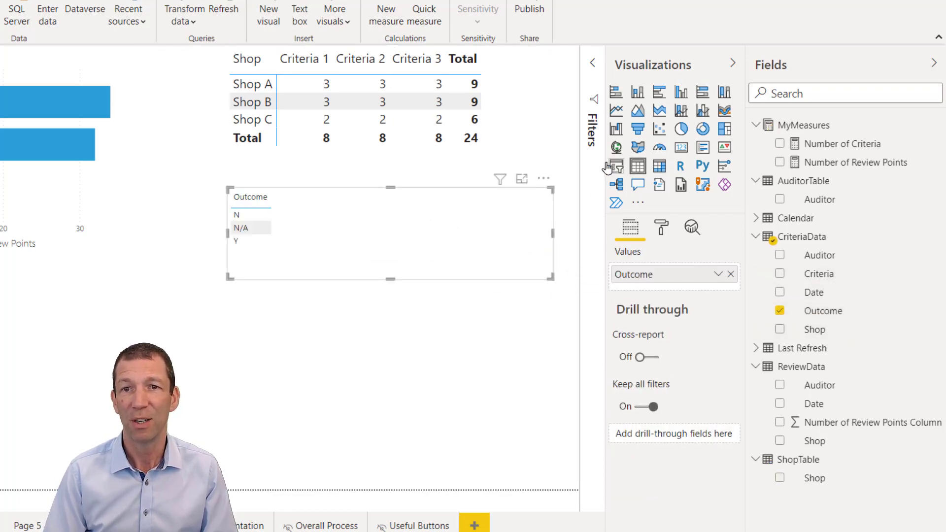
Format the Outcome slicer with text size 15
left_click(660, 227)
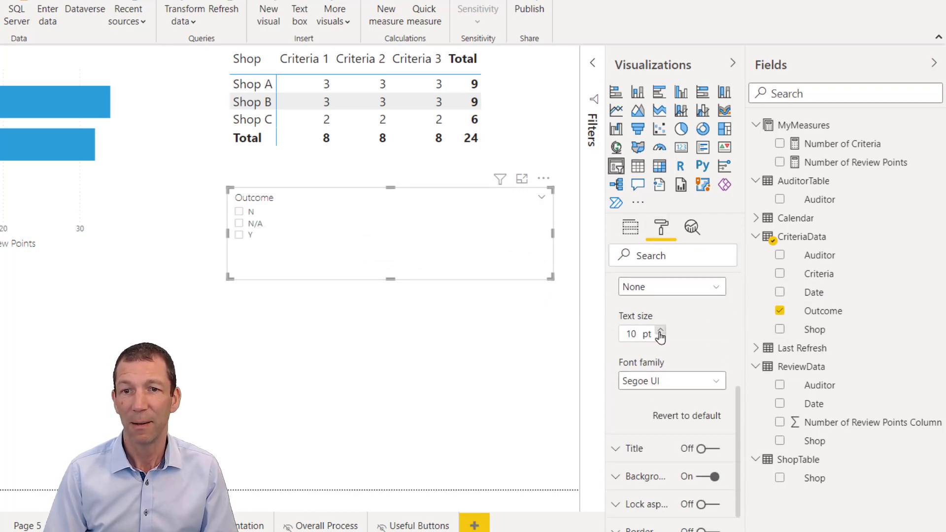
left_click(660, 331)
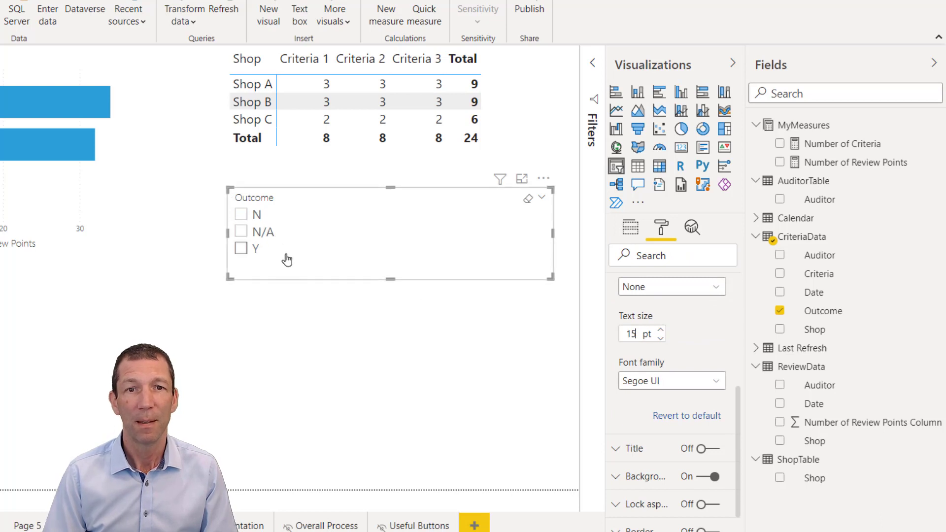
Test the slicer by filtering to Y, N and N/A, leaving N/A selected
left_click(241, 214)
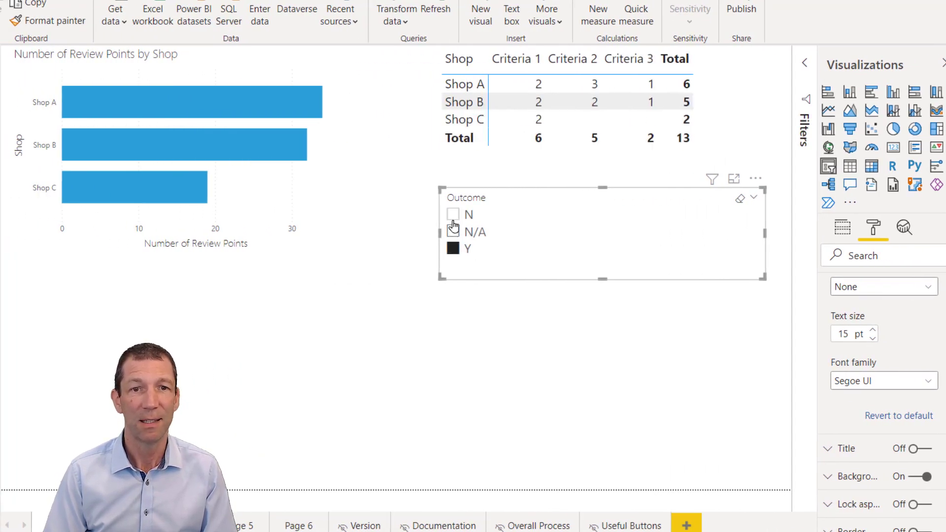
left_click(453, 214)
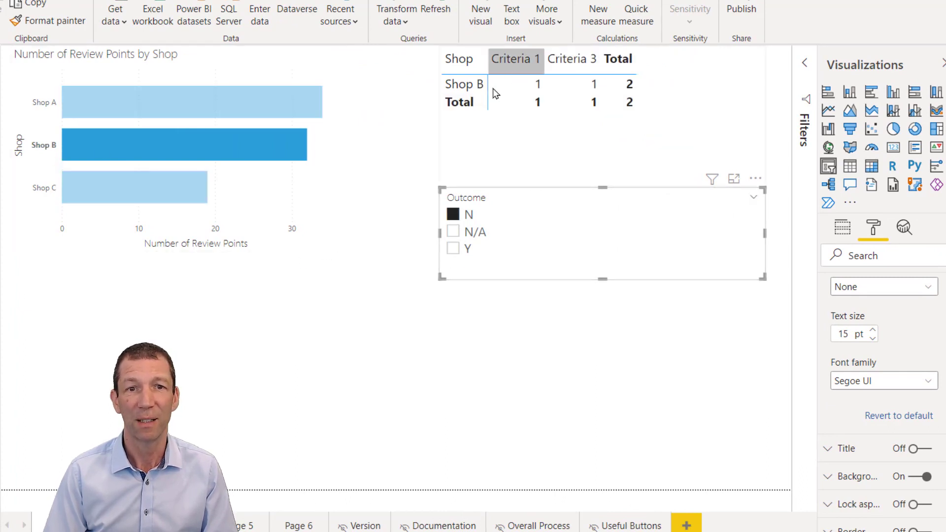
left_click(453, 248)
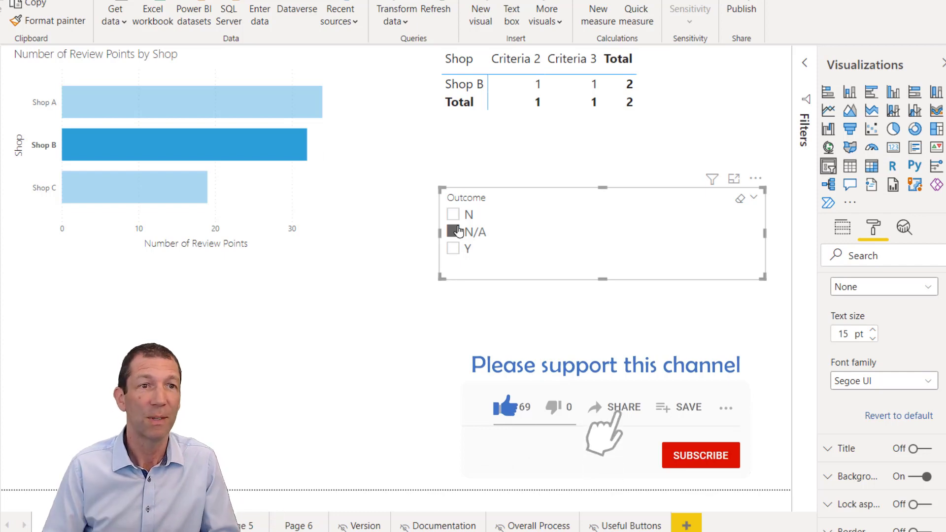
left_click(453, 230)
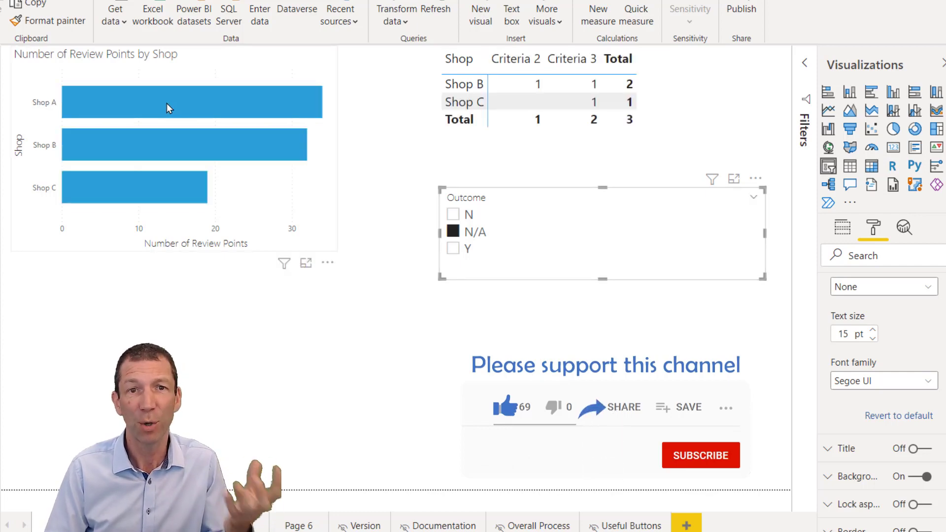